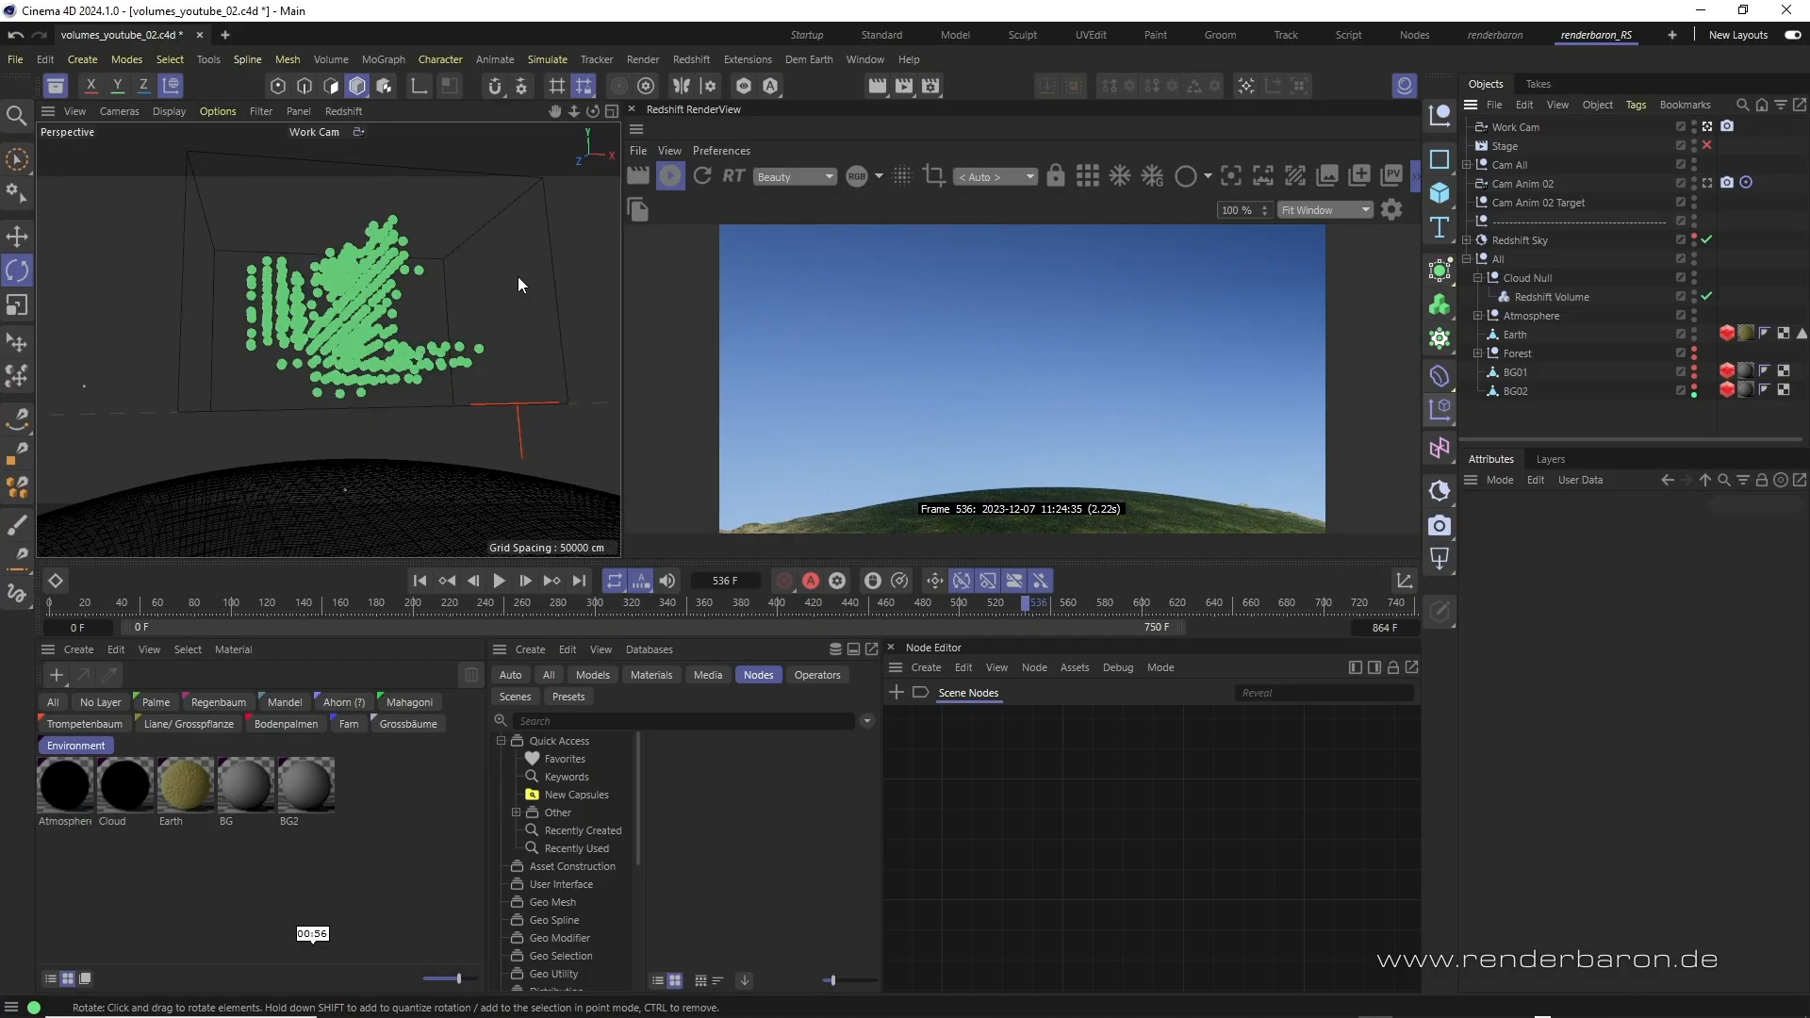
mouse_move(533, 279)
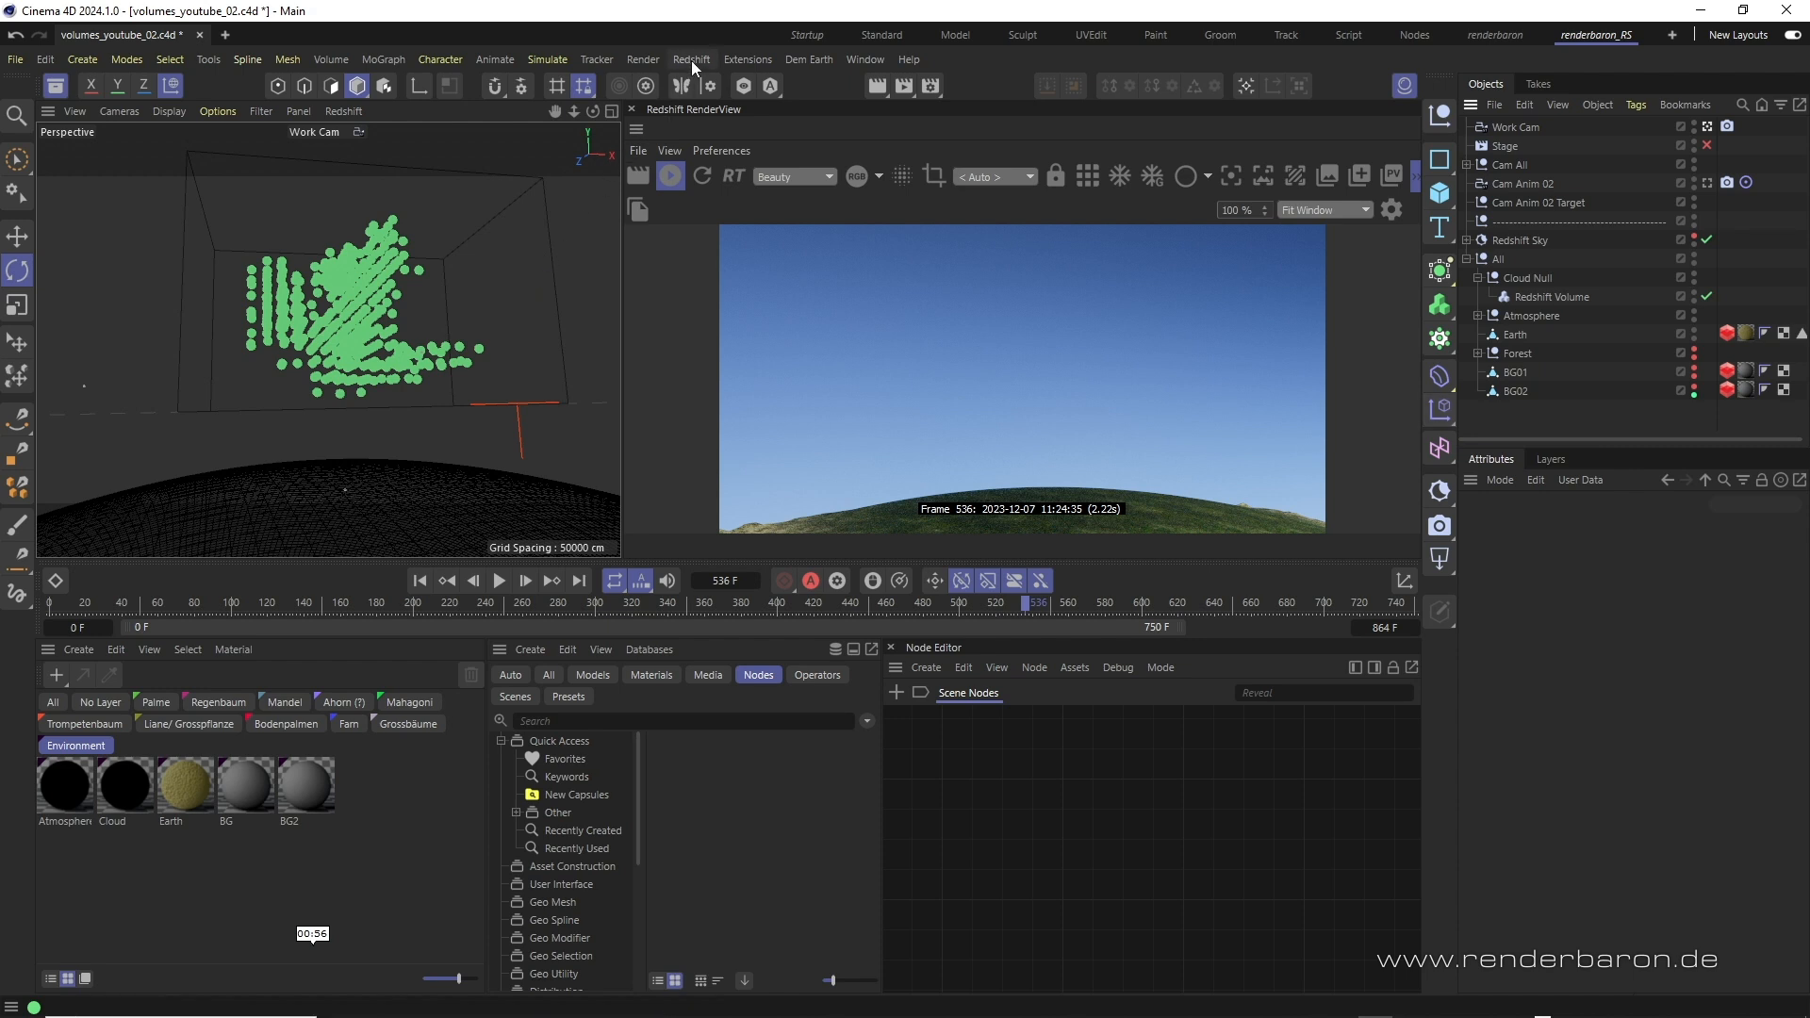
- Add an RS Volume from Redshift Objects and reveal its Path field holding the cloud VDB
left_click(690, 58)
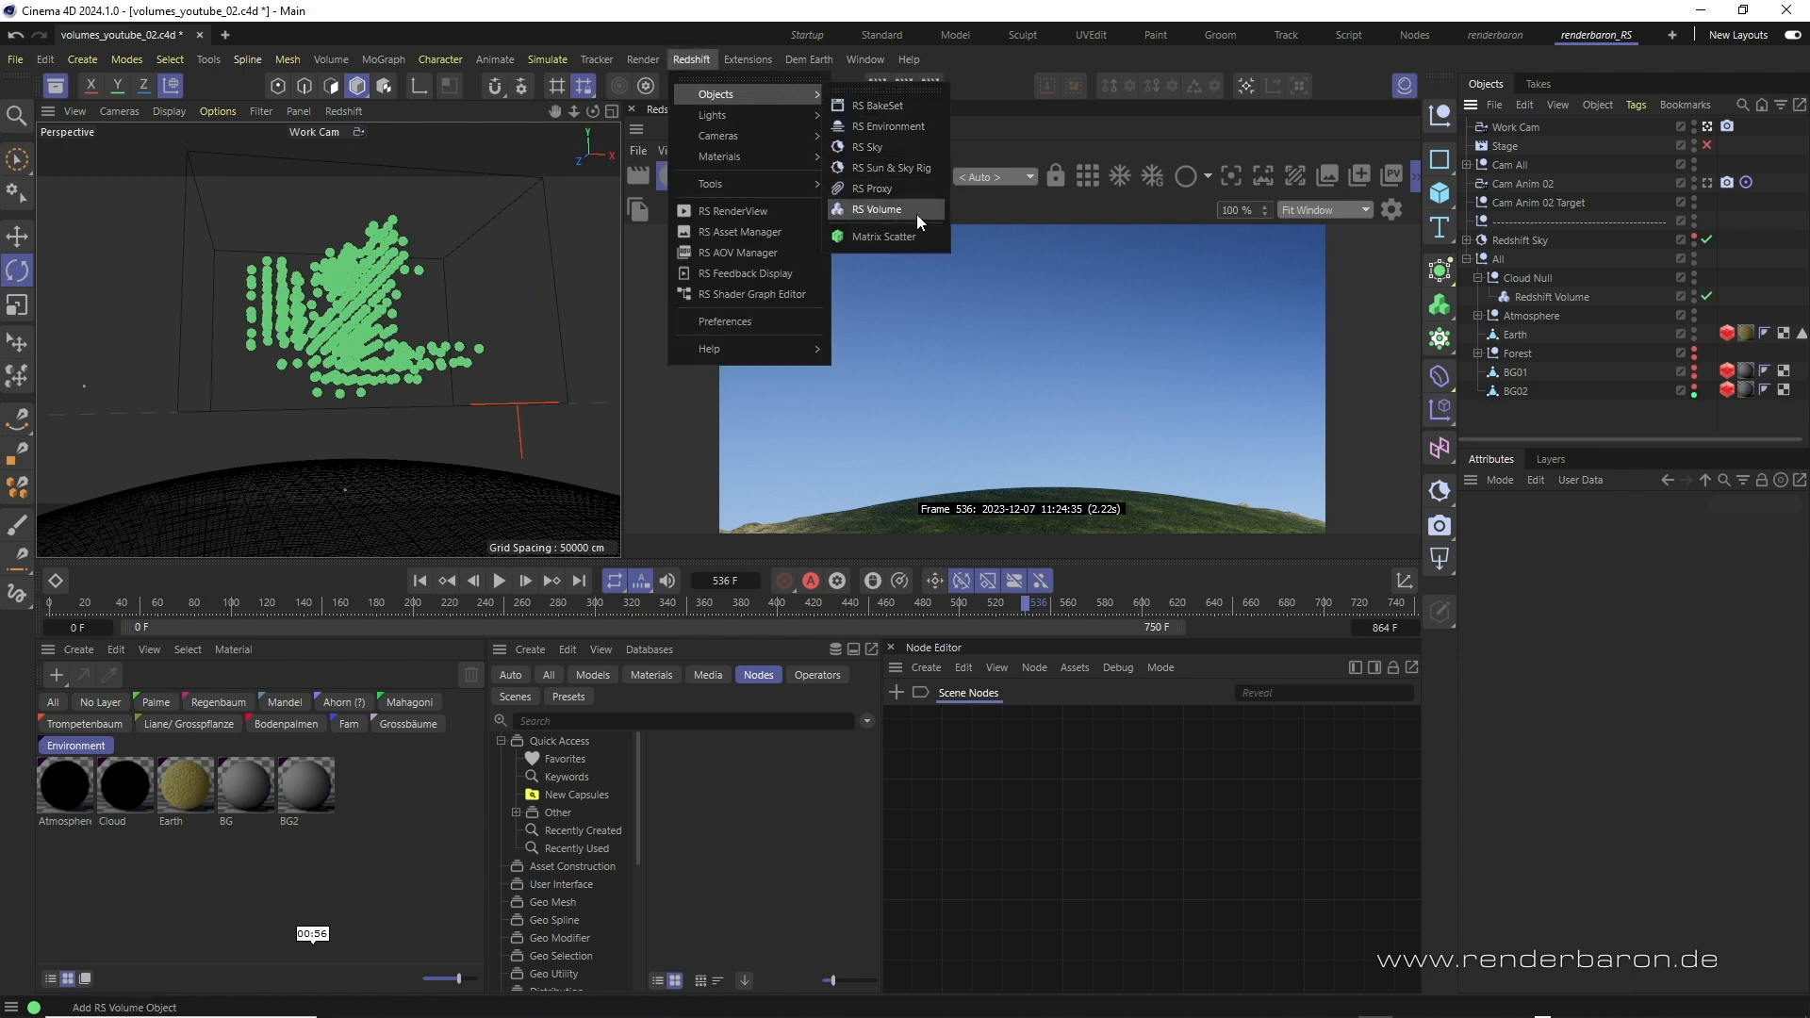
mouse_move(924, 219)
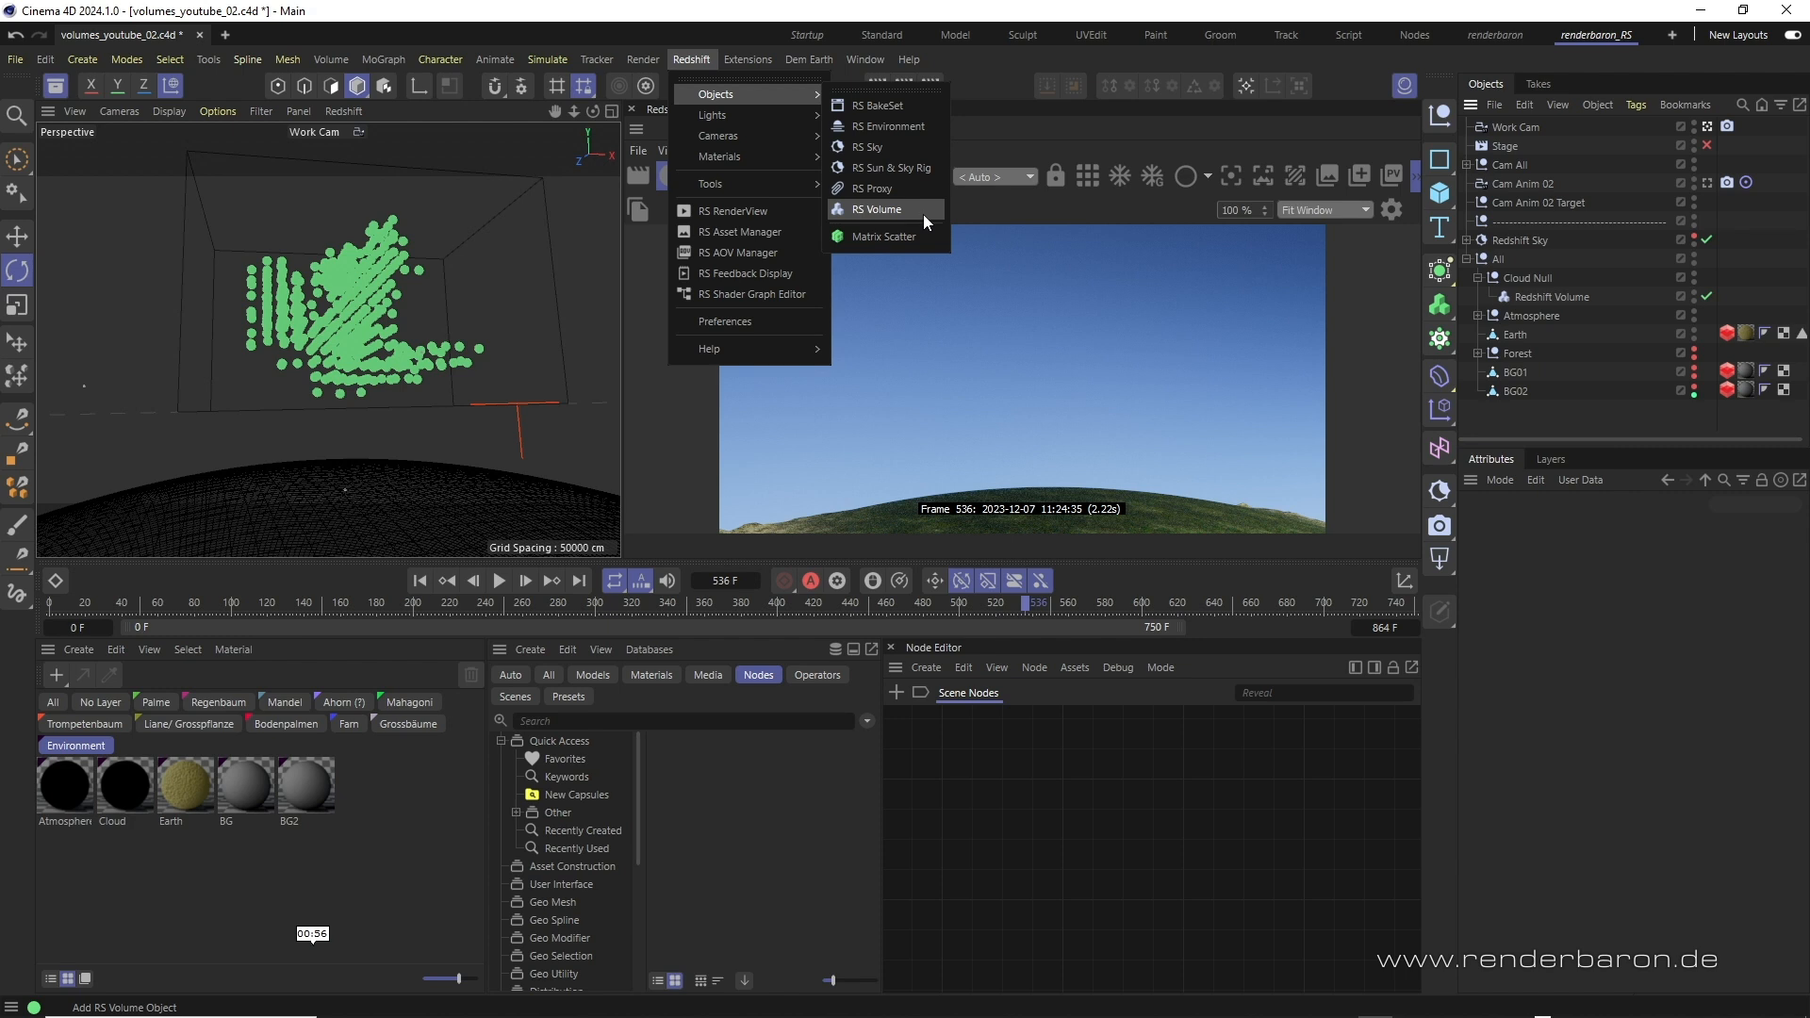
left_click(871, 207)
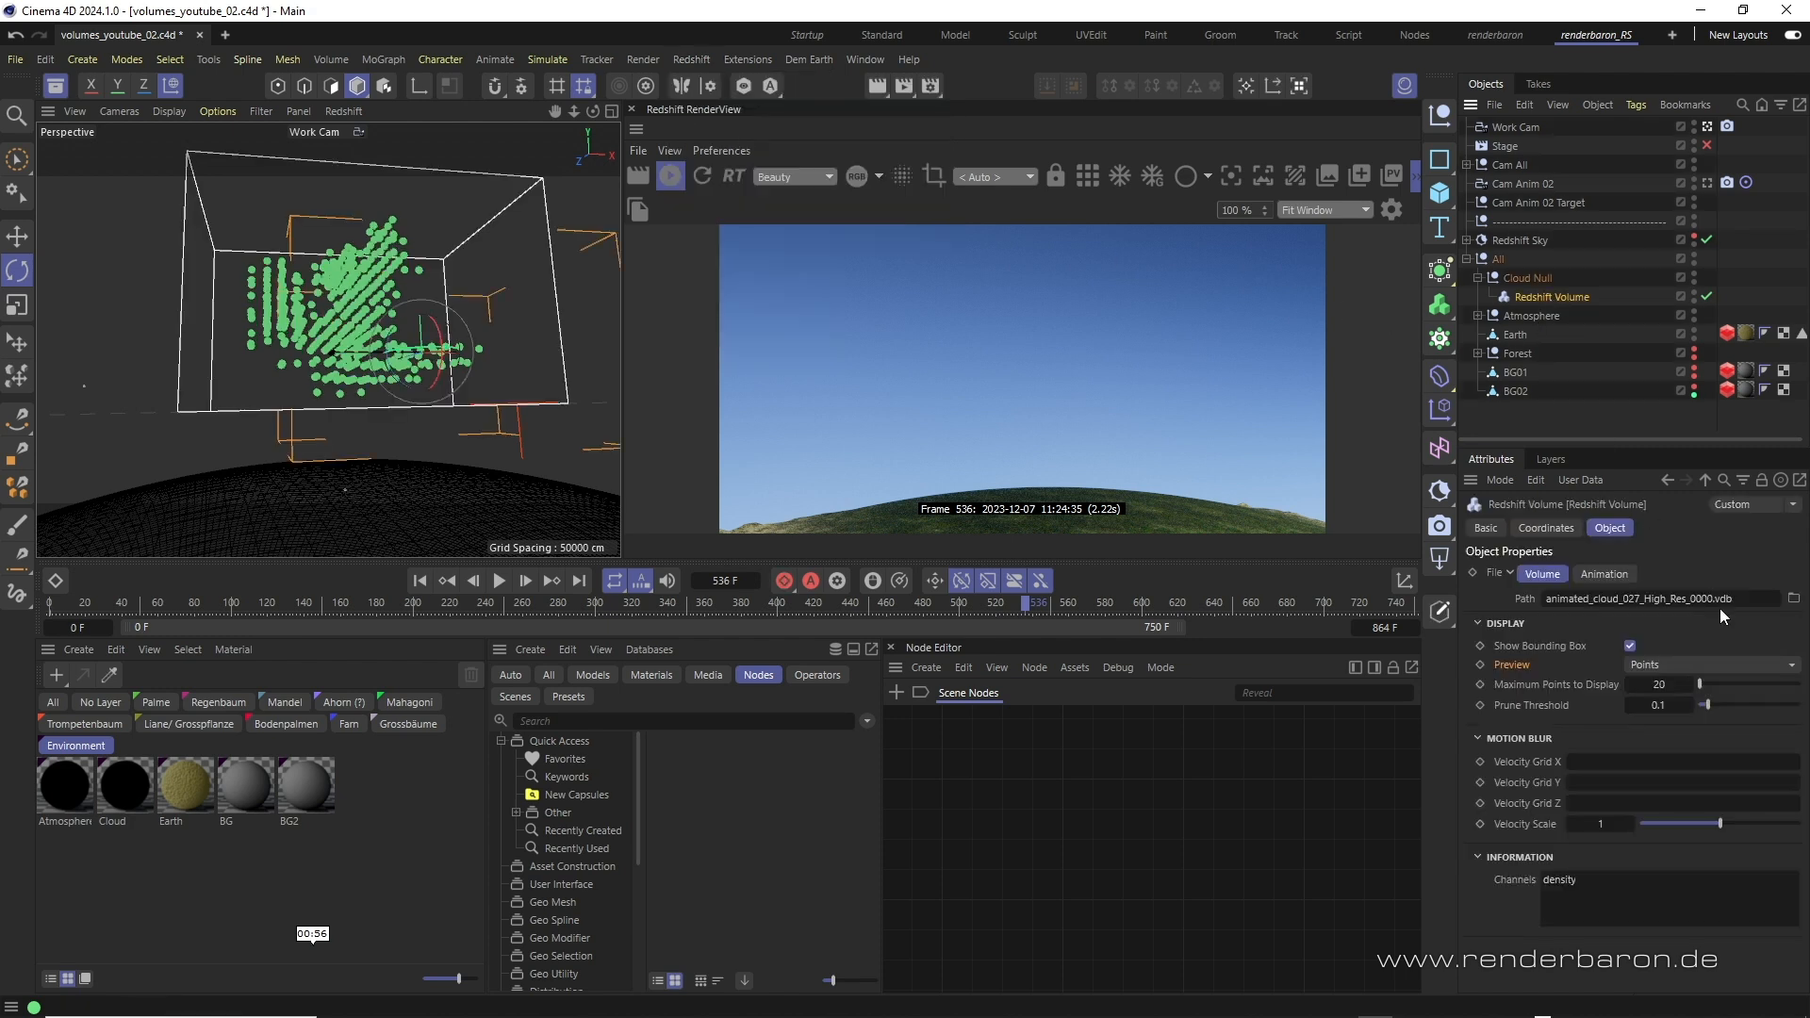
left_click(1661, 600)
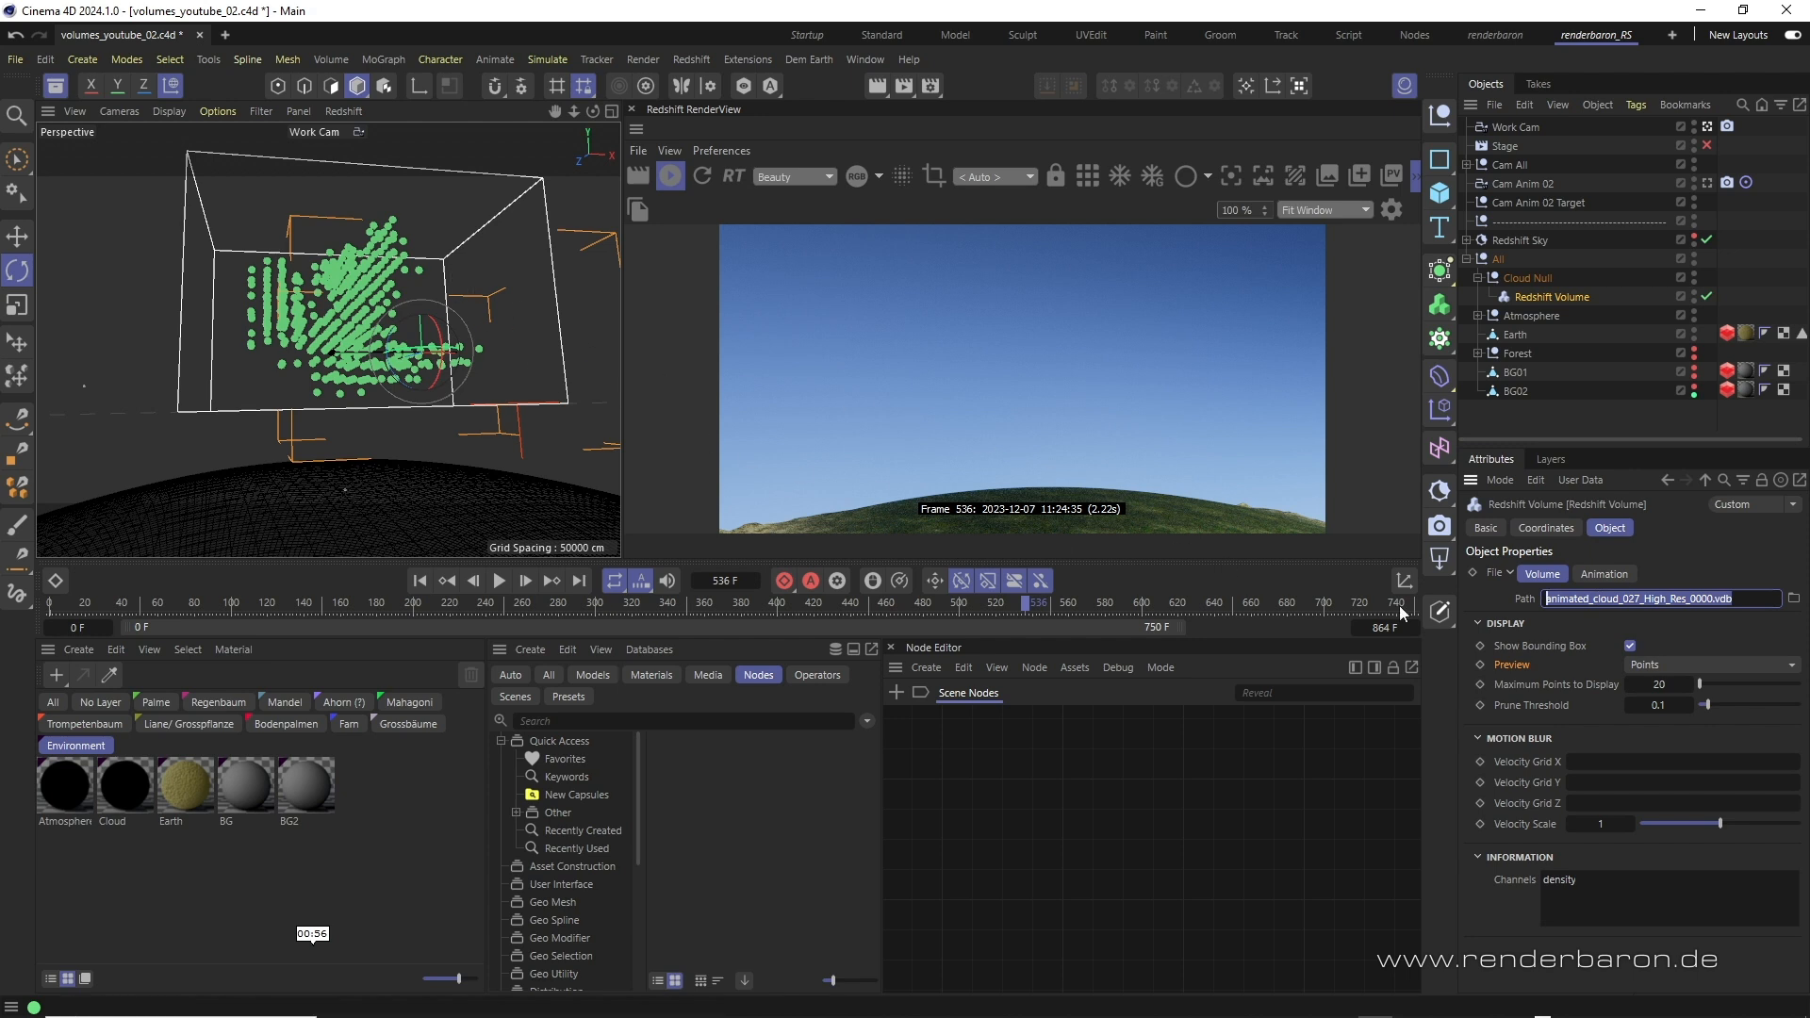
- Raise Maximum Points to Display to 43 and set Prune Threshold to about 0.069
left_click(1712, 664)
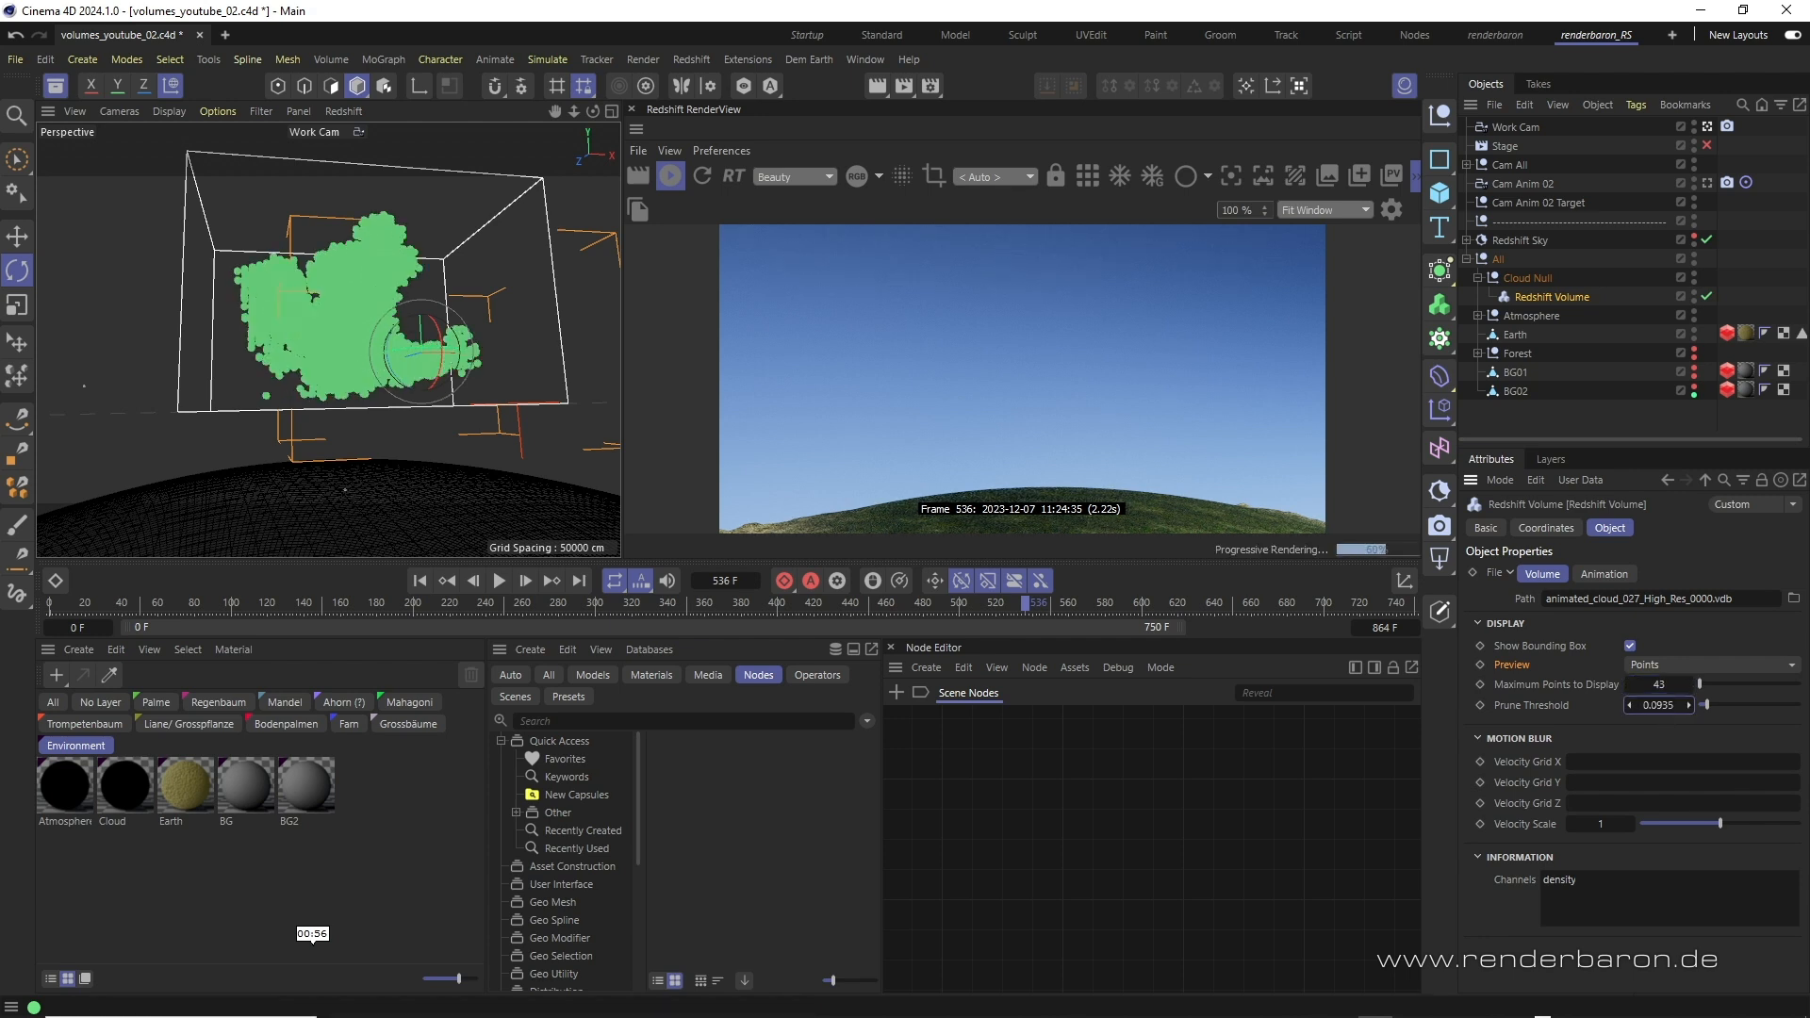
left_click_drag(1685, 703, 1697, 704)
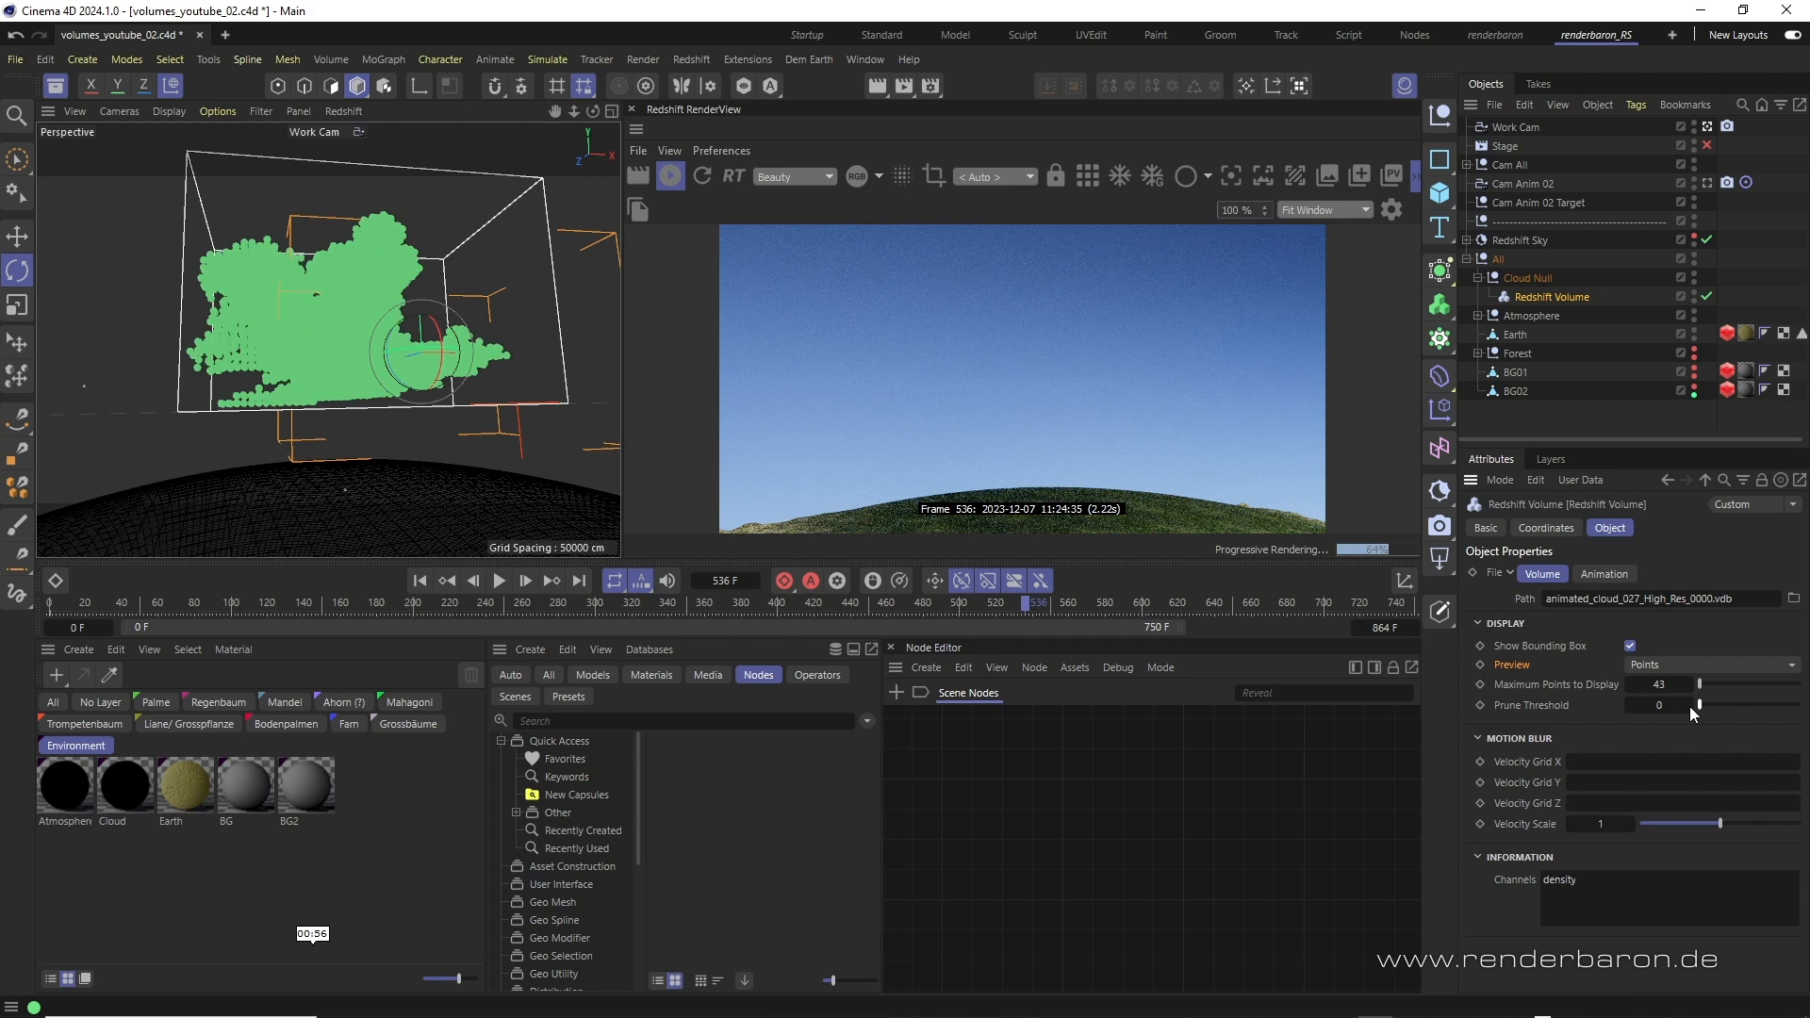
left_click_drag(1697, 705, 1704, 705)
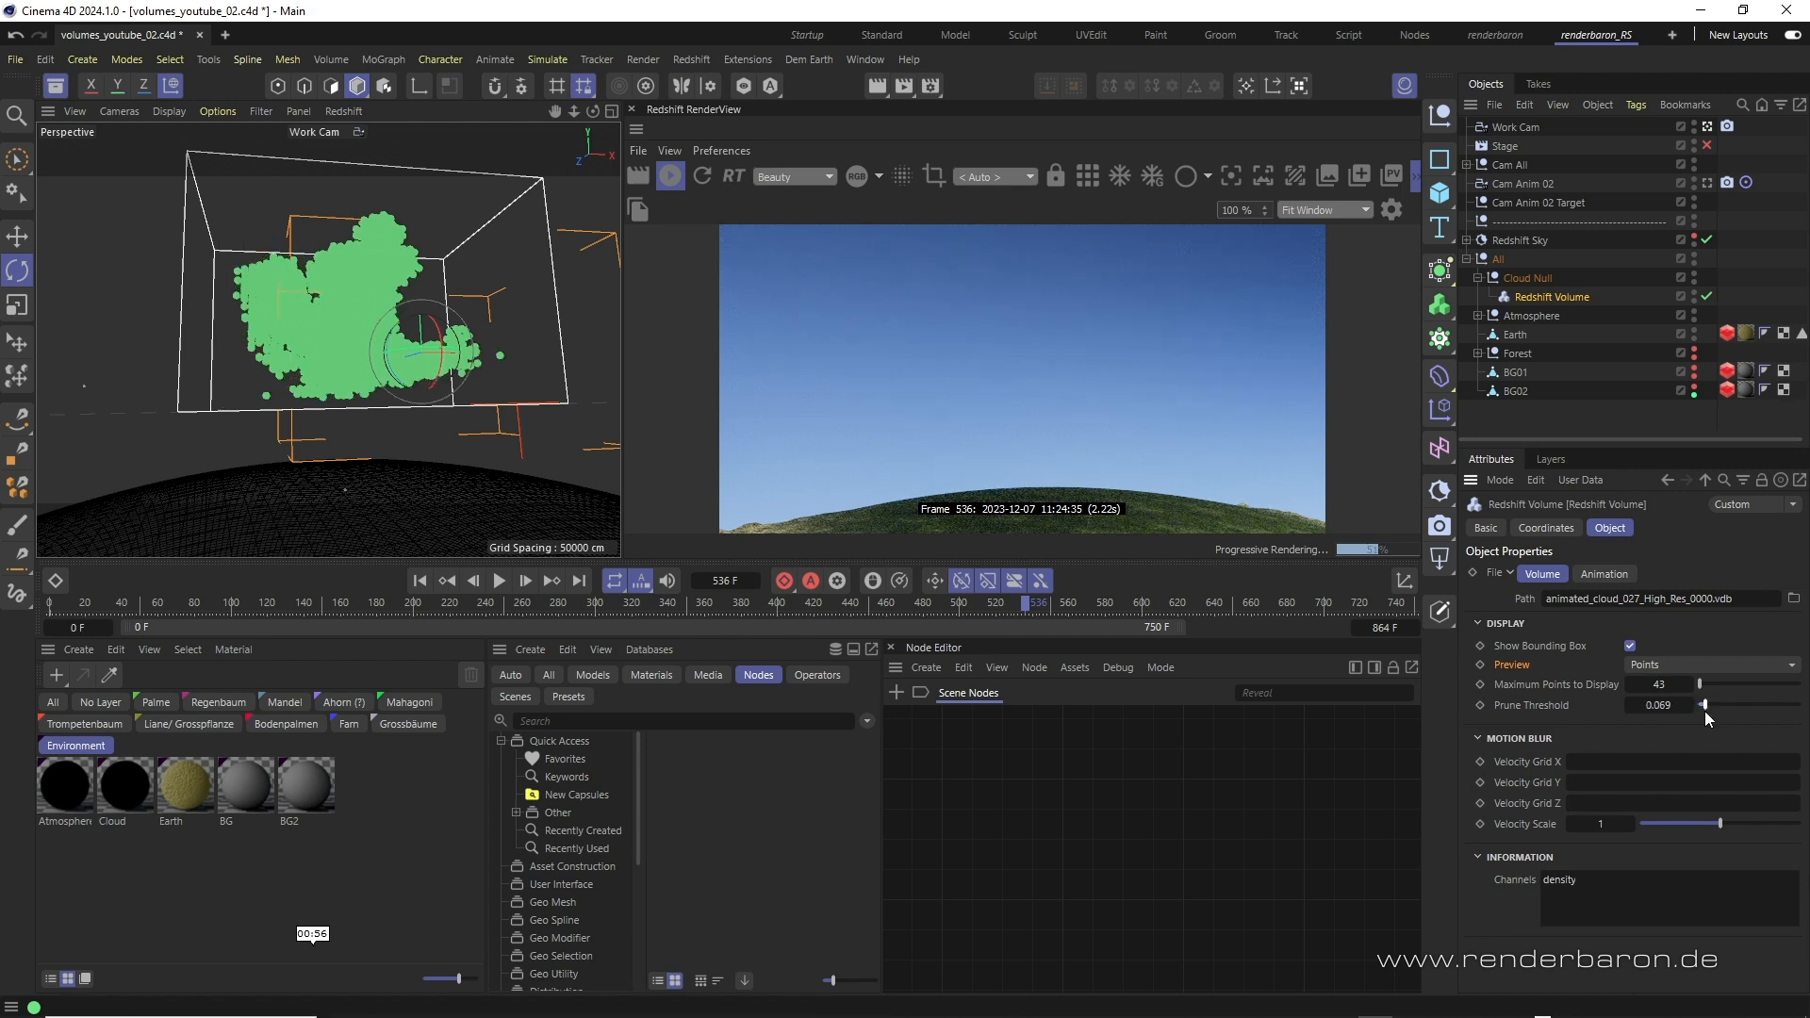
left_click(1697, 600)
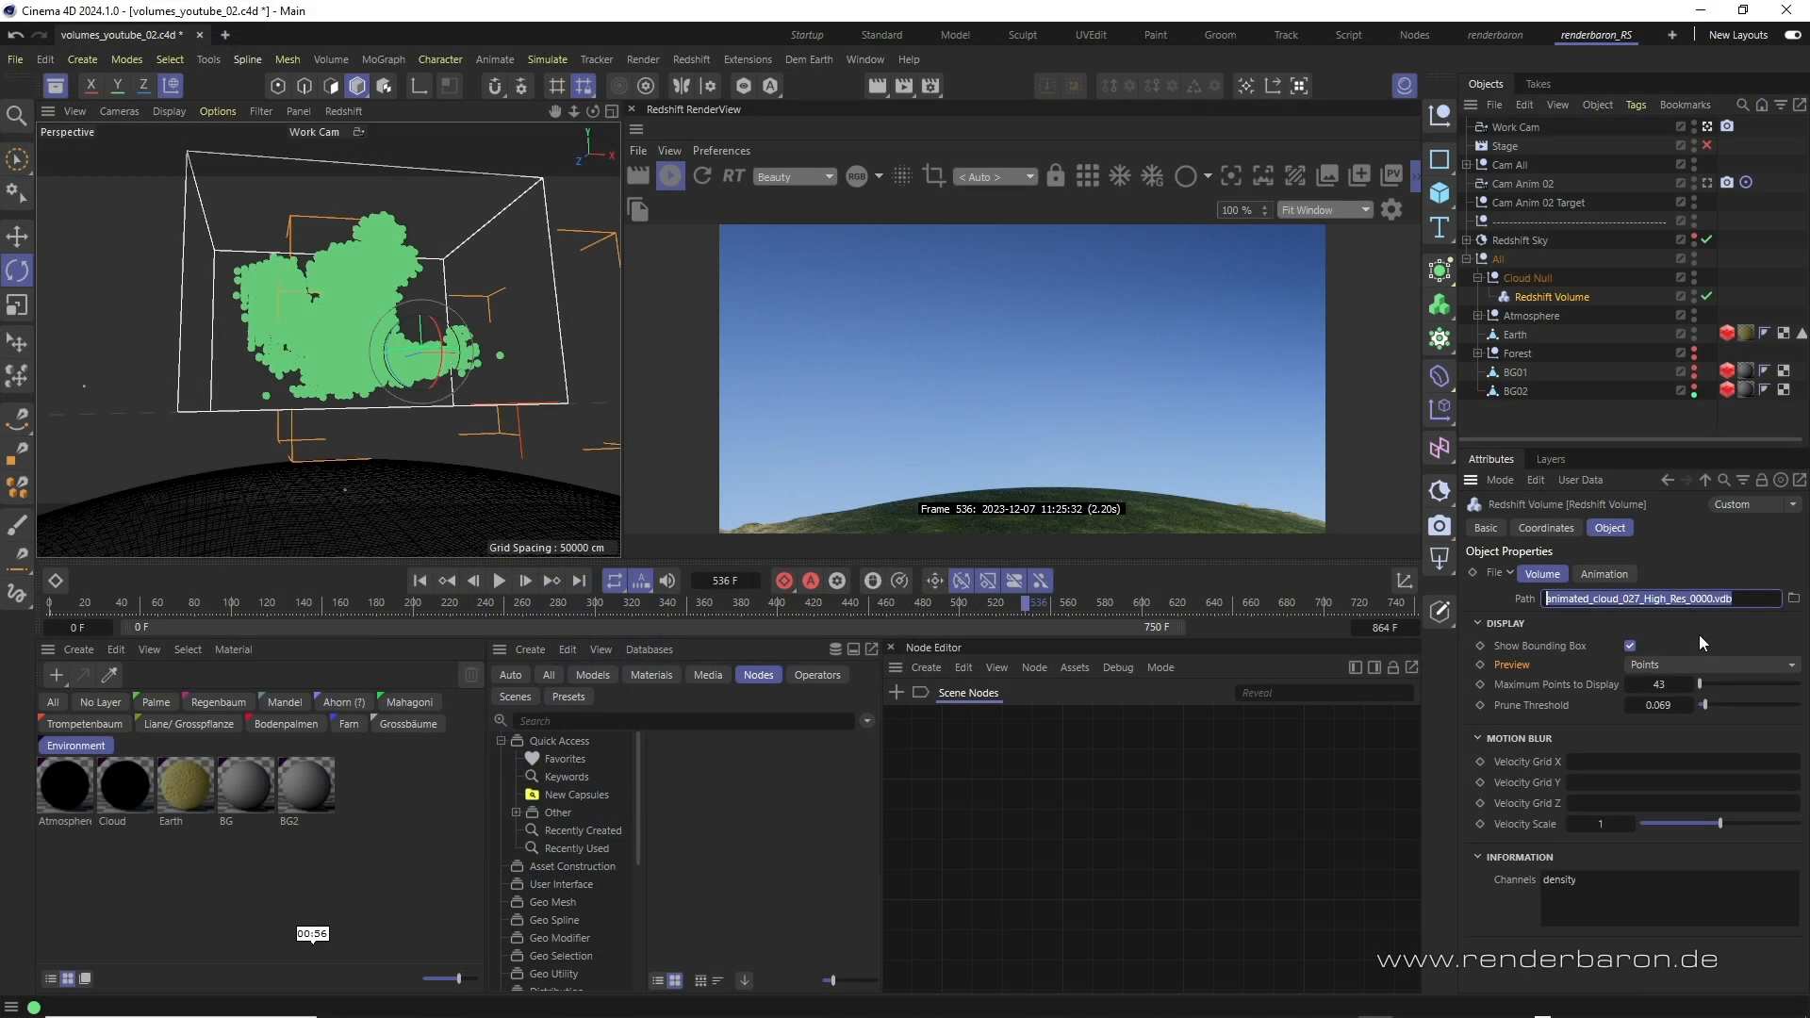
- Expand the Animation section showing the 720-frame range and scrub to frame 461
left_click(1605, 573)
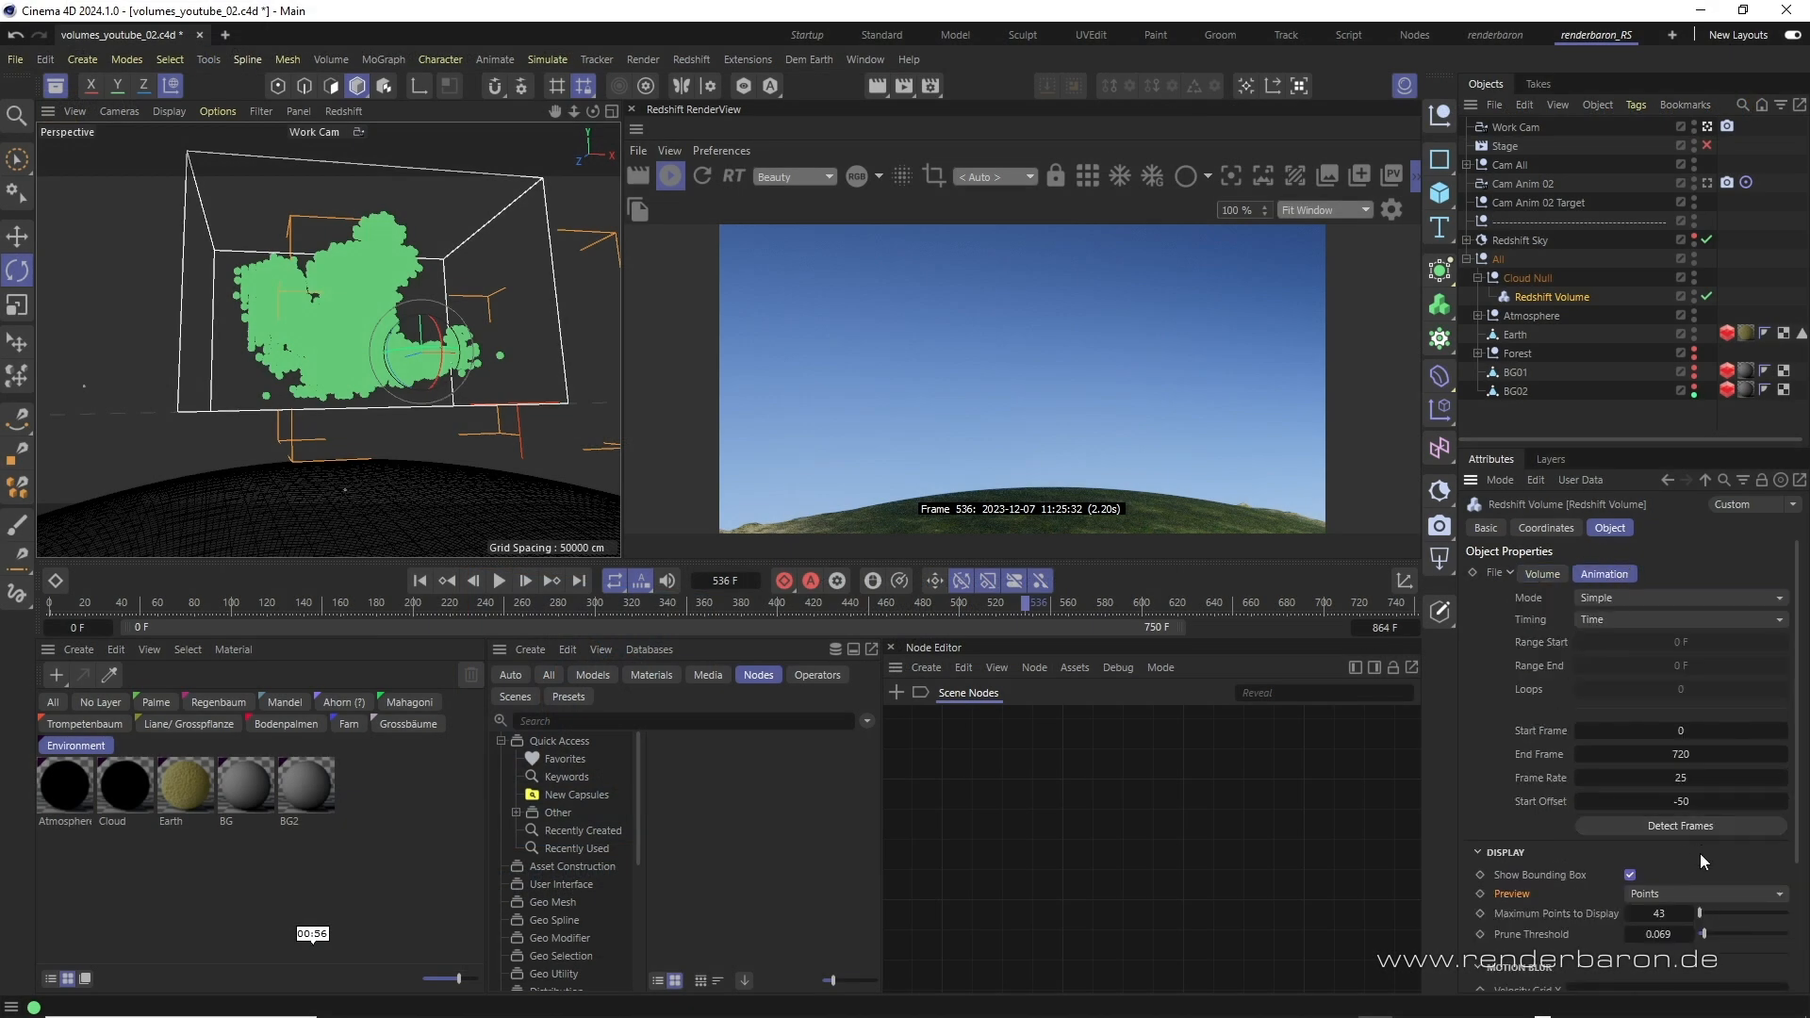
mouse_move(1557, 803)
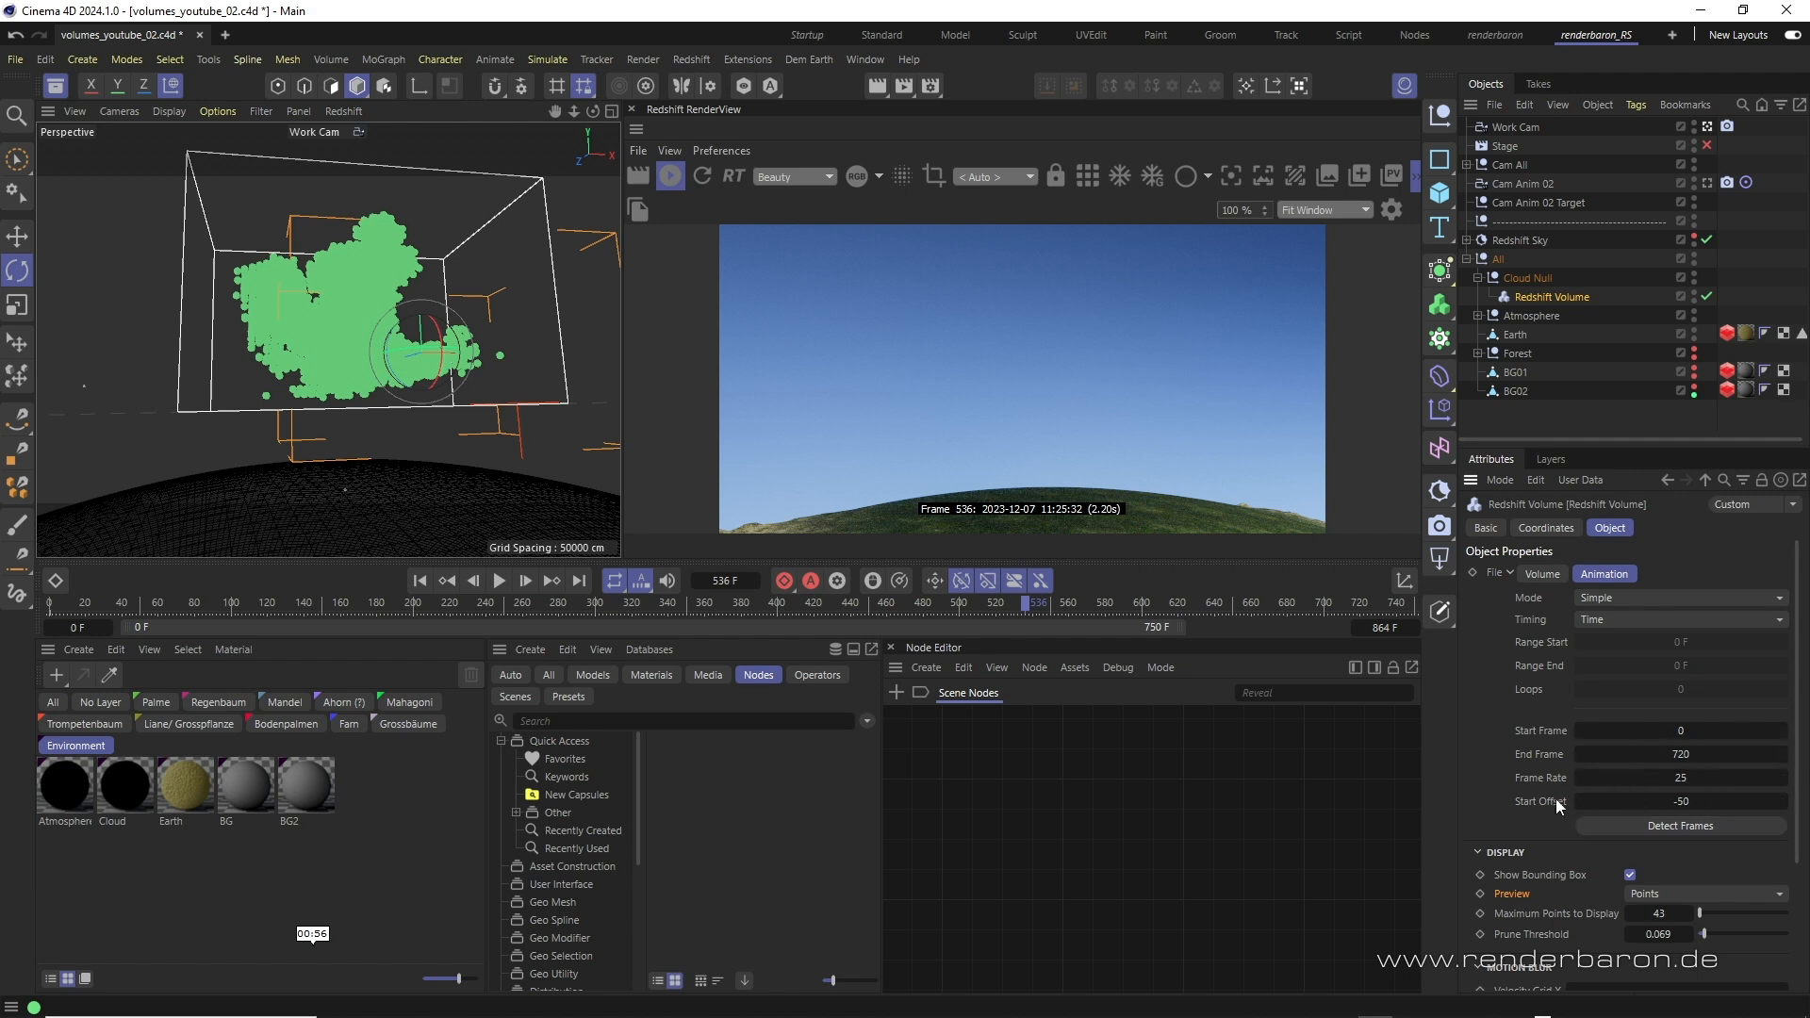
left_click(1682, 801)
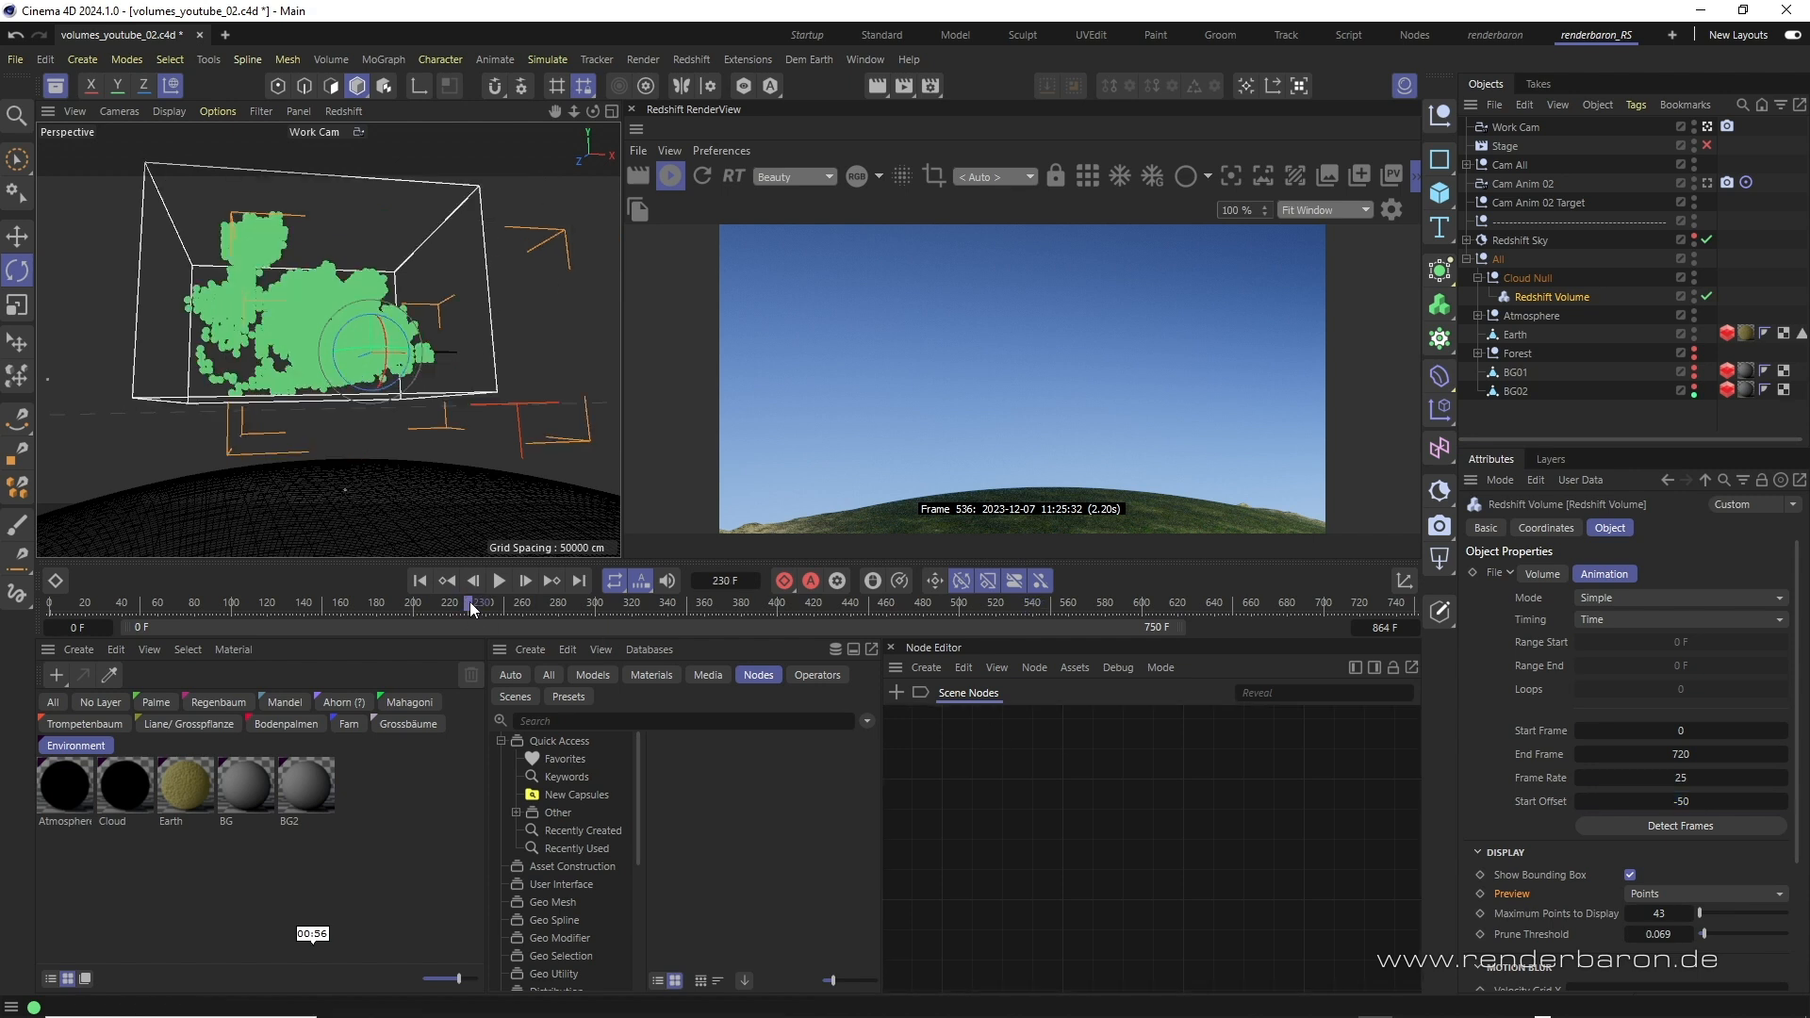
left_click_drag(468, 601, 629, 602)
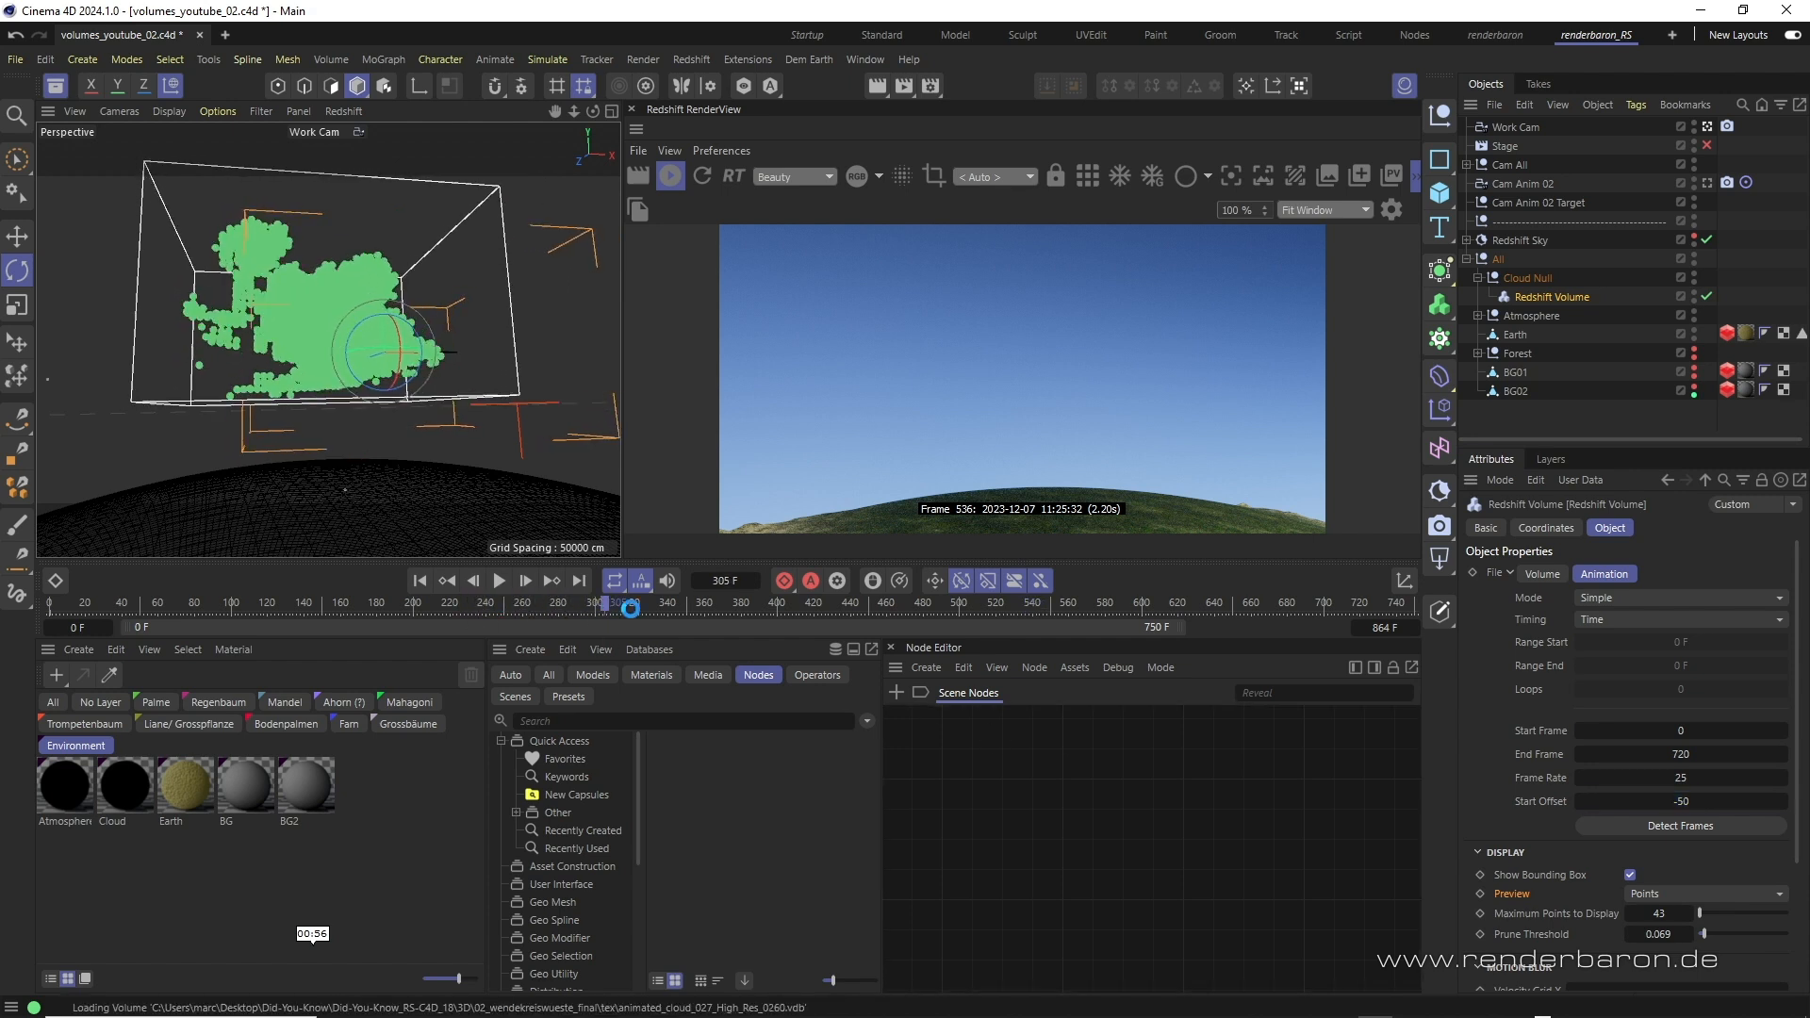
left_click_drag(633, 603, 815, 603)
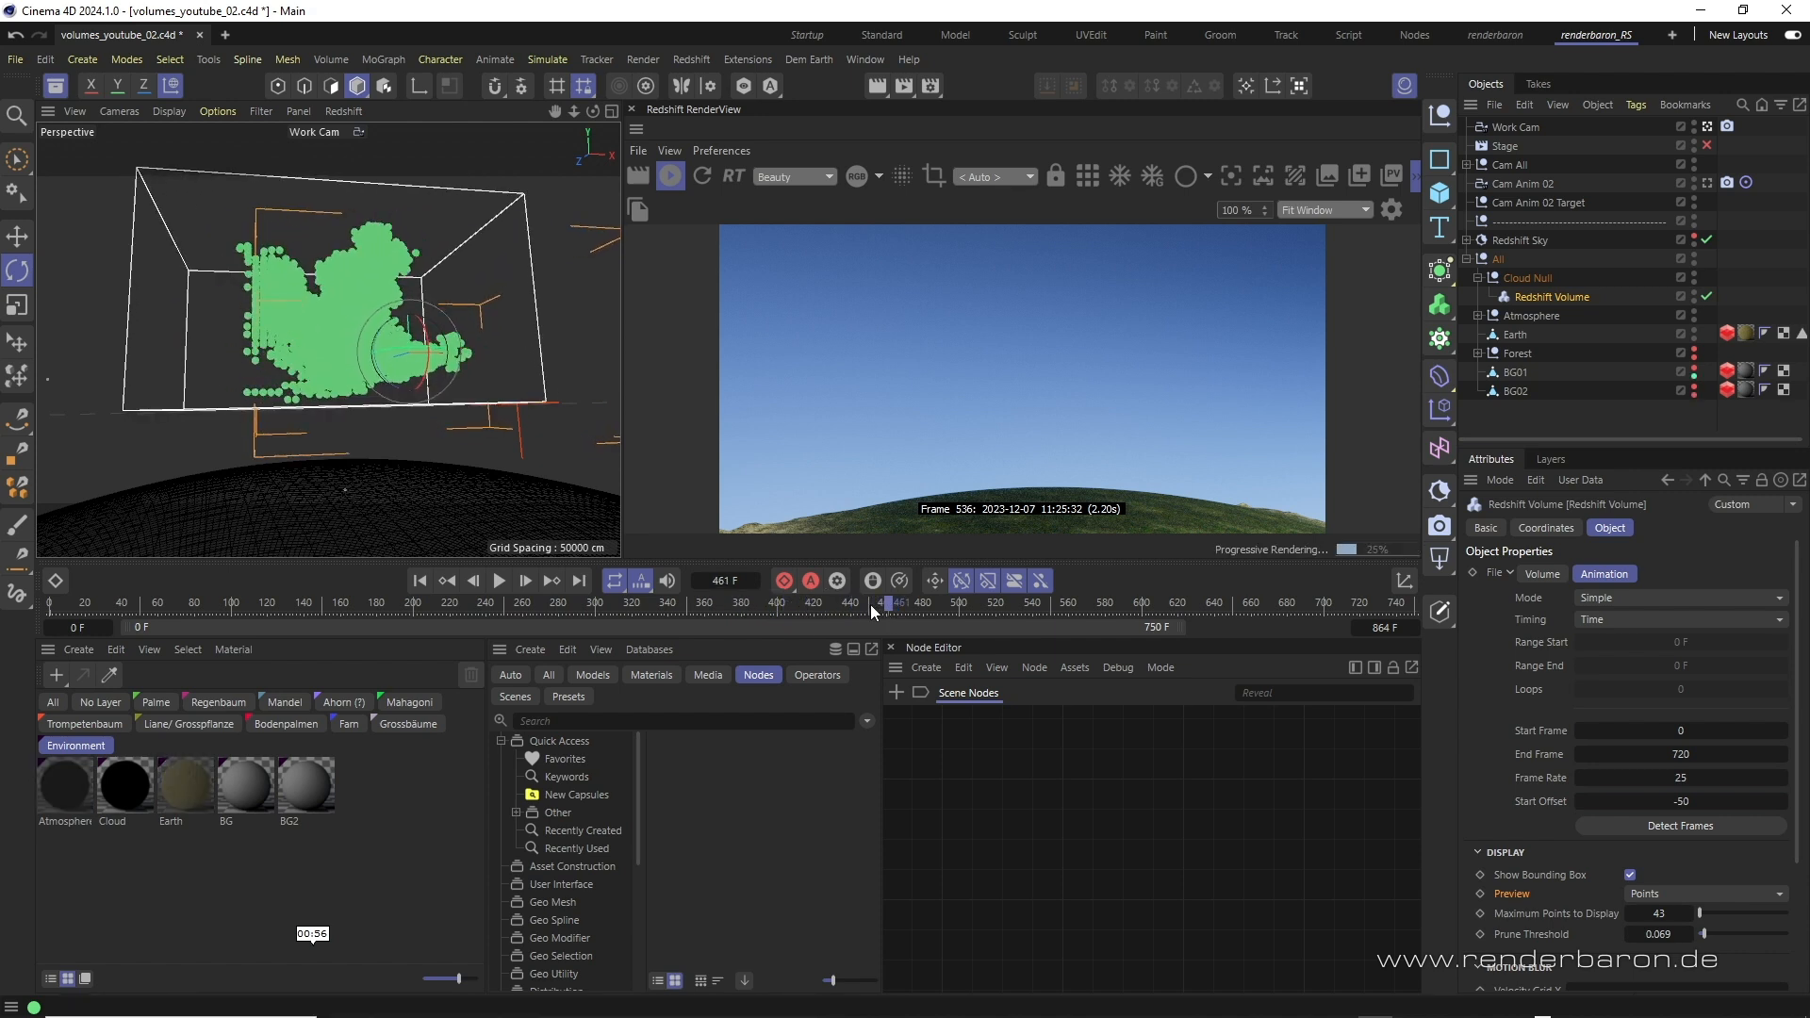
- Switch the editing mode to Model
left_click(356, 87)
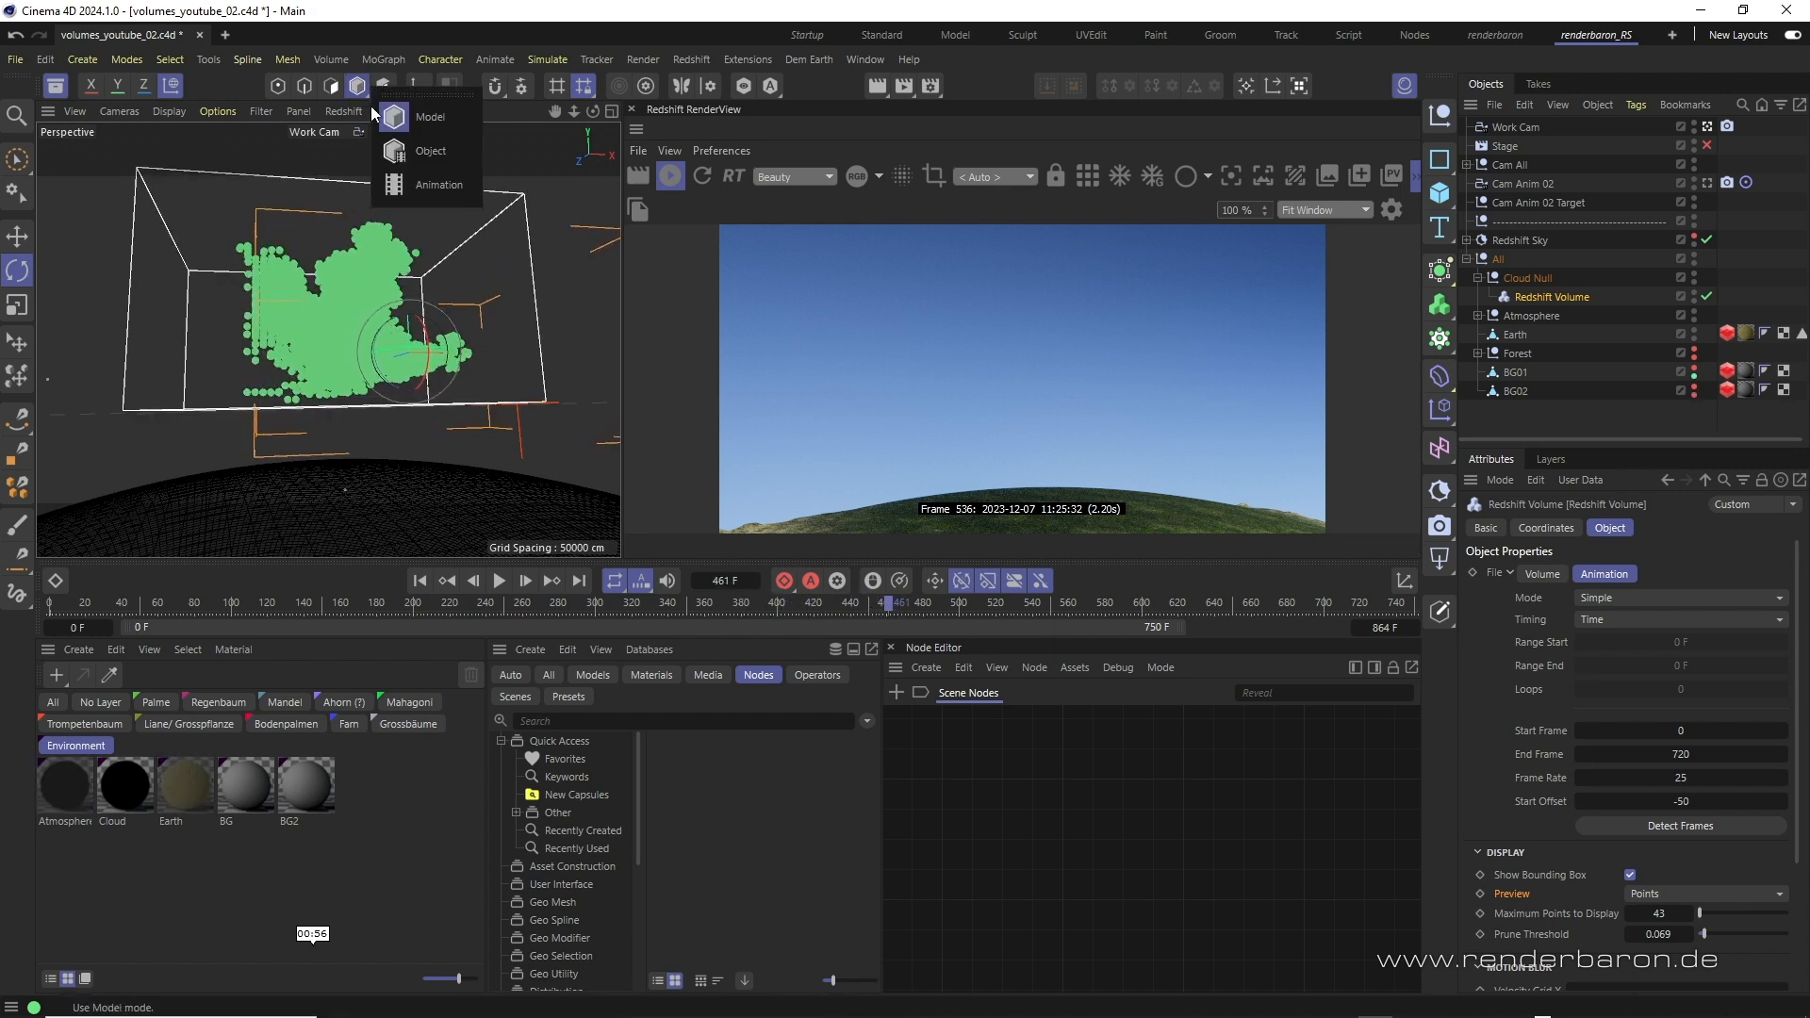
left_click(430, 151)
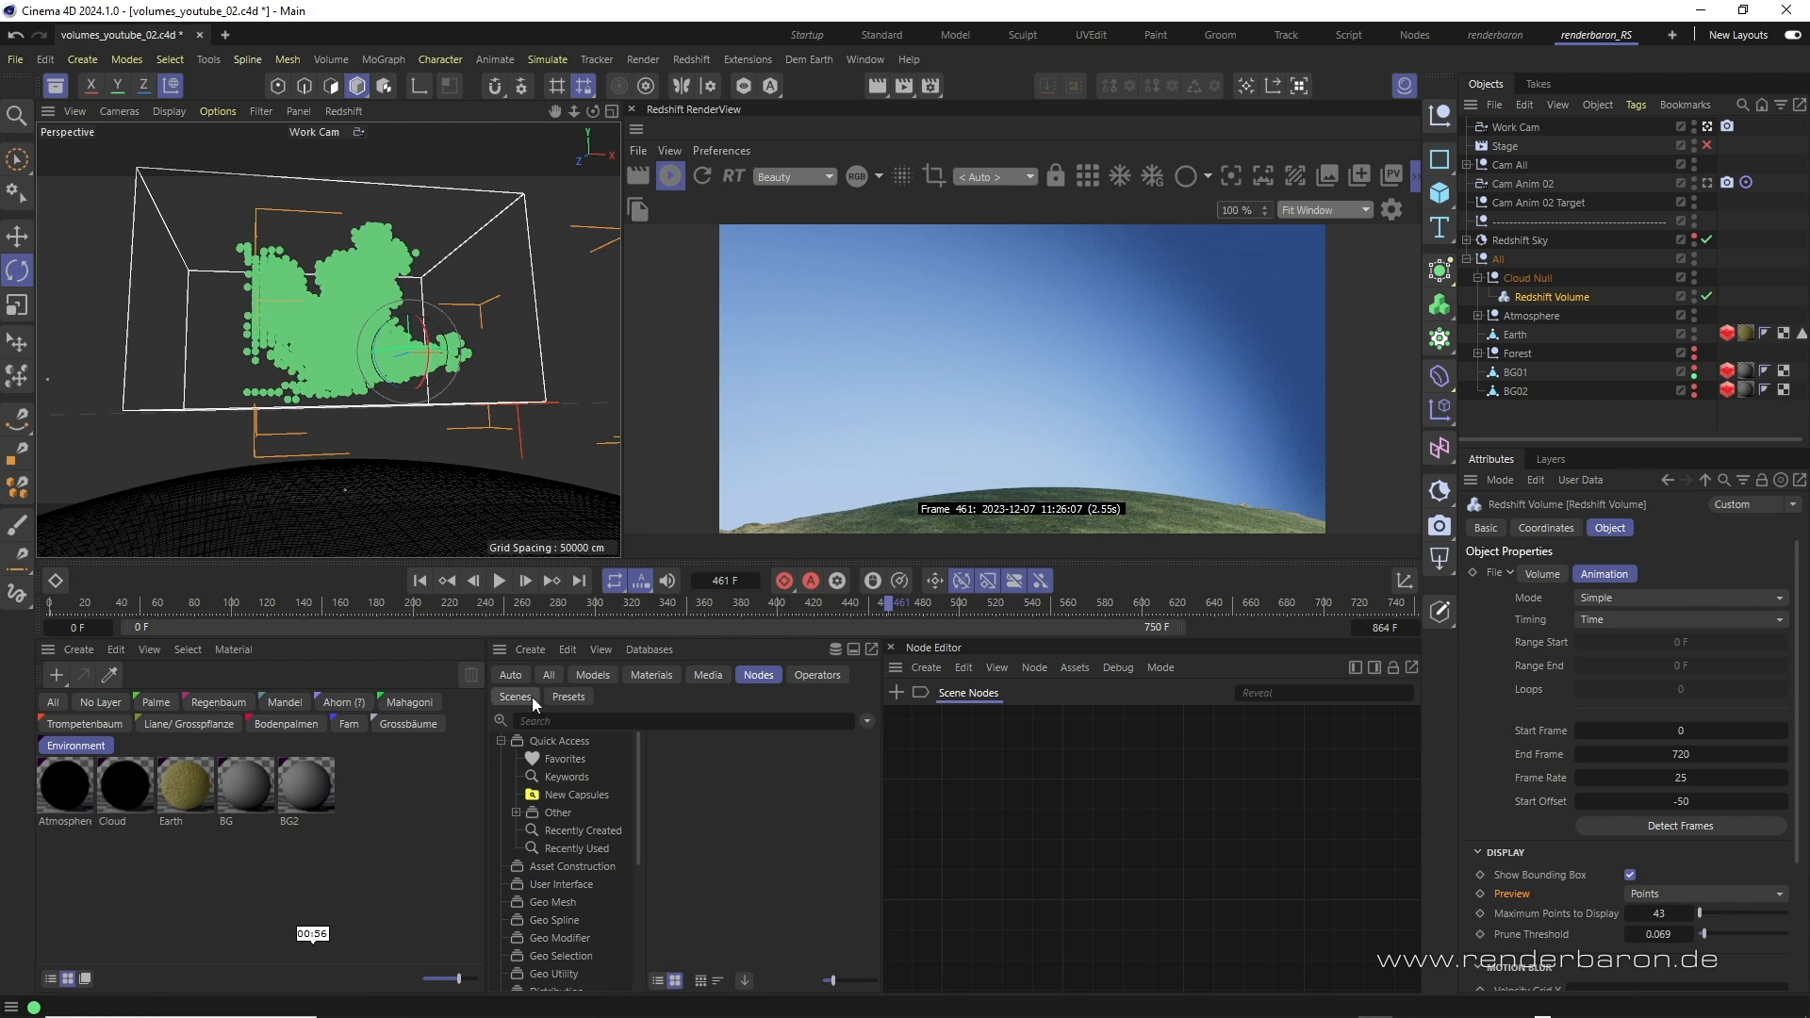
mouse_move(355, 821)
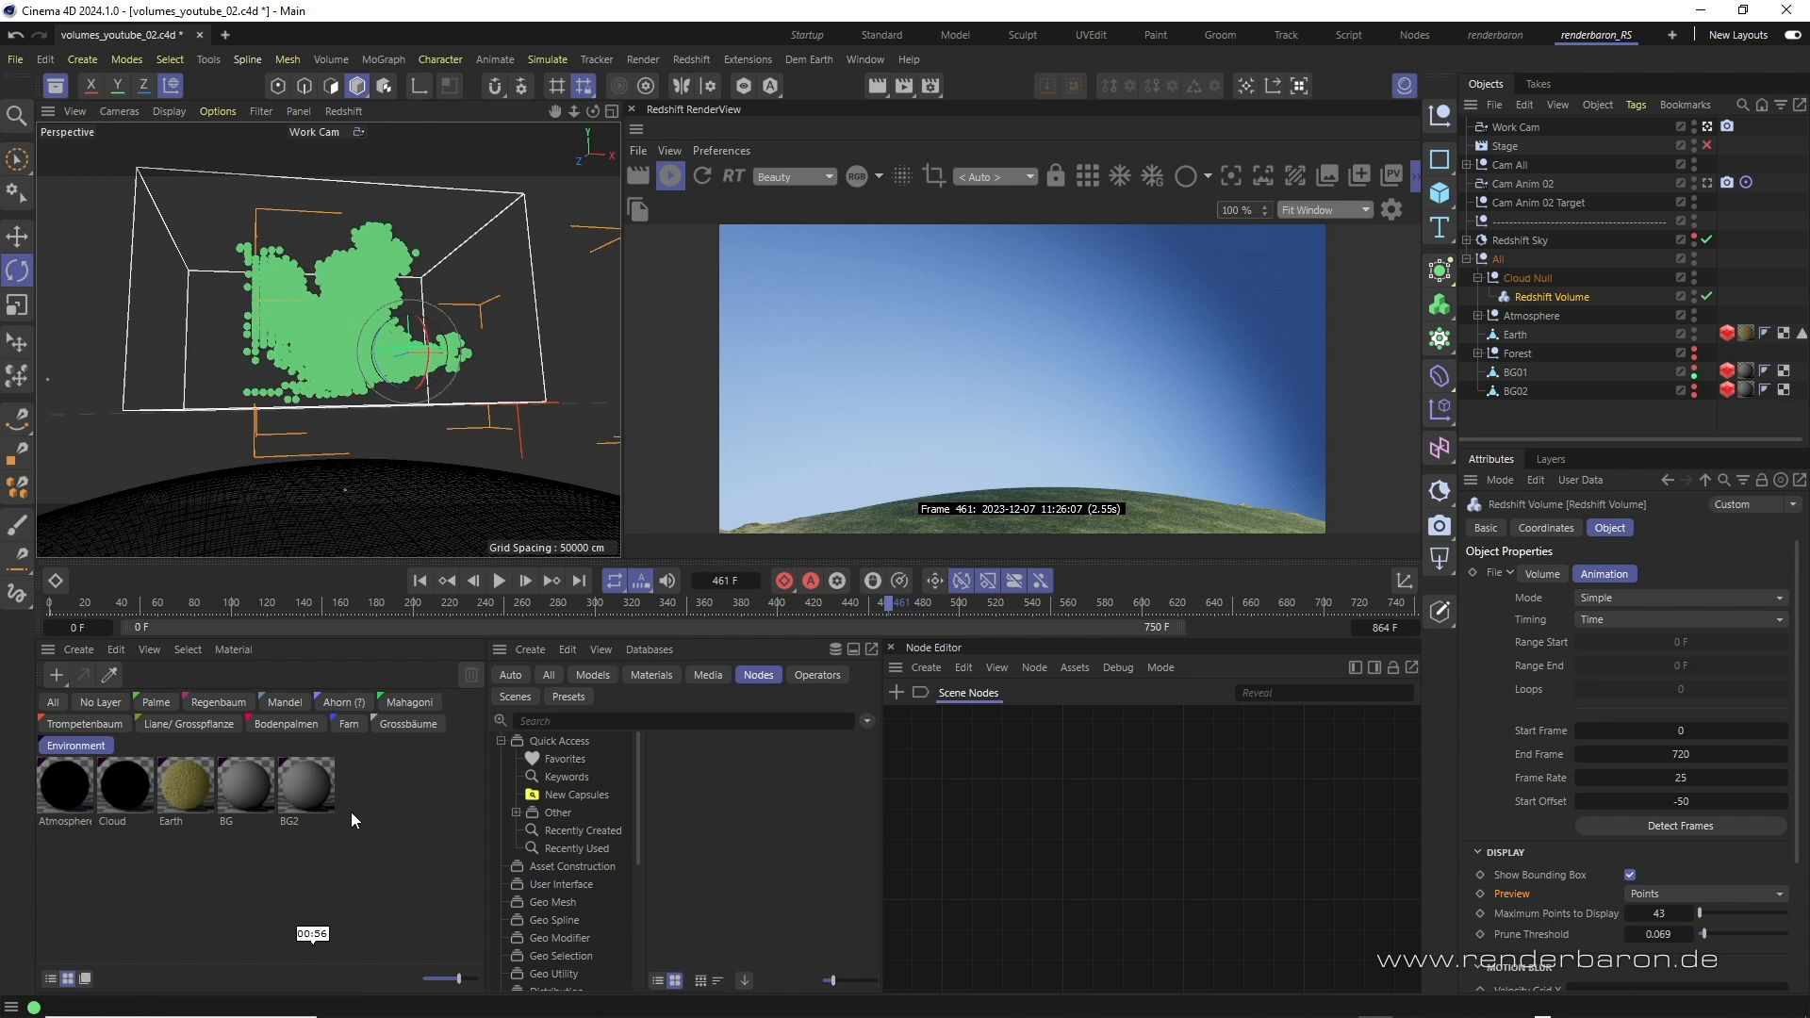
- Apply an RS Volume material and select its RS Volume node in the Shader Graph
left_click(79, 649)
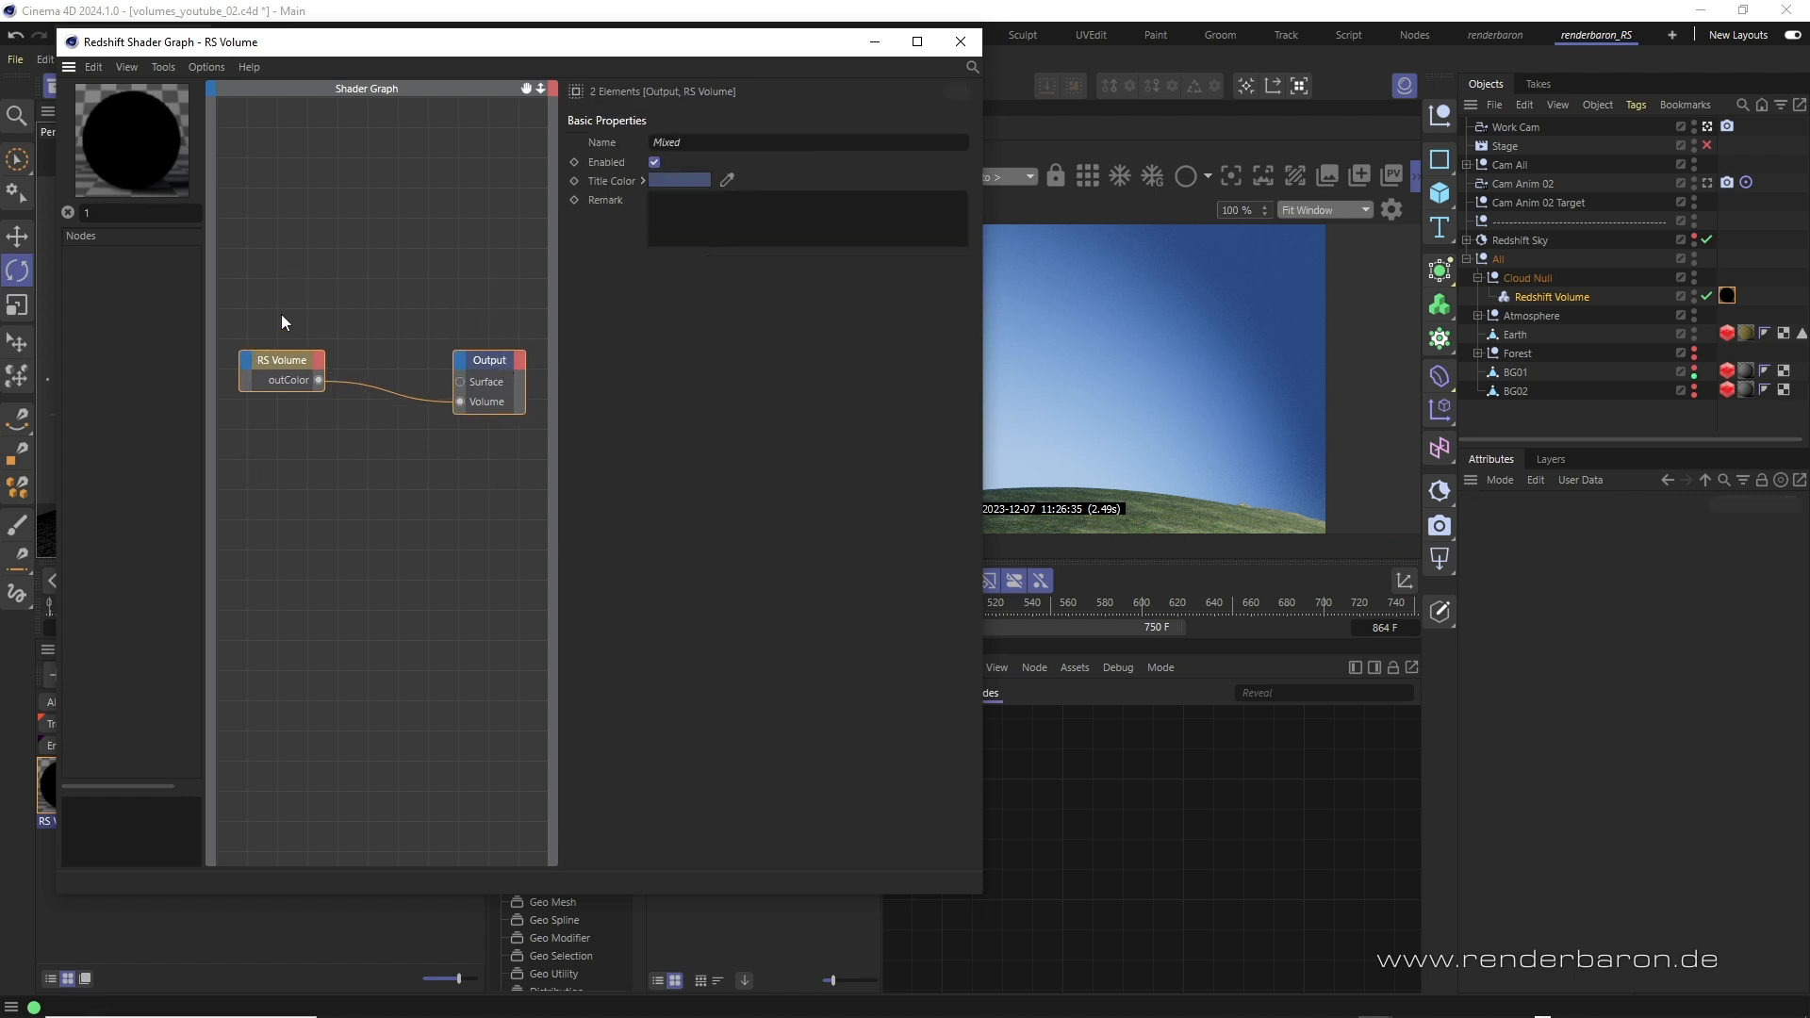
left_click(281, 360)
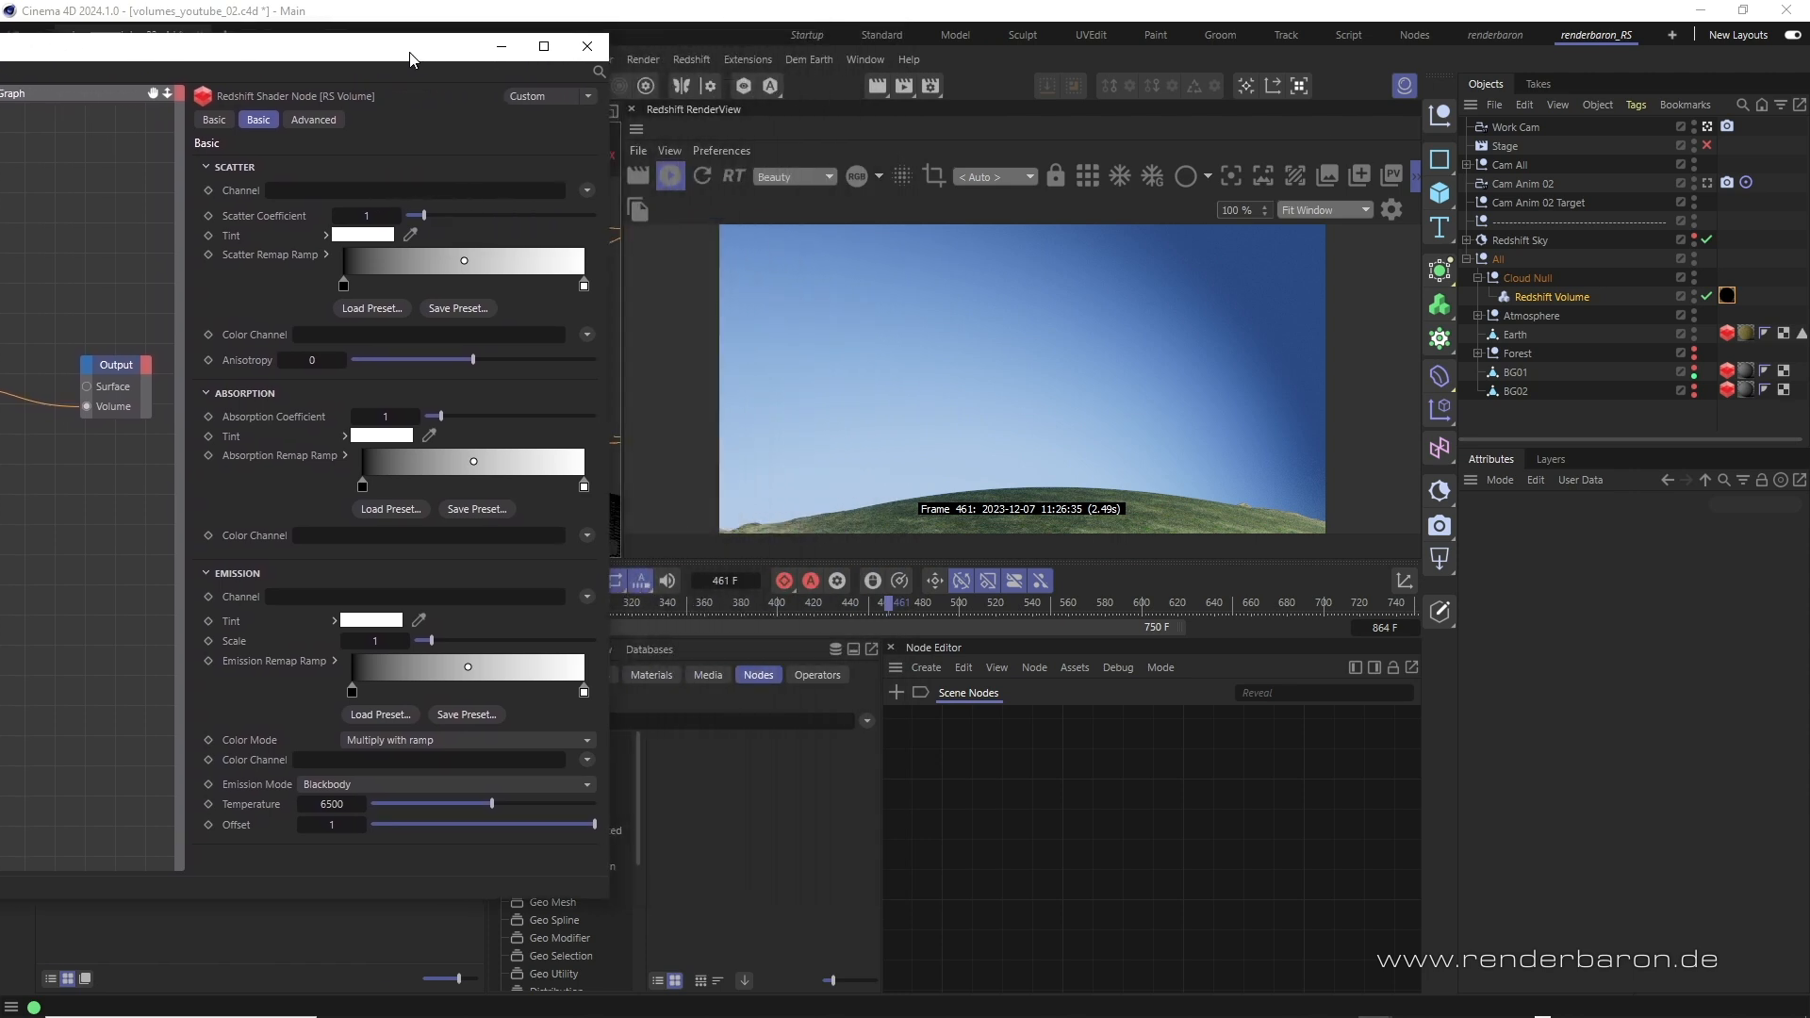
mouse_move(257, 166)
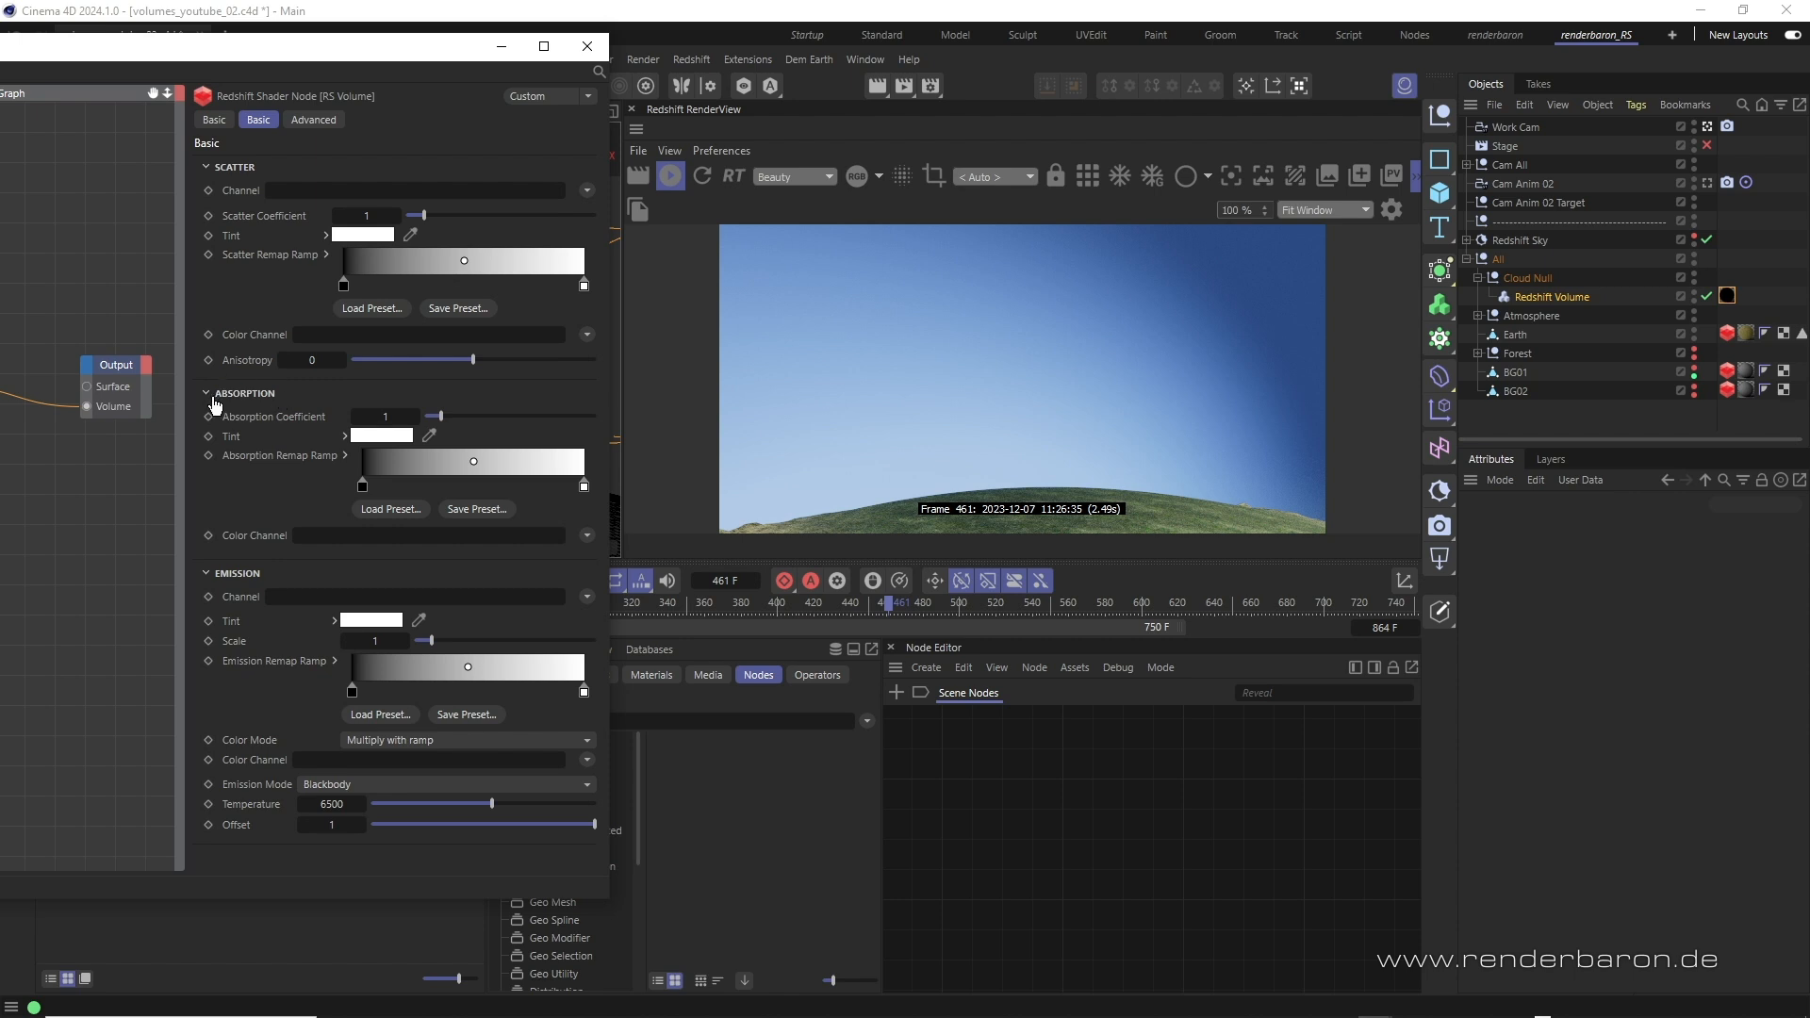
mouse_move(222, 592)
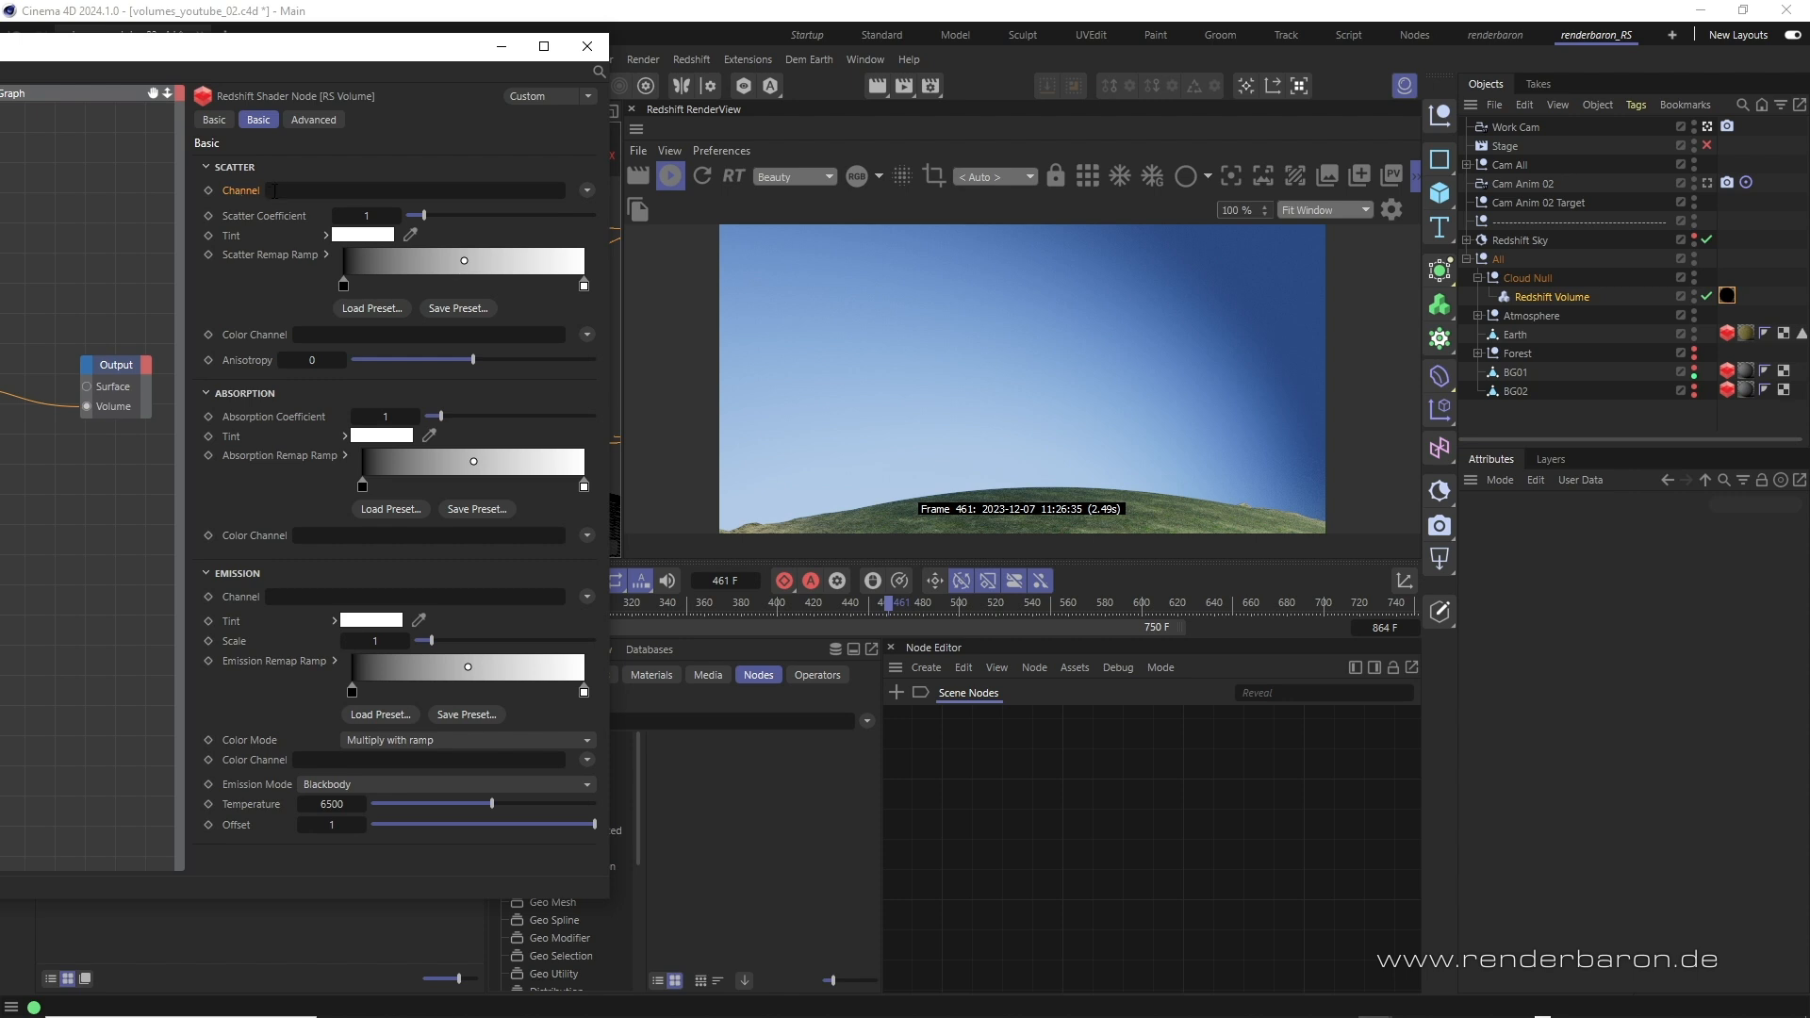
mouse_move(586, 198)
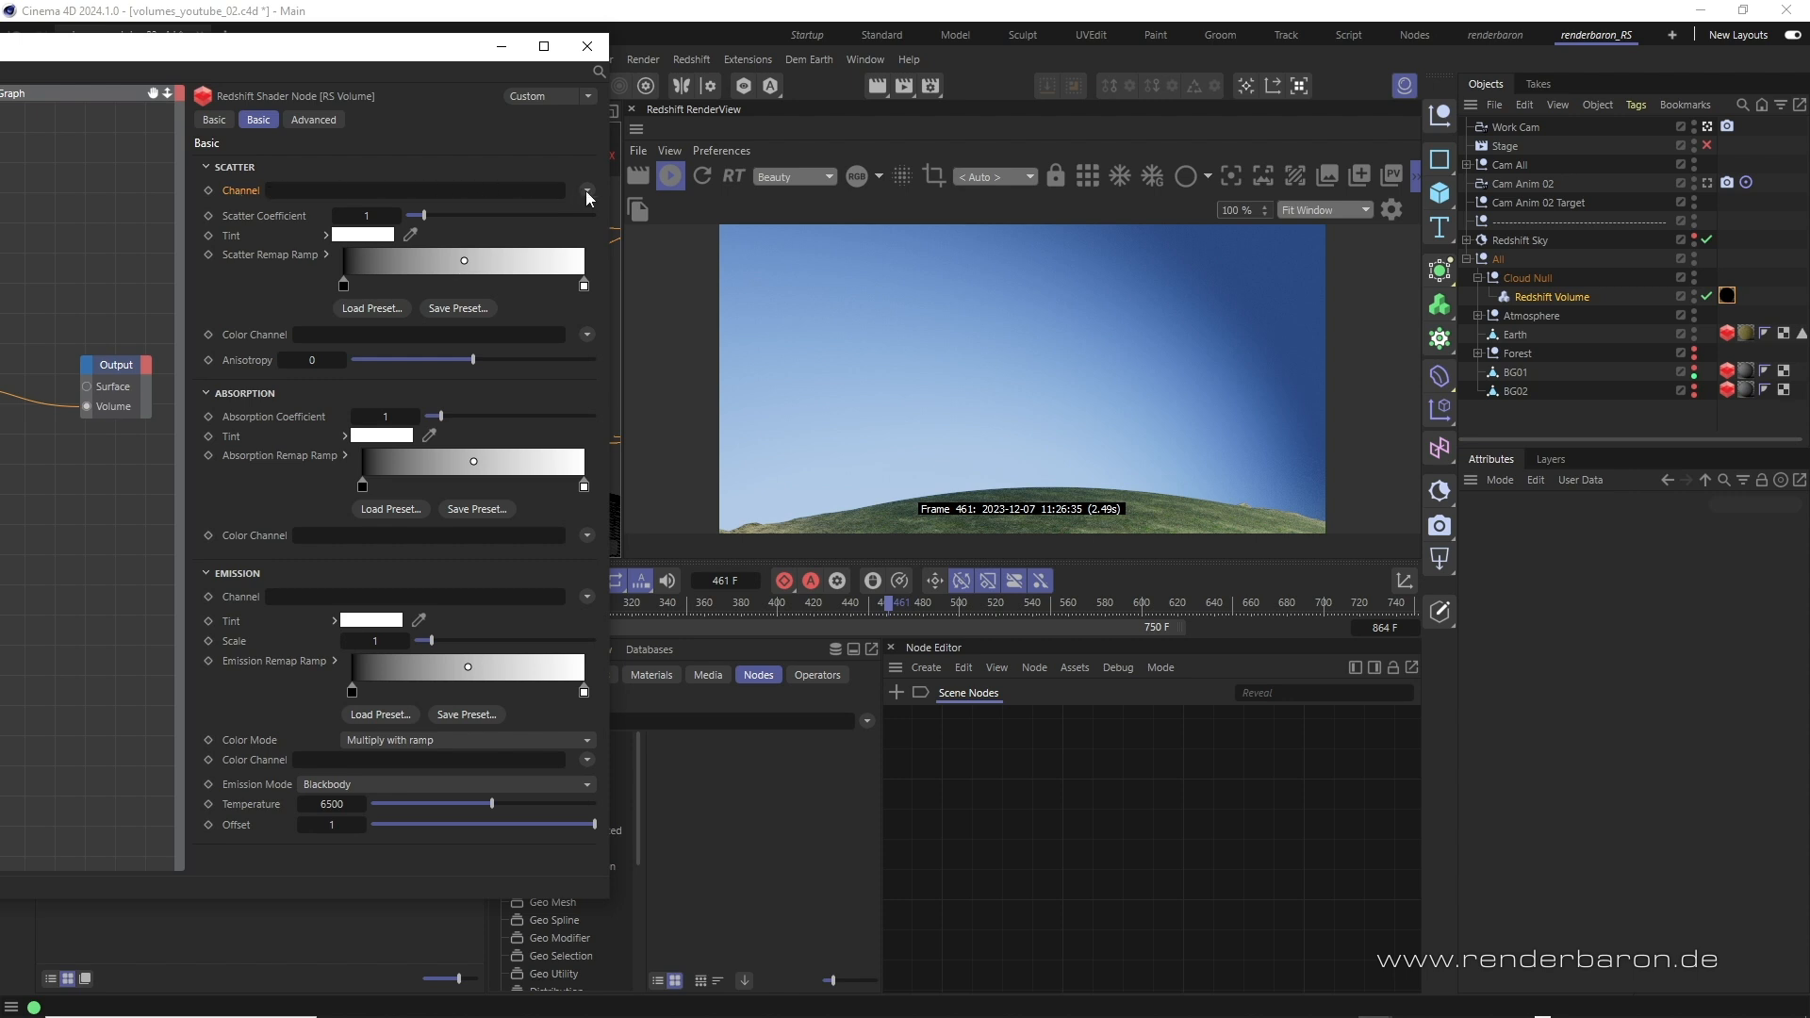
- Set the Scatter channel to Redshift Volume > density
left_click(586, 191)
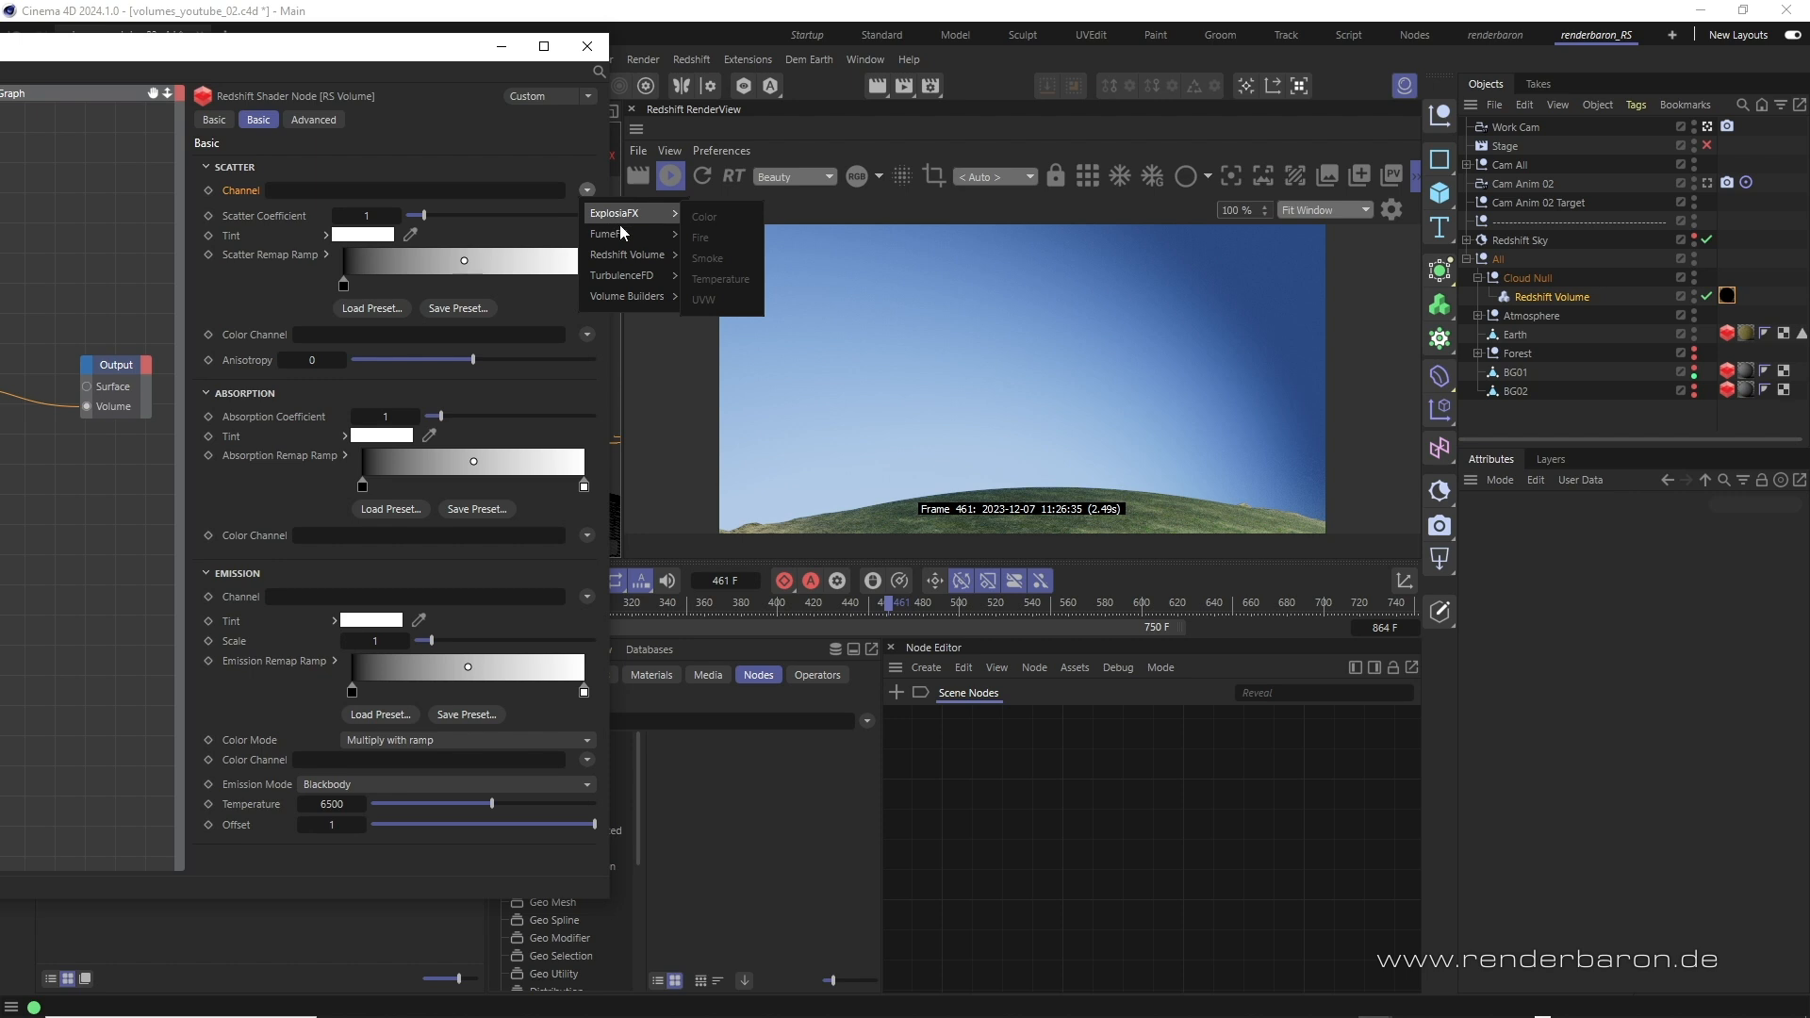
mouse_move(634, 275)
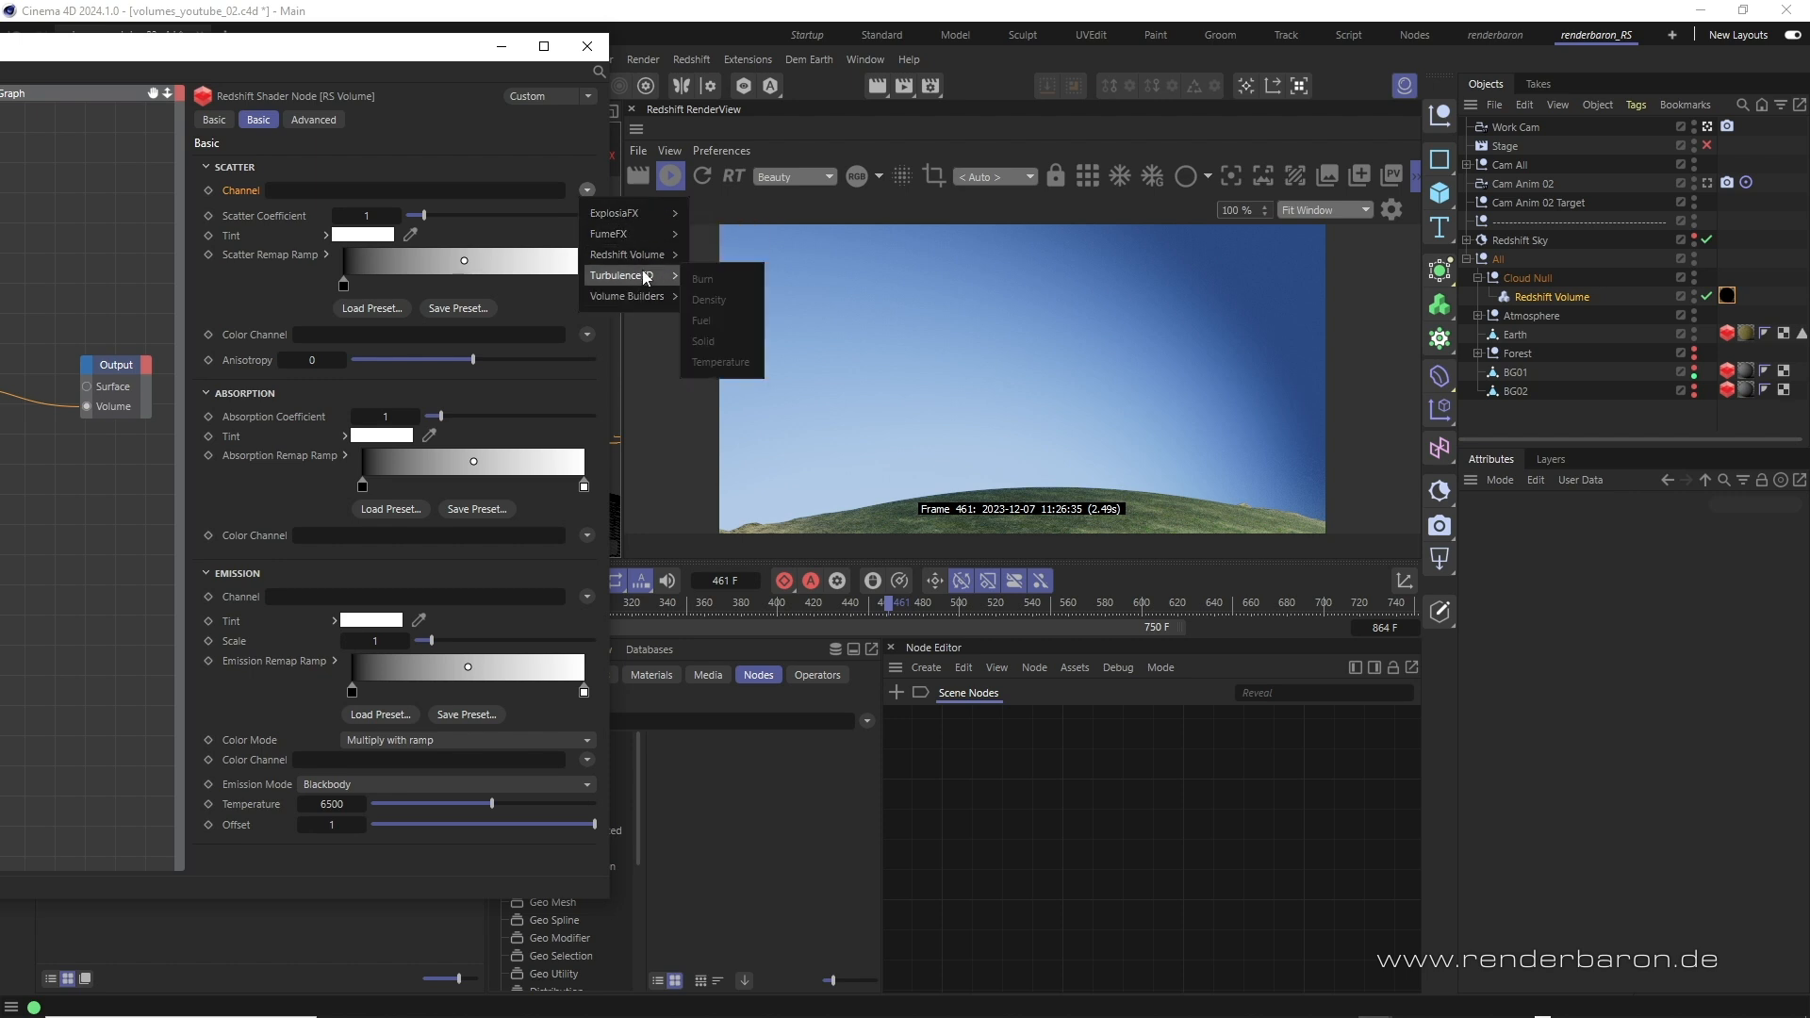
left_click(709, 298)
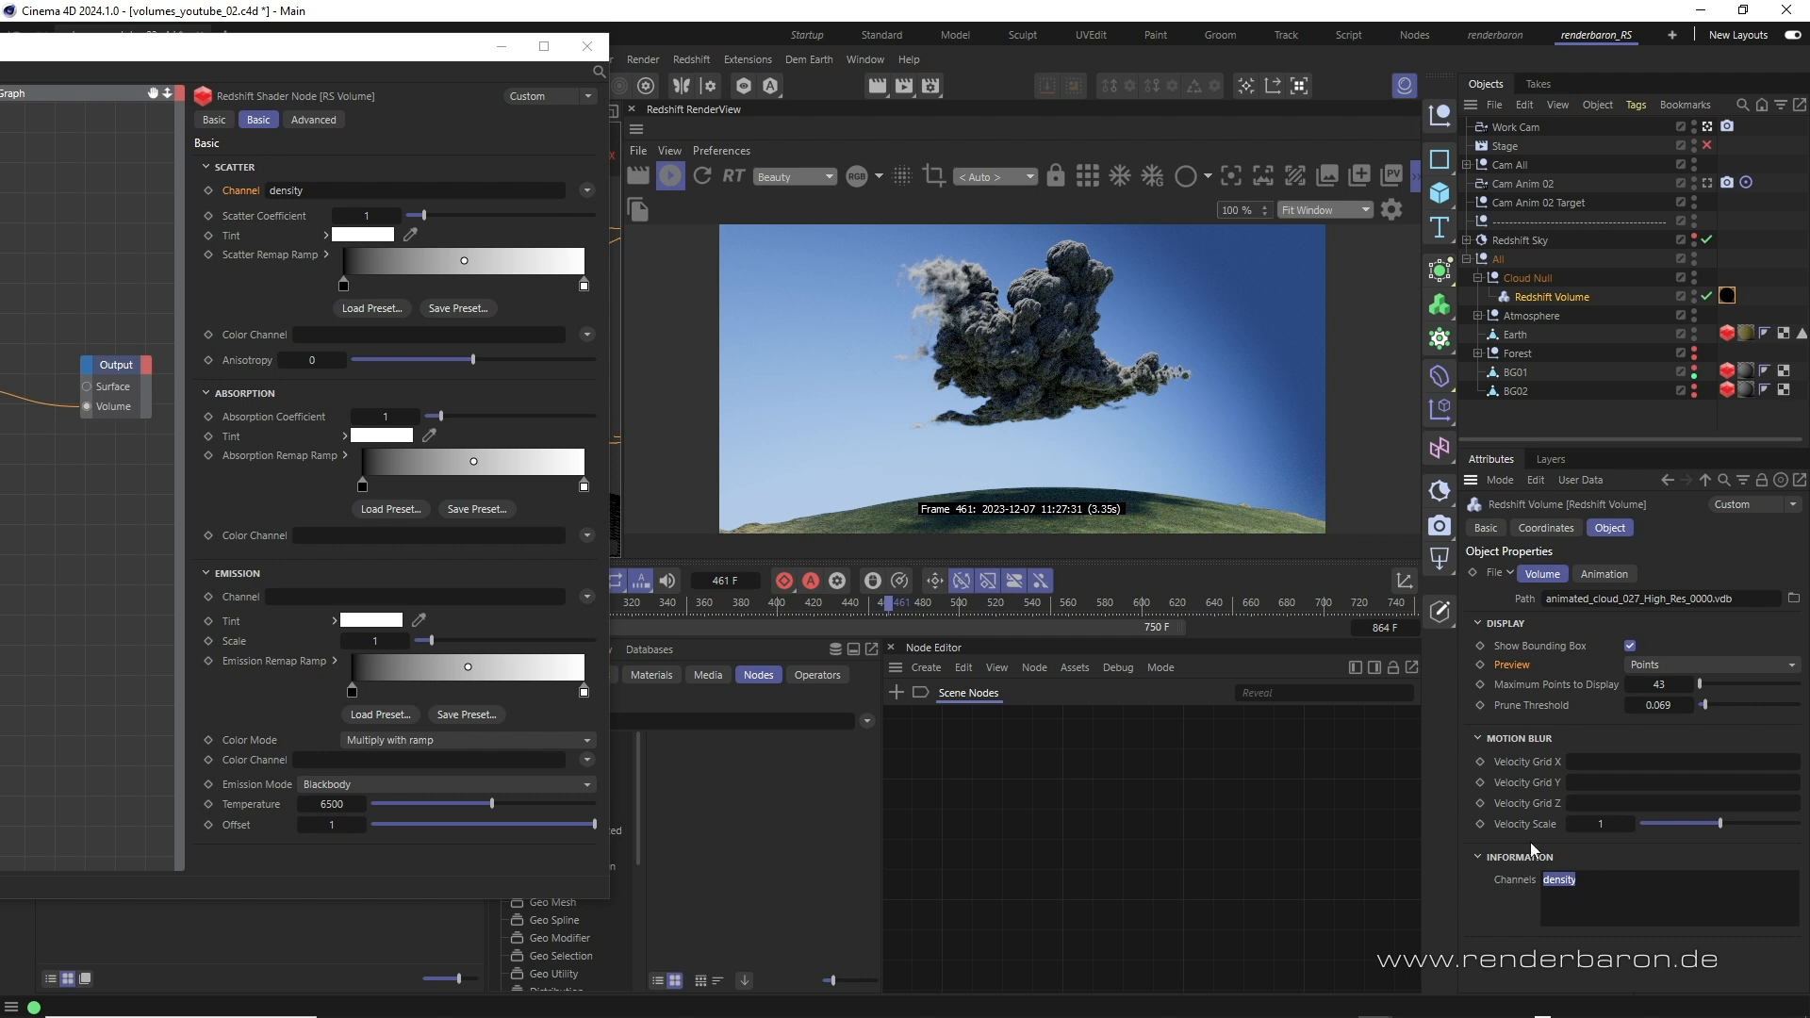
mouse_move(1540, 889)
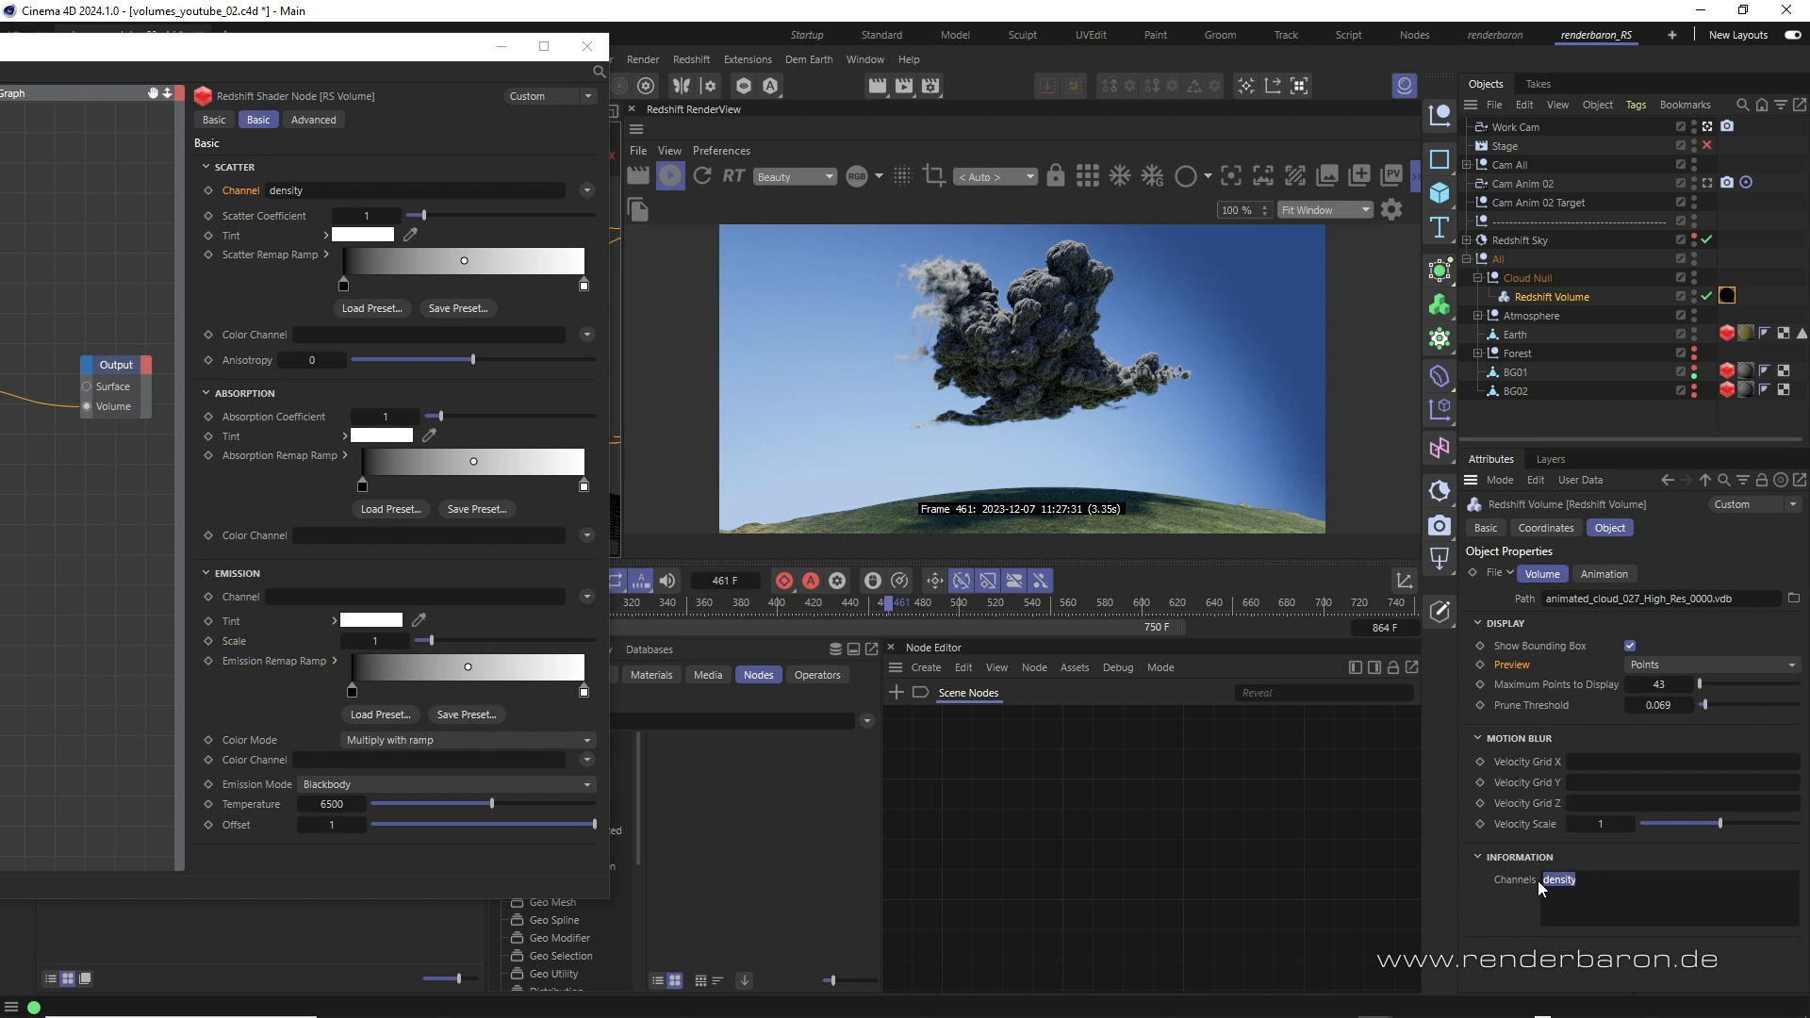
mouse_move(1012, 532)
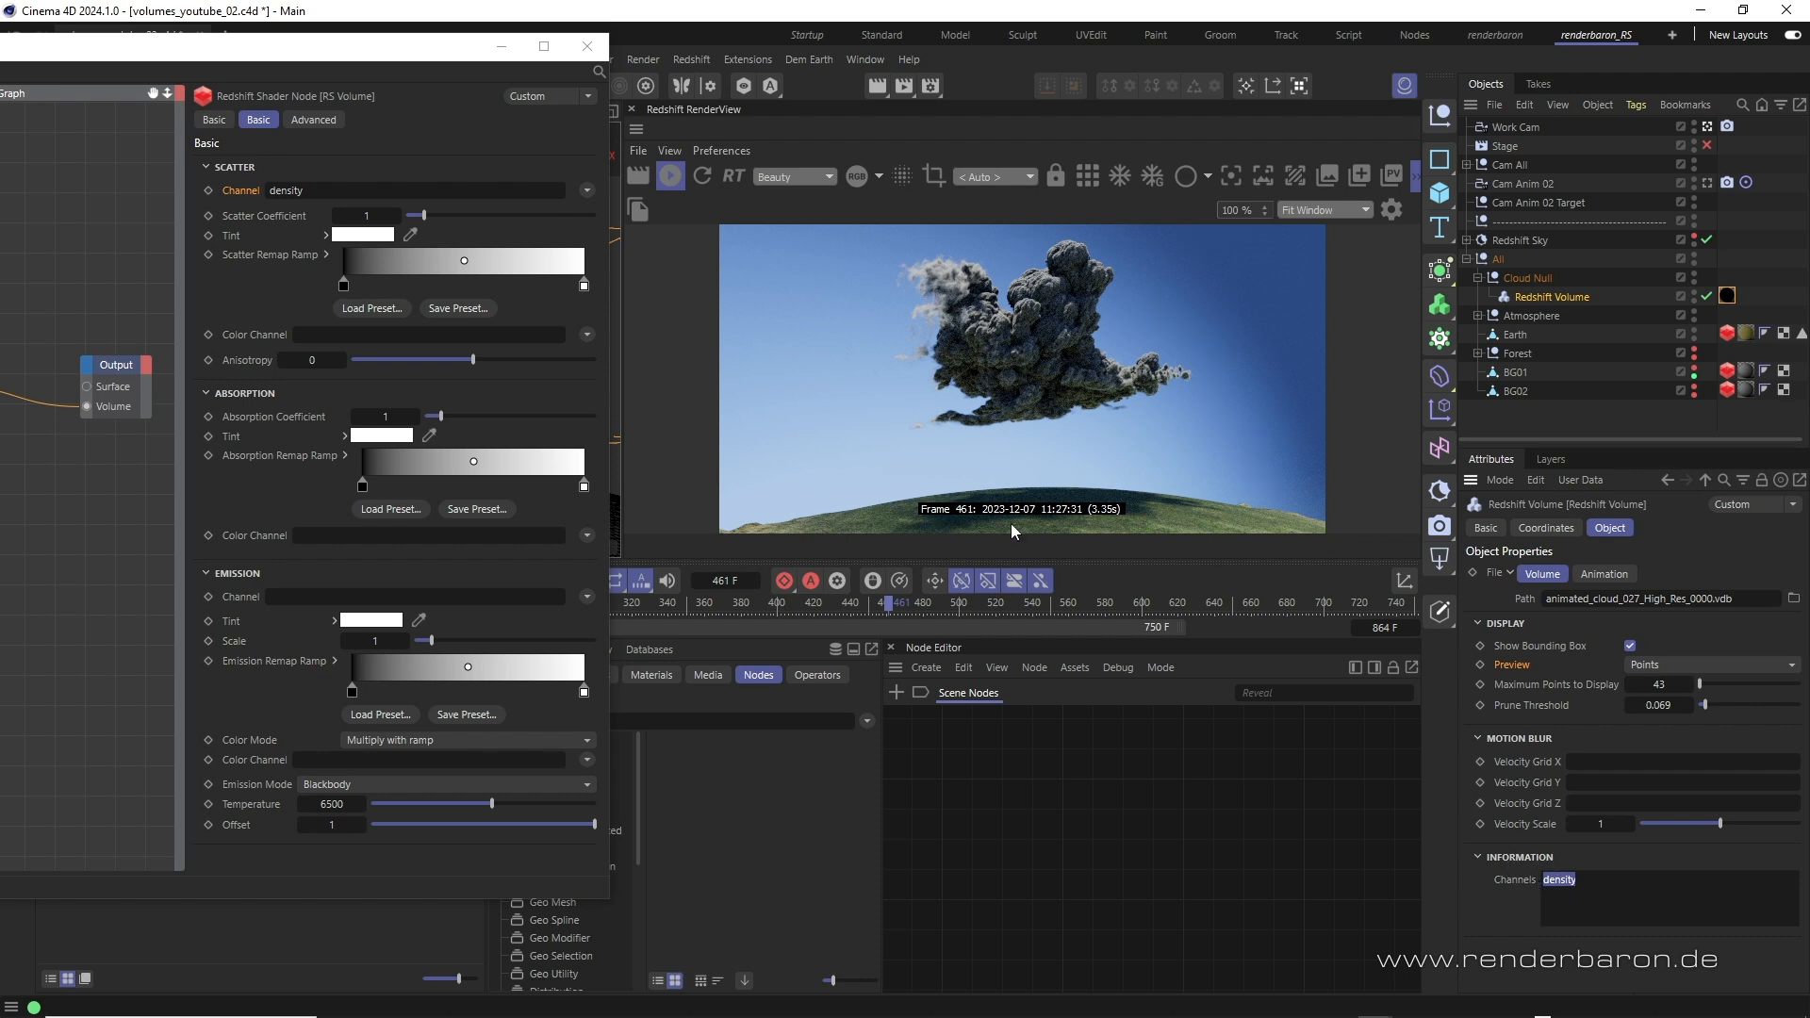
mouse_move(555, 458)
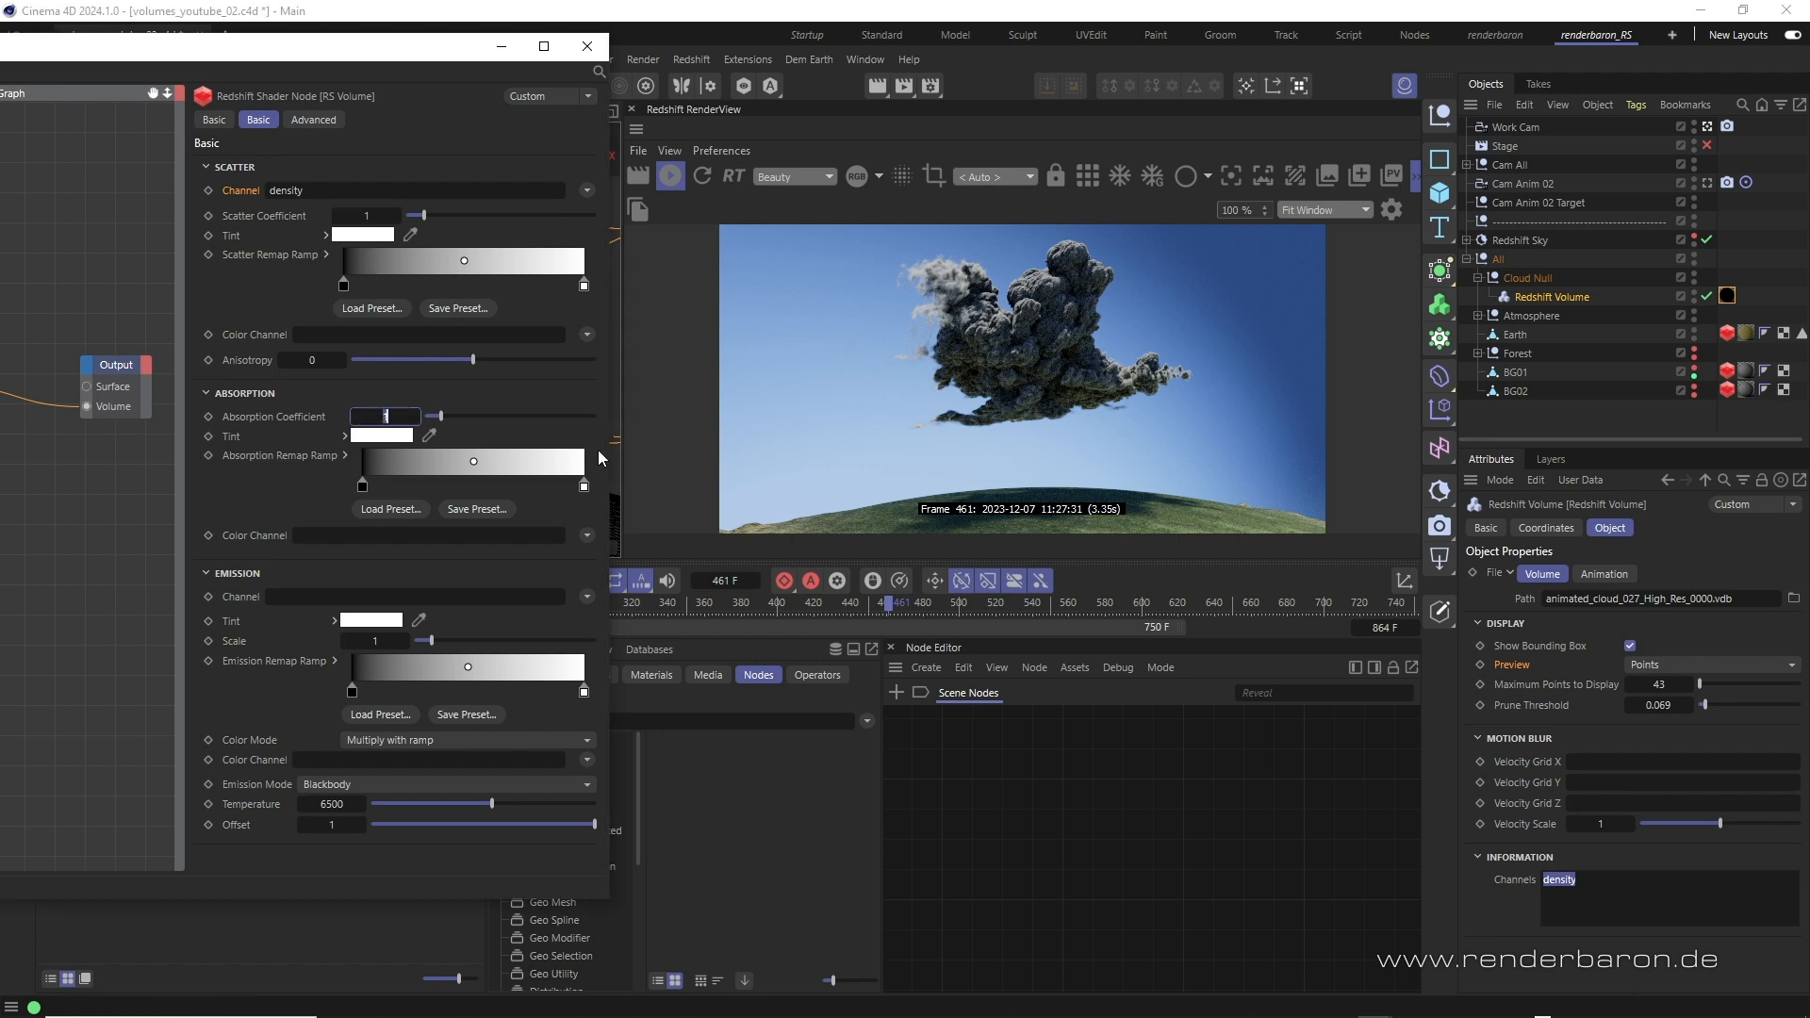
mouse_move(1120, 304)
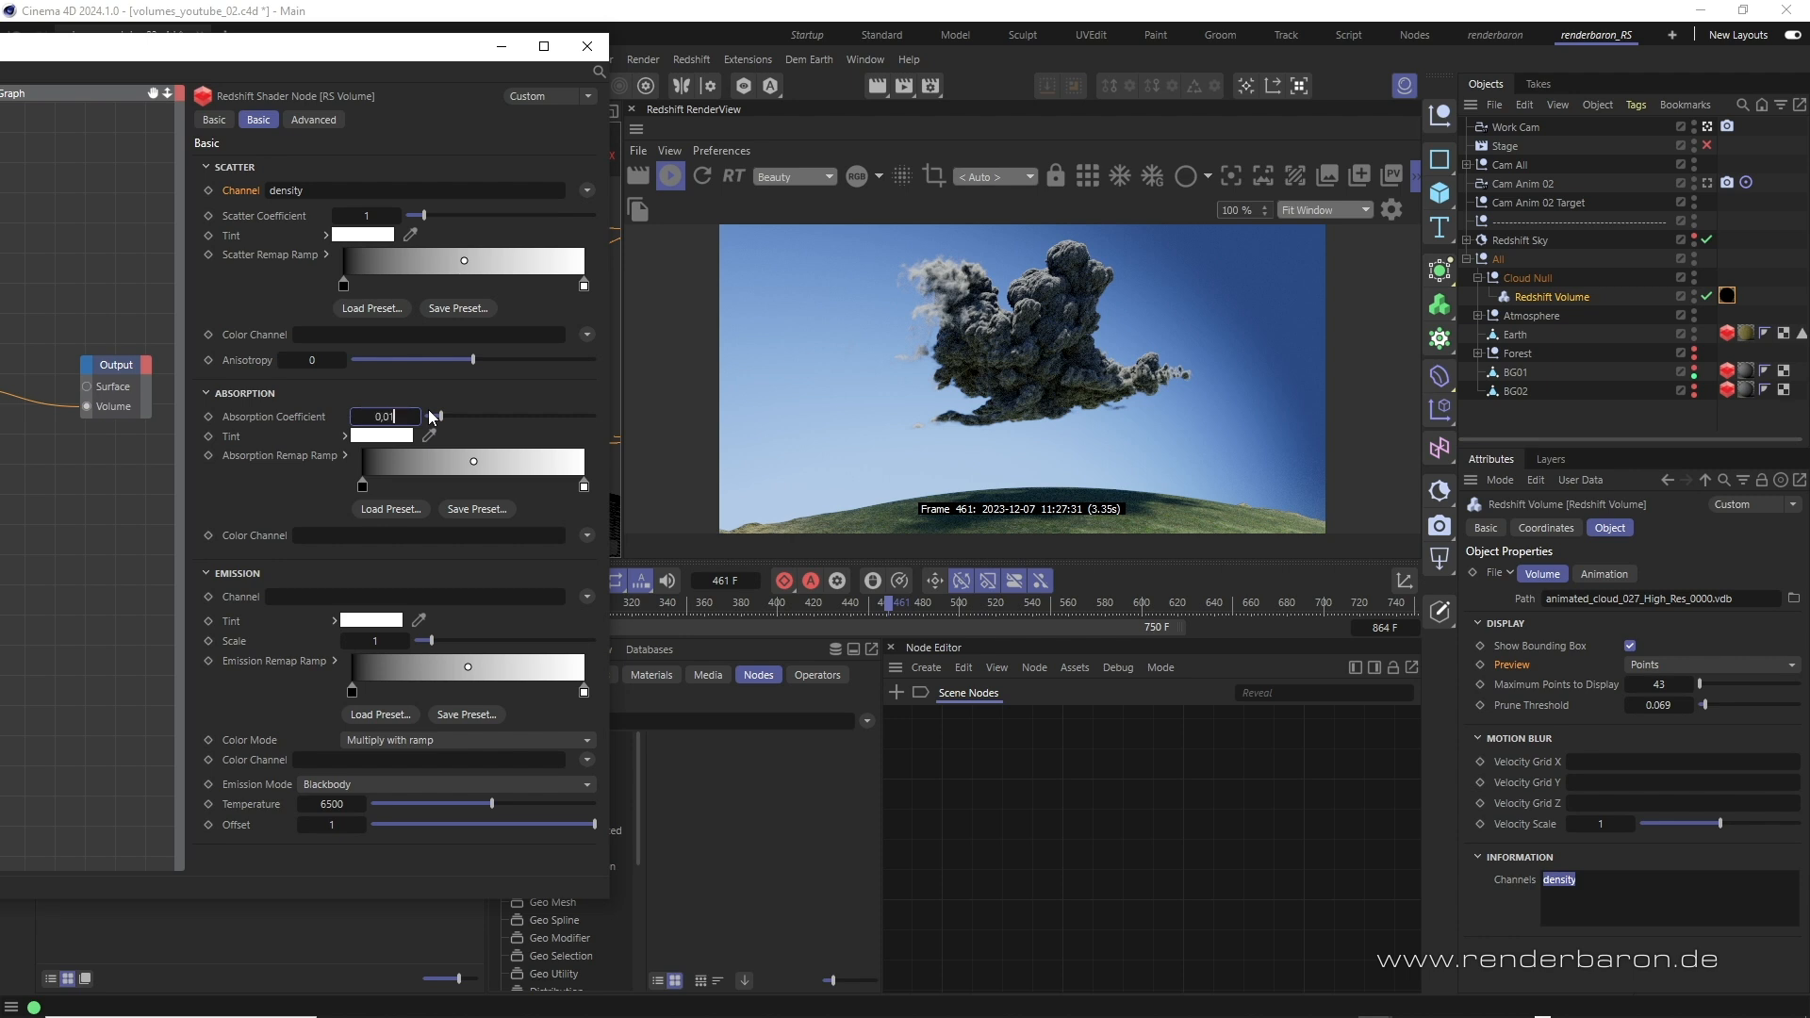
- Enter 0.01 for the Scatter and Absorption coefficients so the cloud renders white
type("0.01")
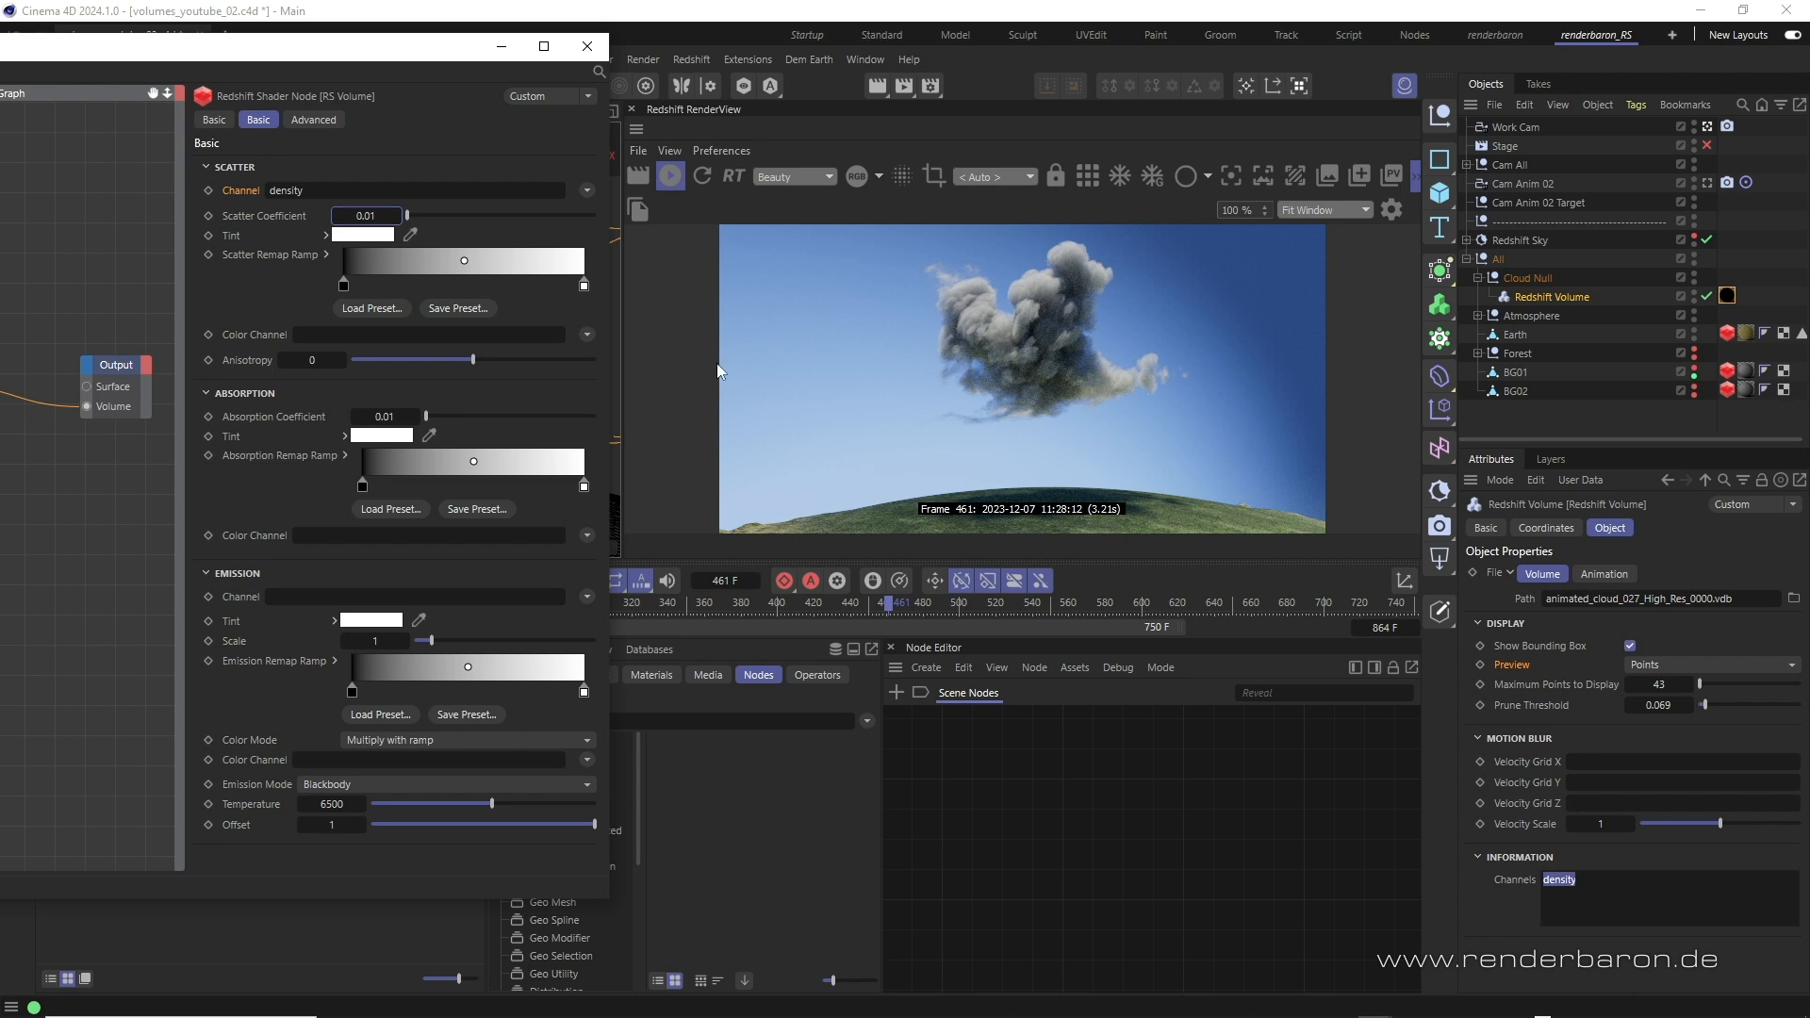
mouse_move(239, 425)
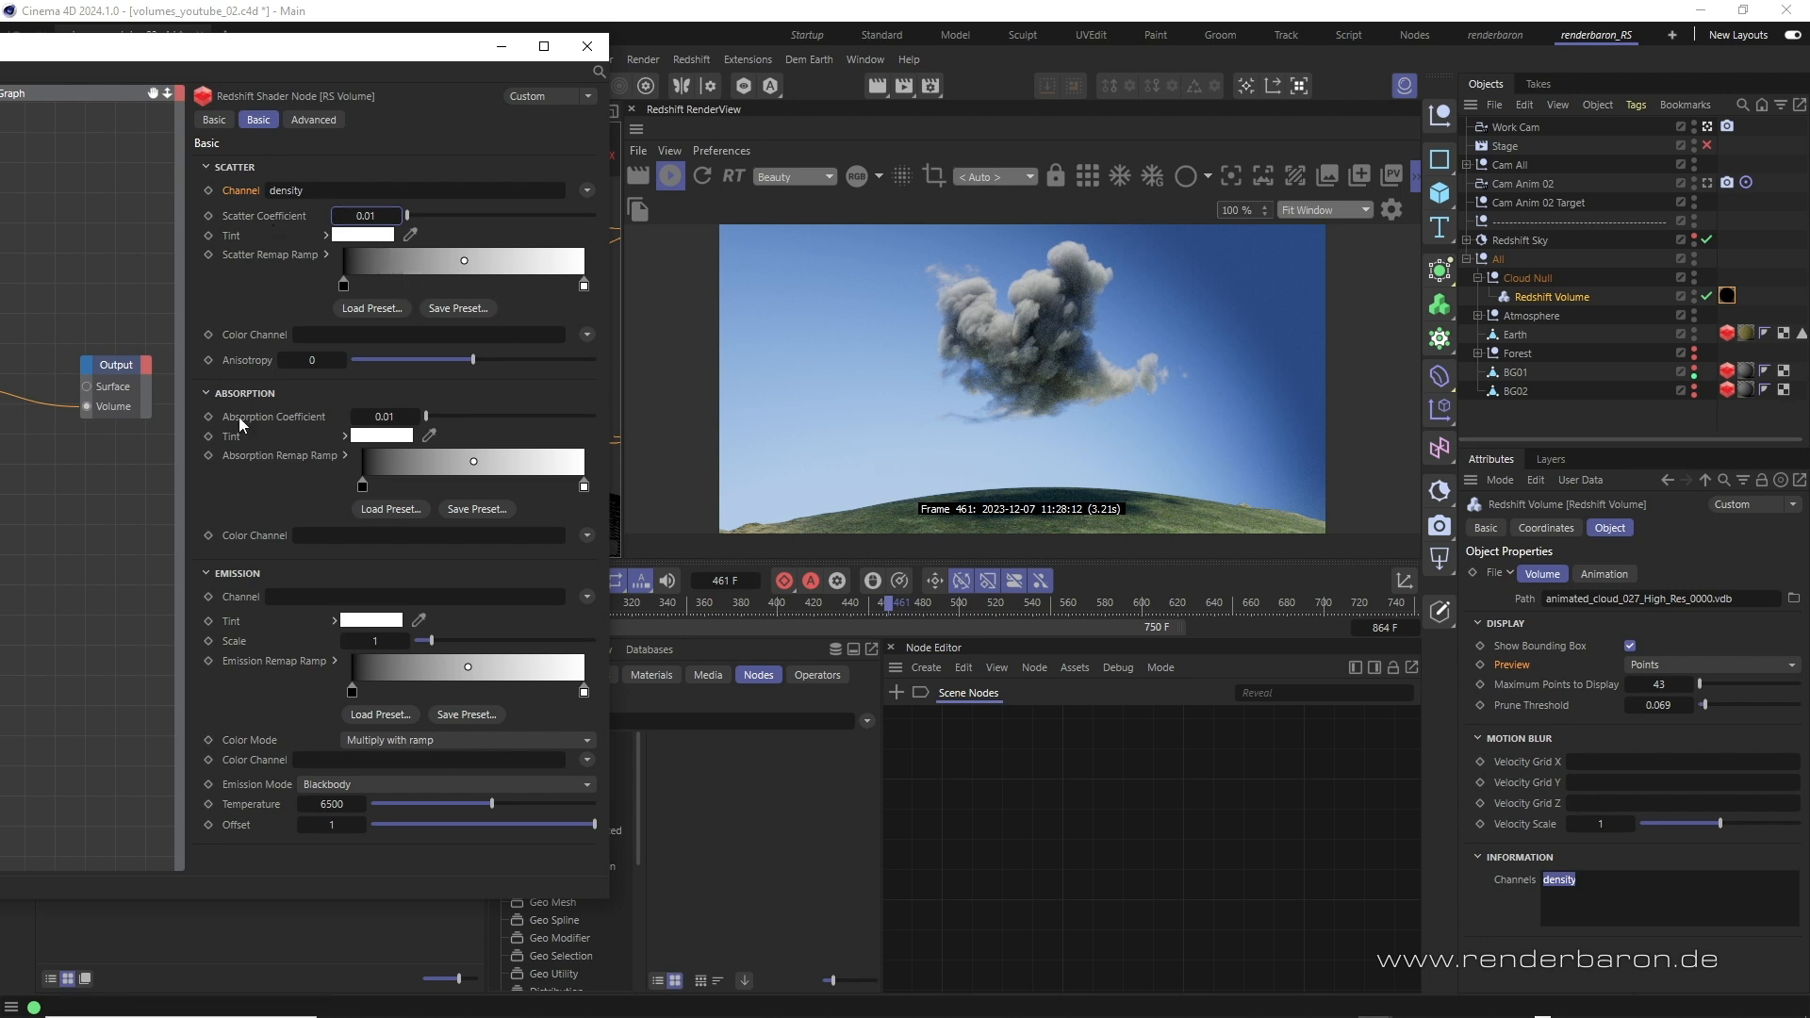
mouse_move(313, 185)
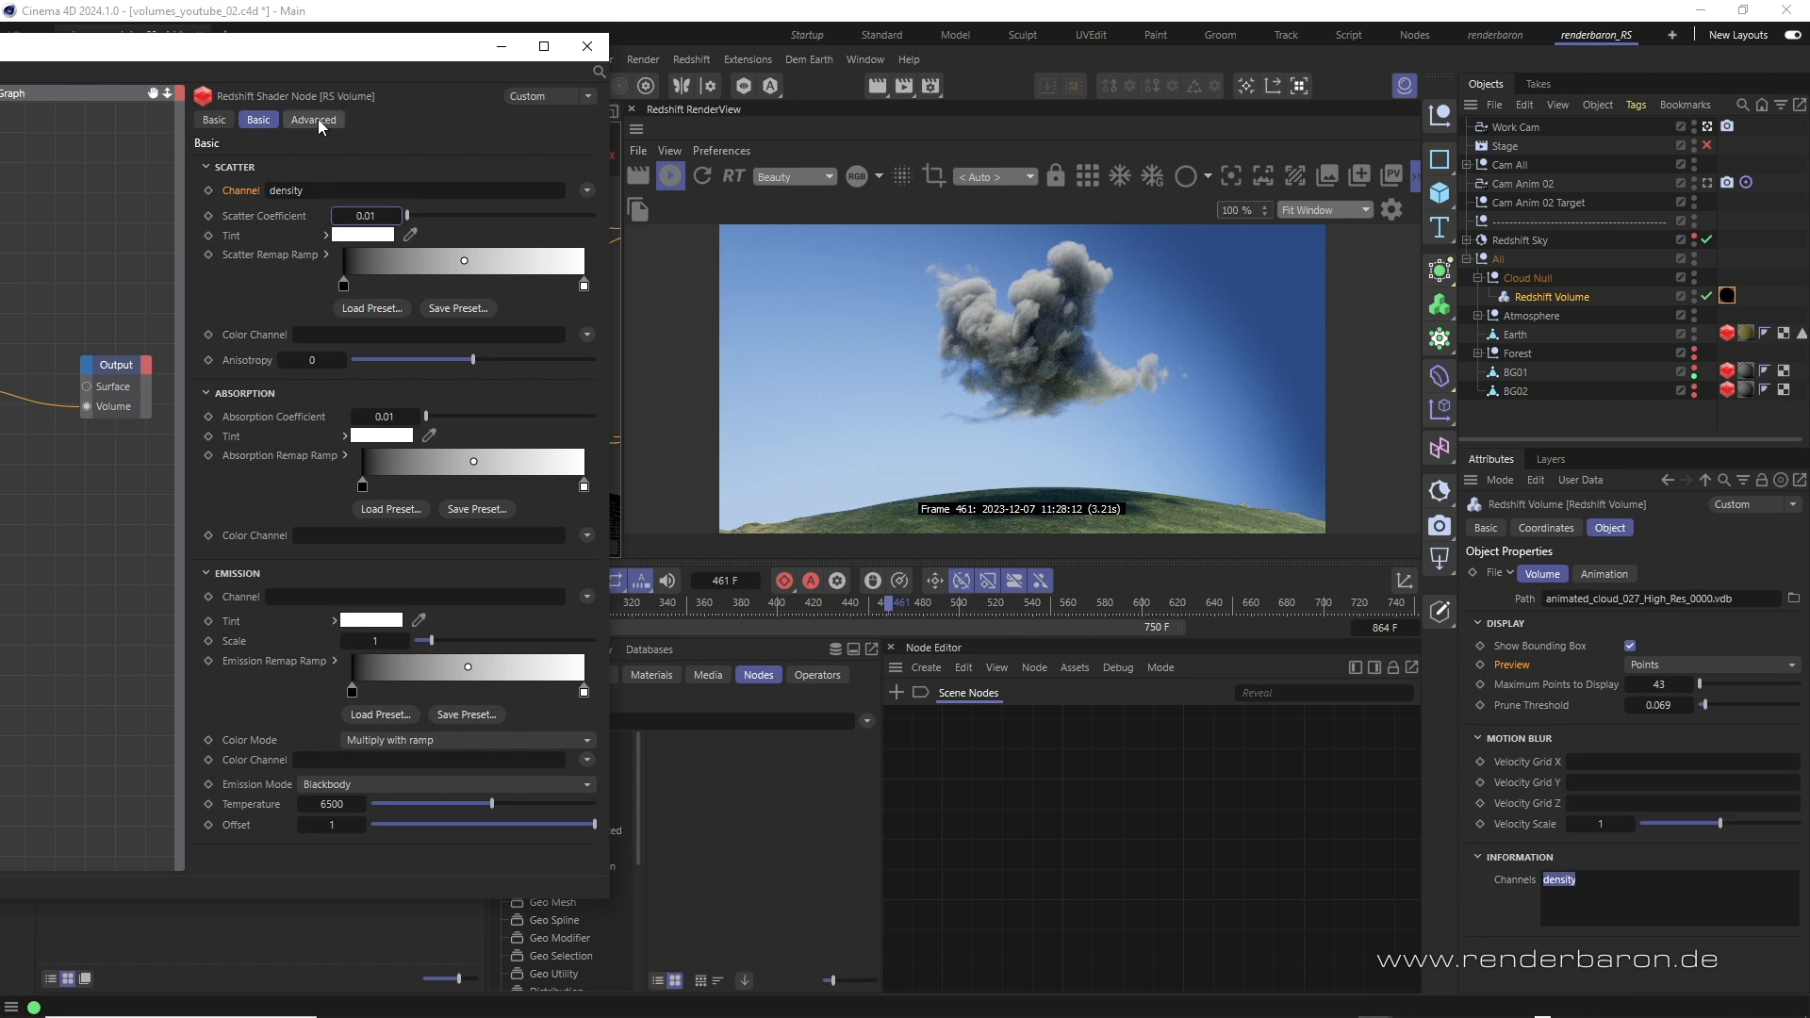
left_click(313, 121)
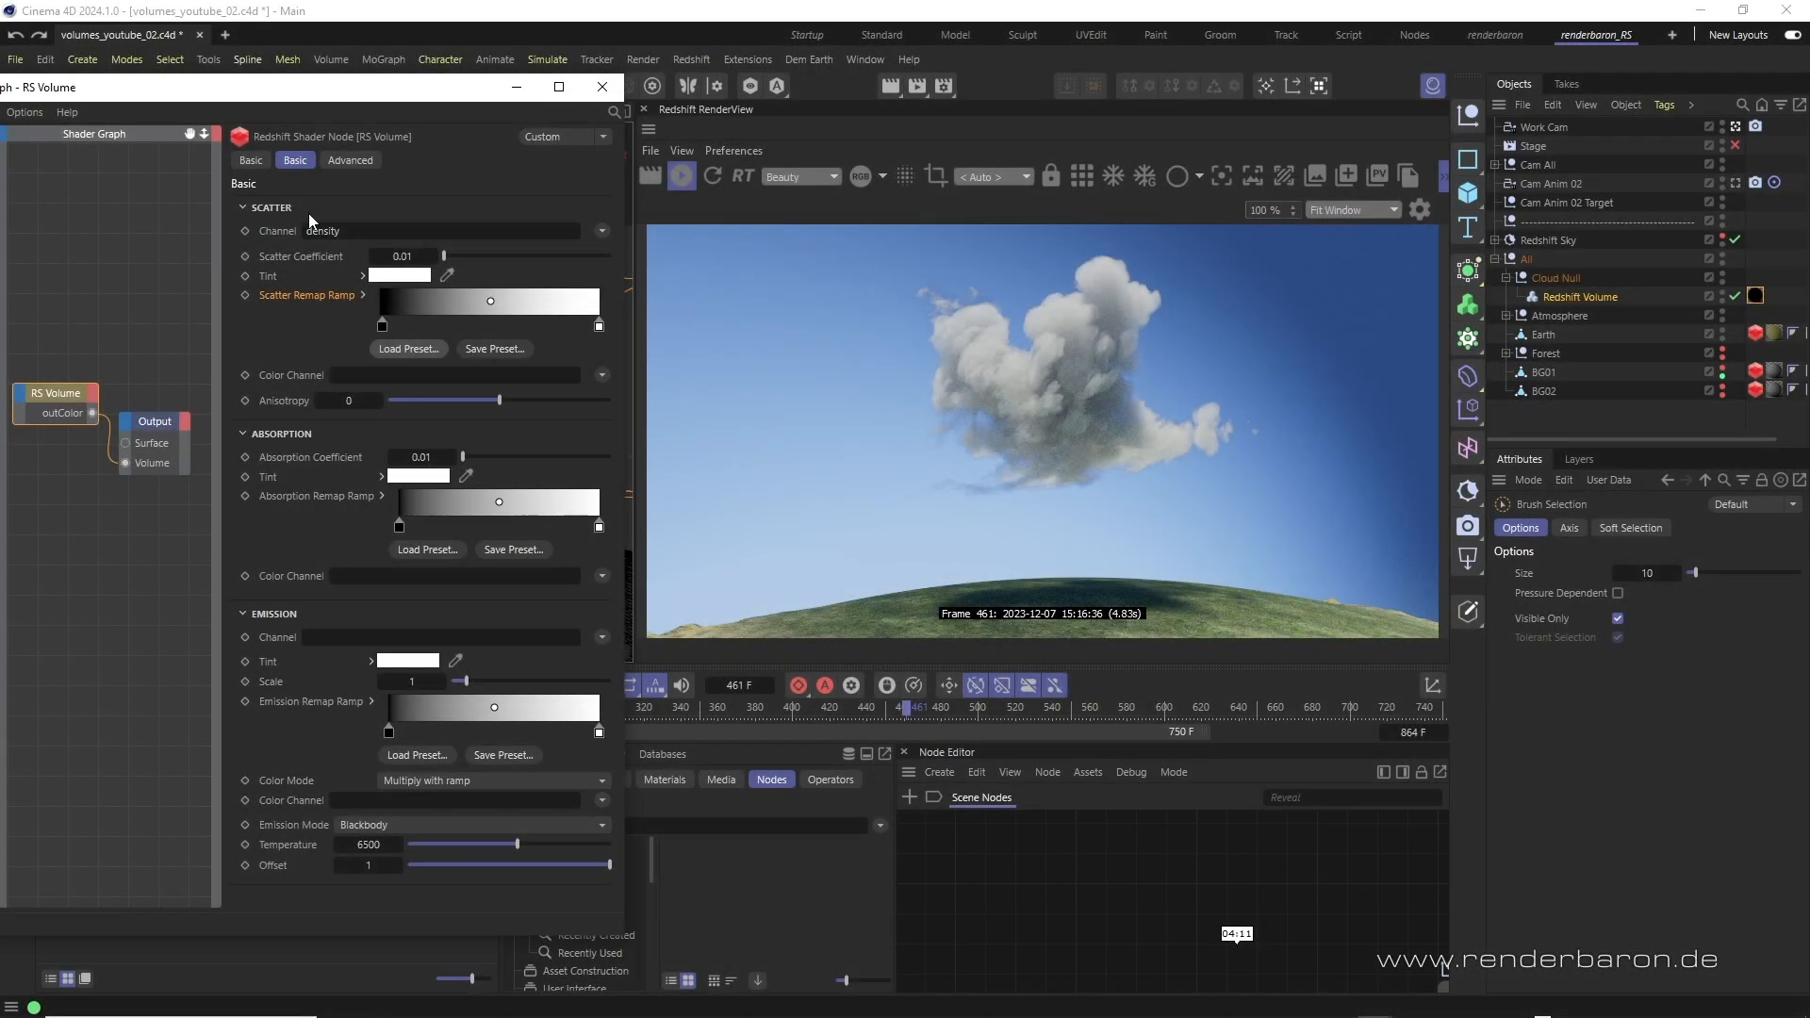
mouse_move(277, 594)
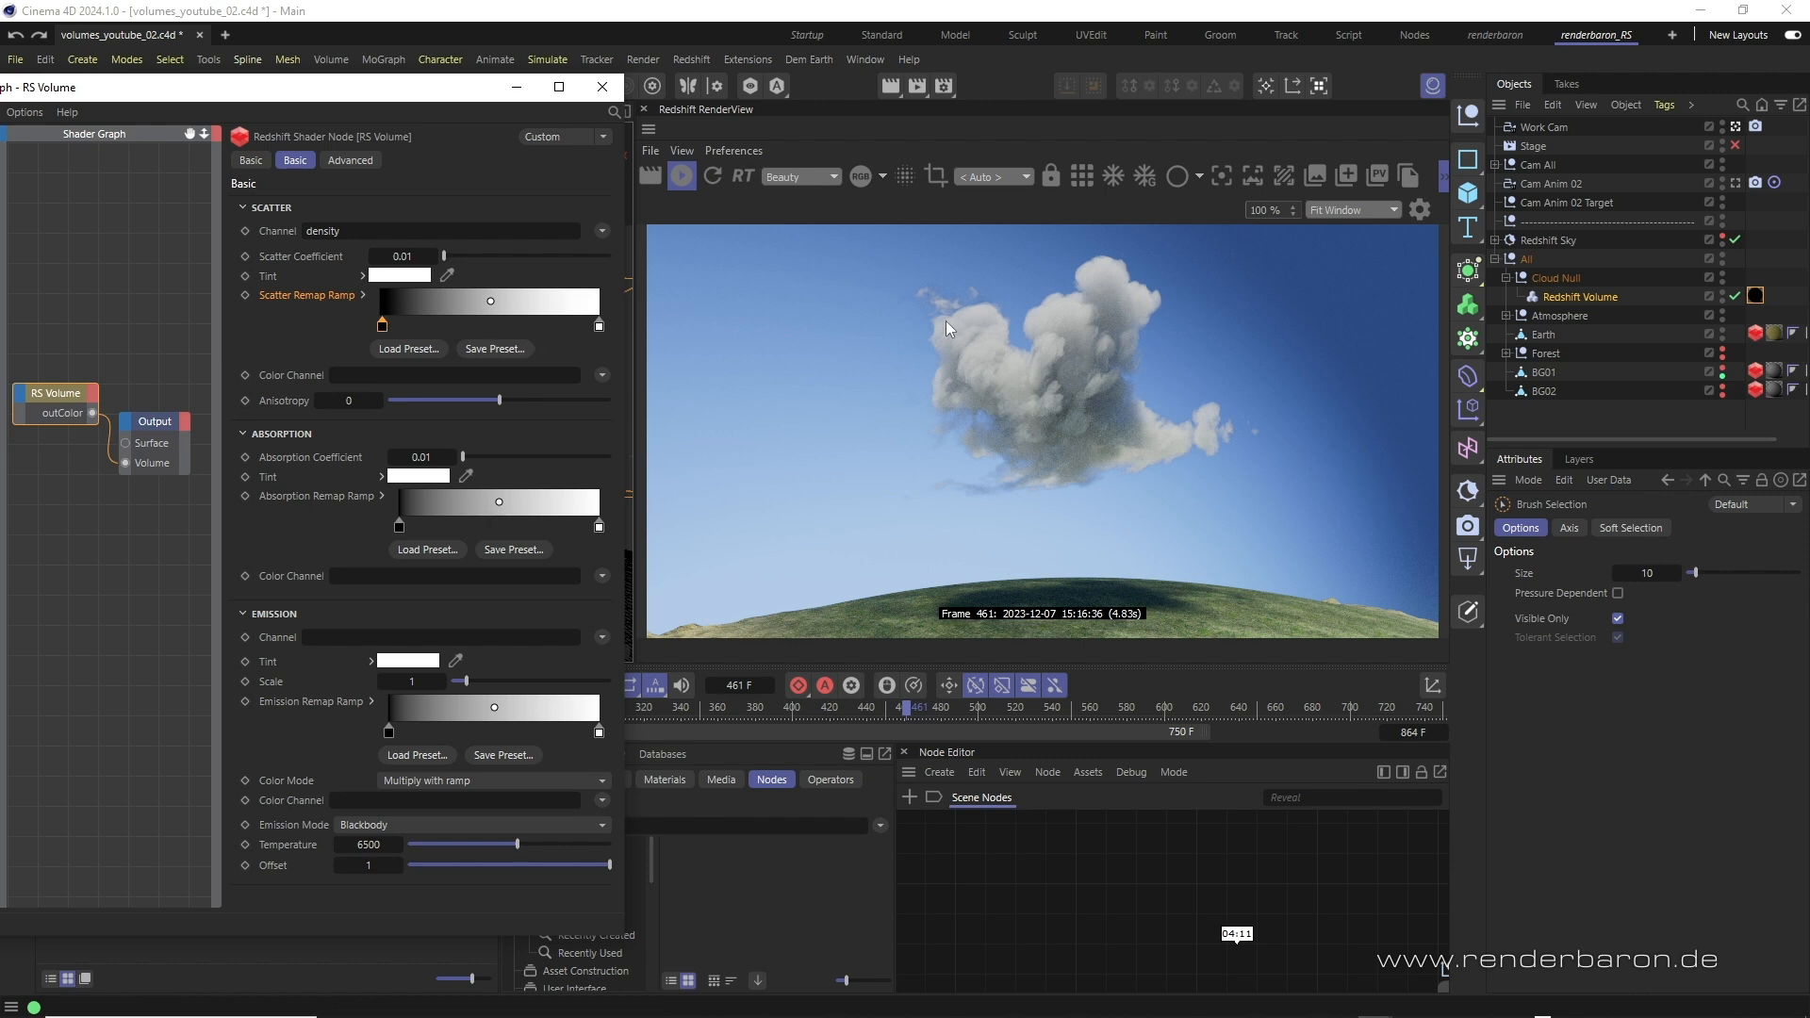
mouse_move(1164, 456)
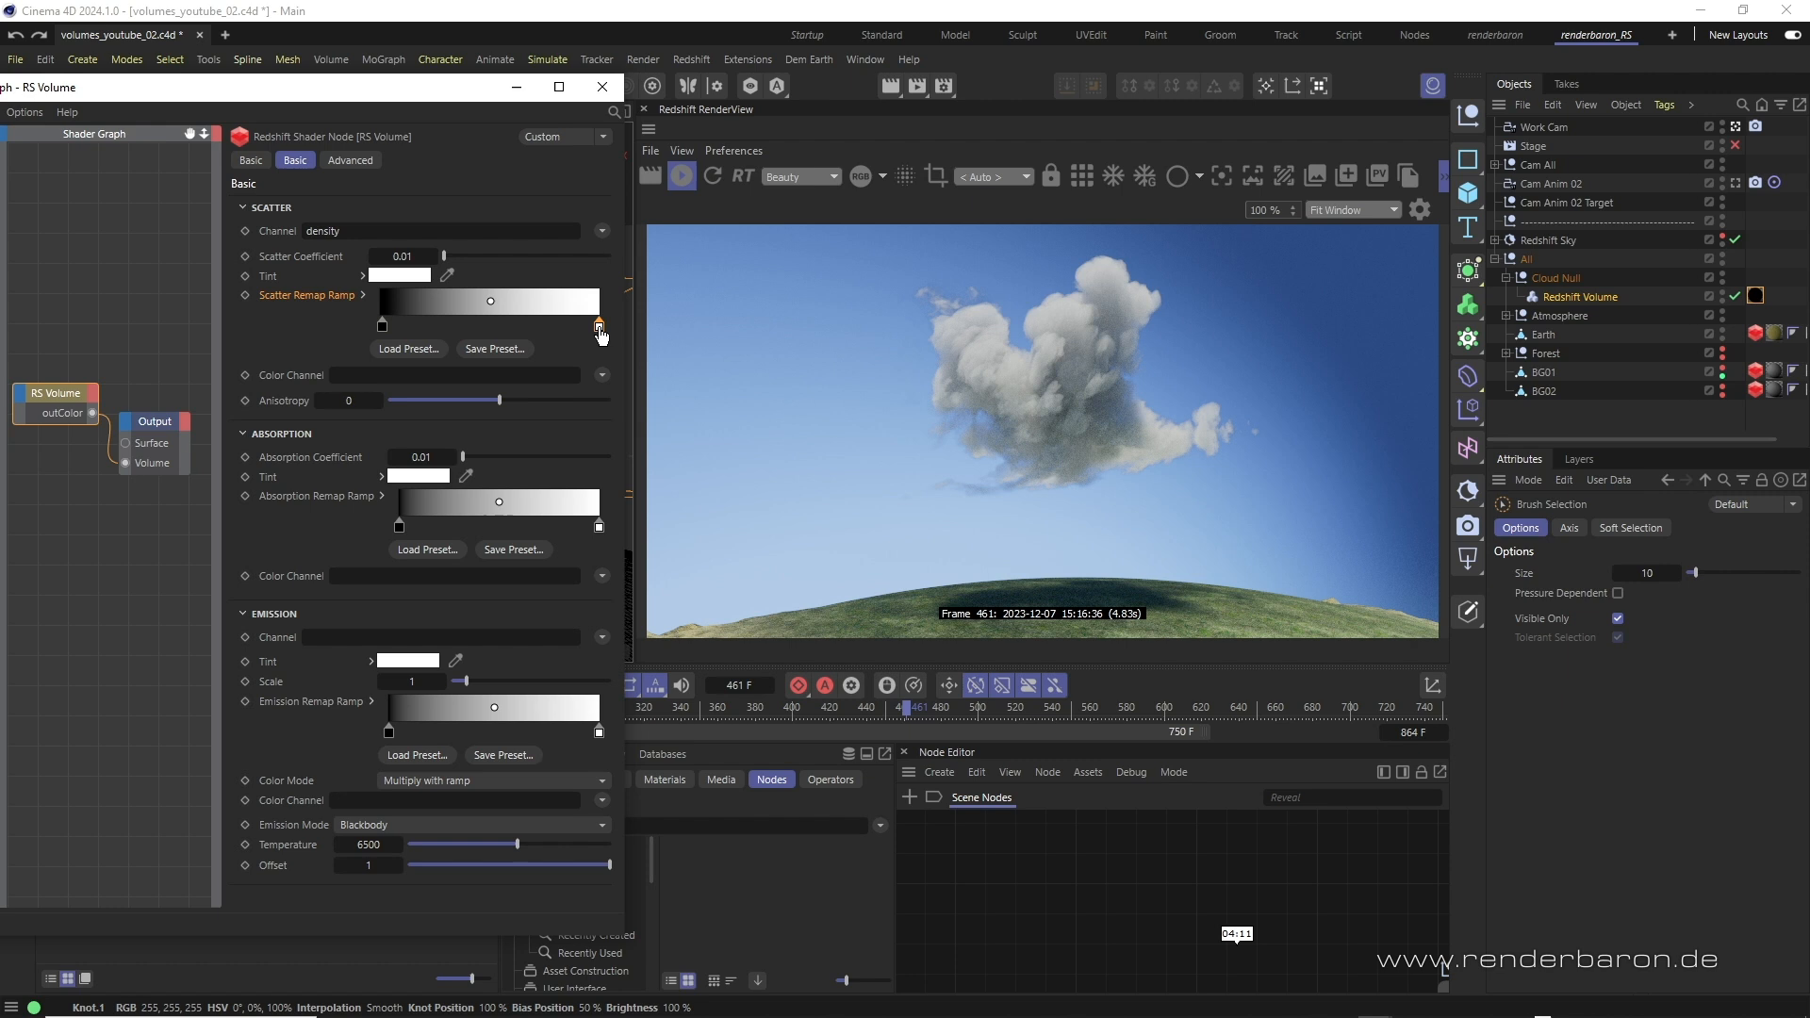
mouse_move(619, 396)
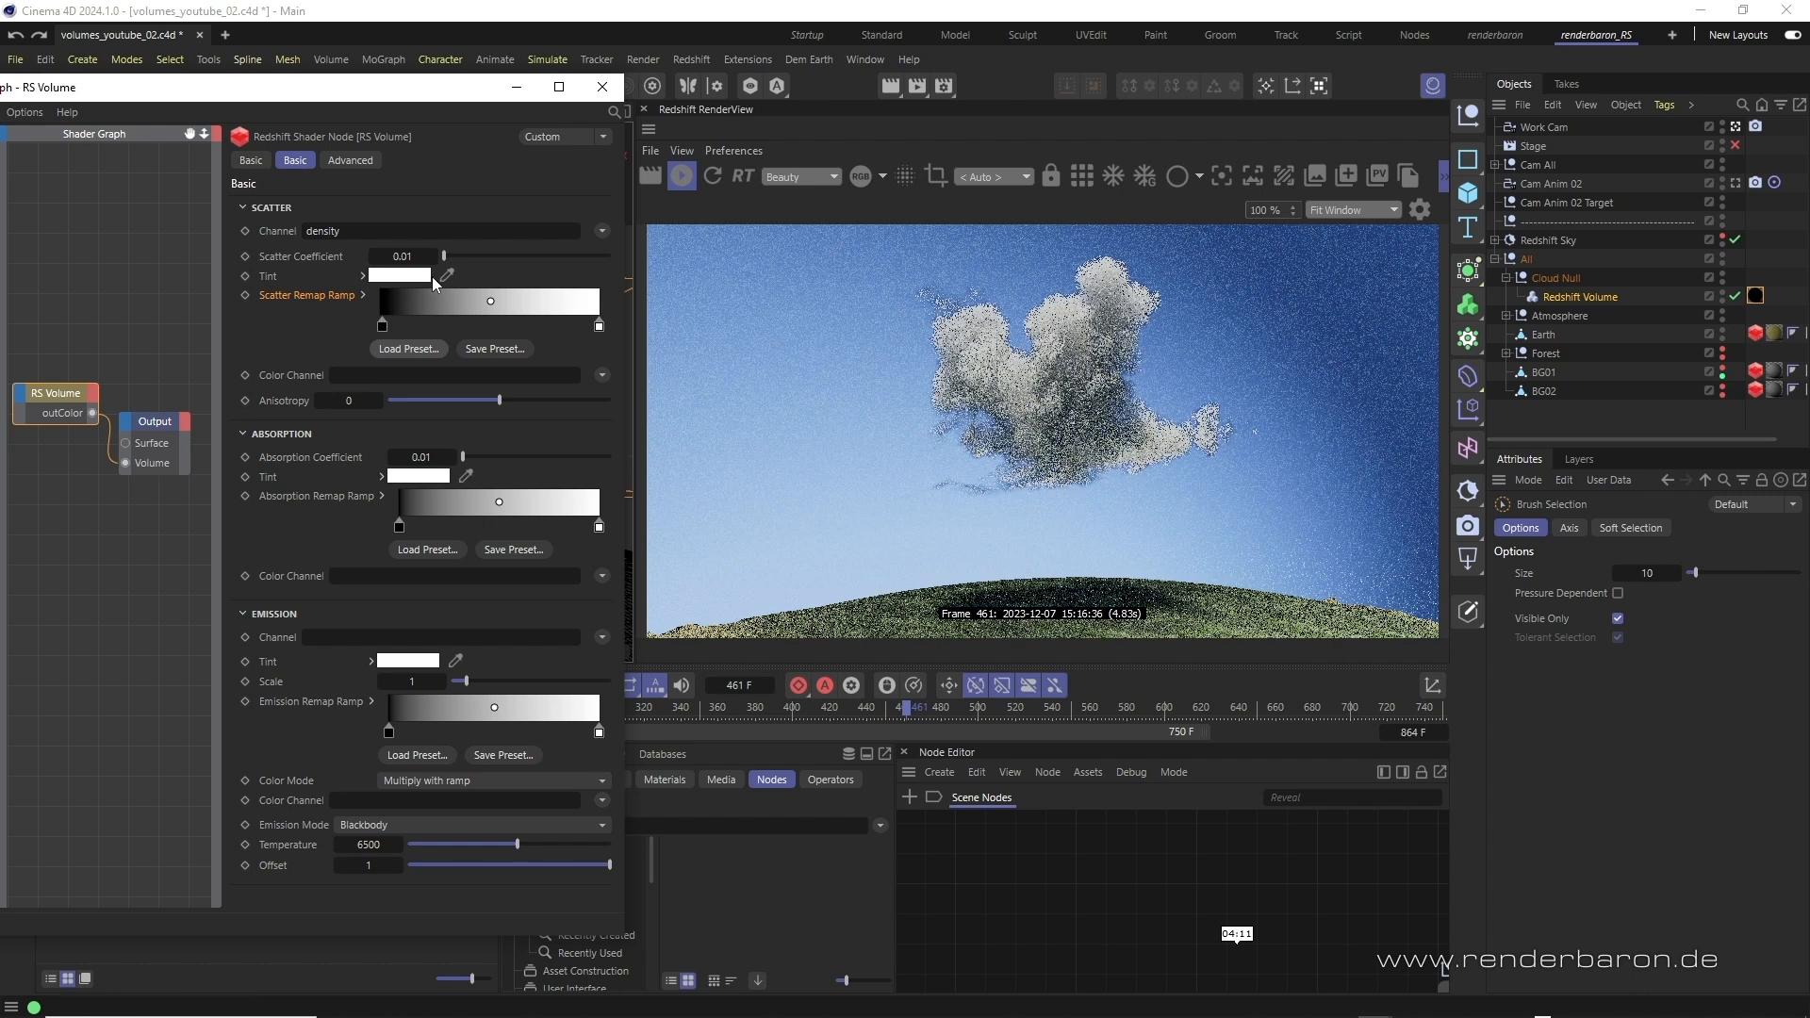
- Move a knot on the Scatter Remap Ramp and let RenderView refresh
left_click(400, 275)
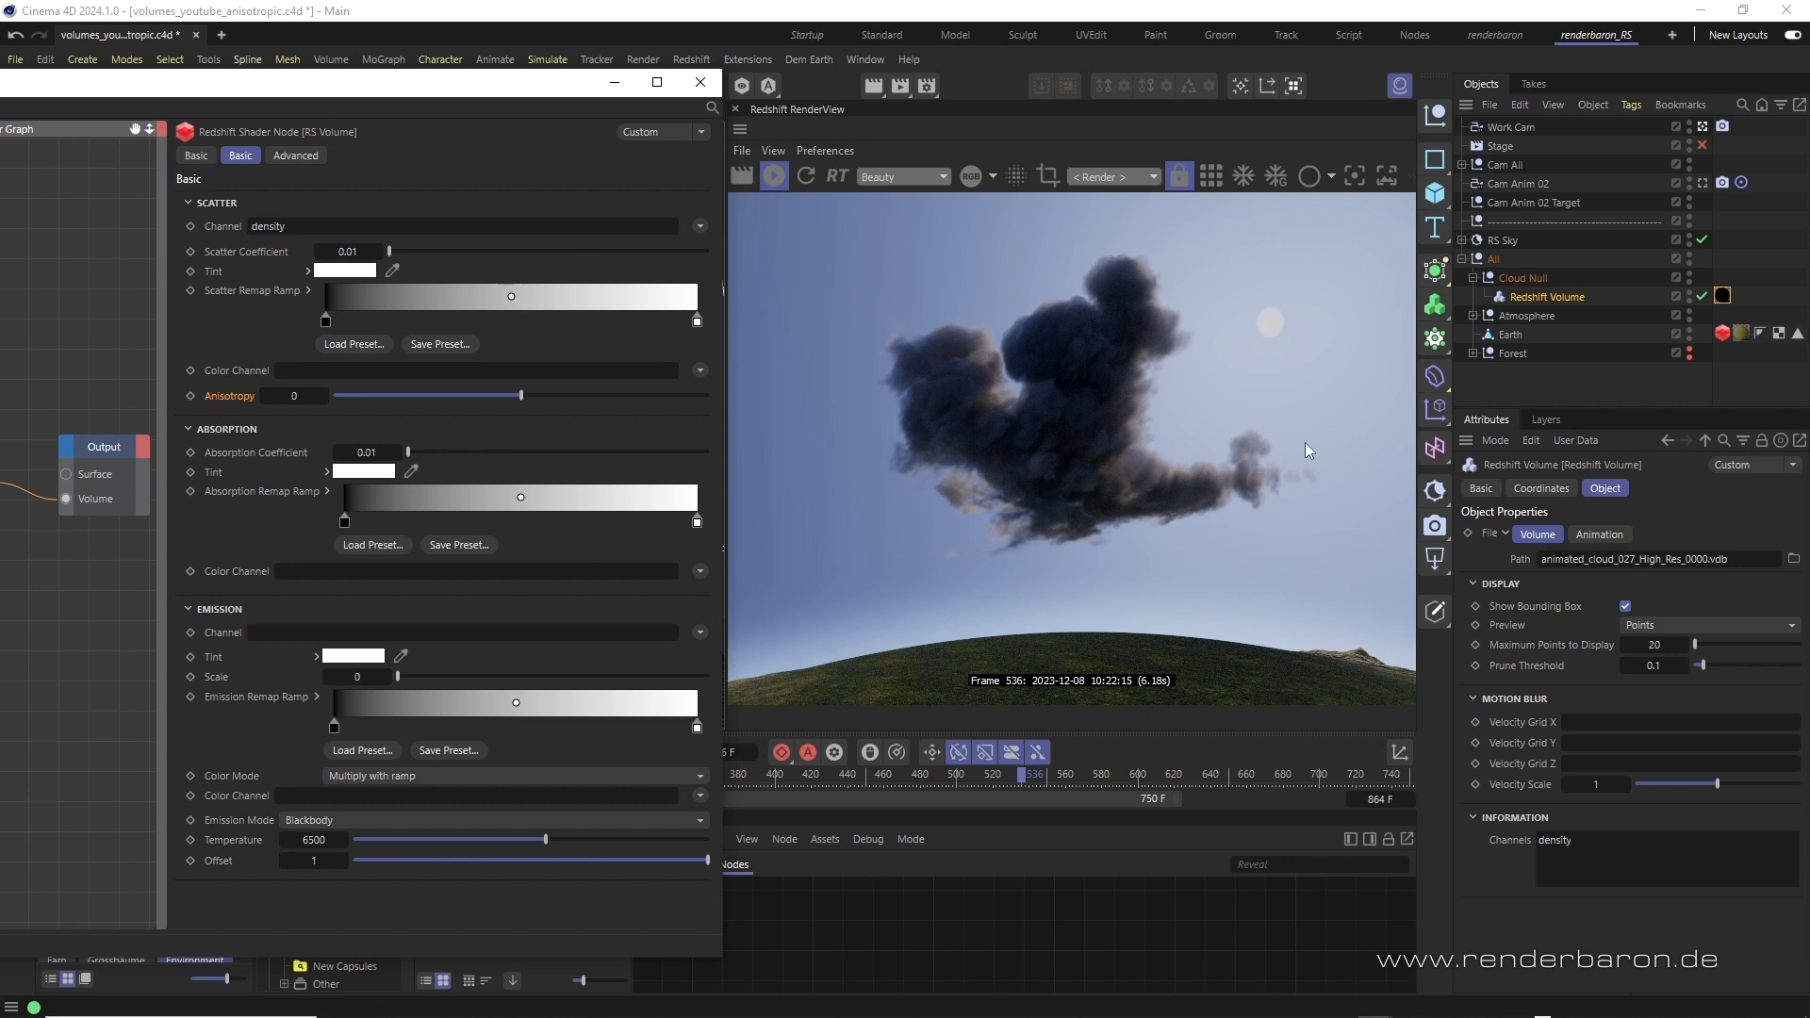
mouse_move(571, 477)
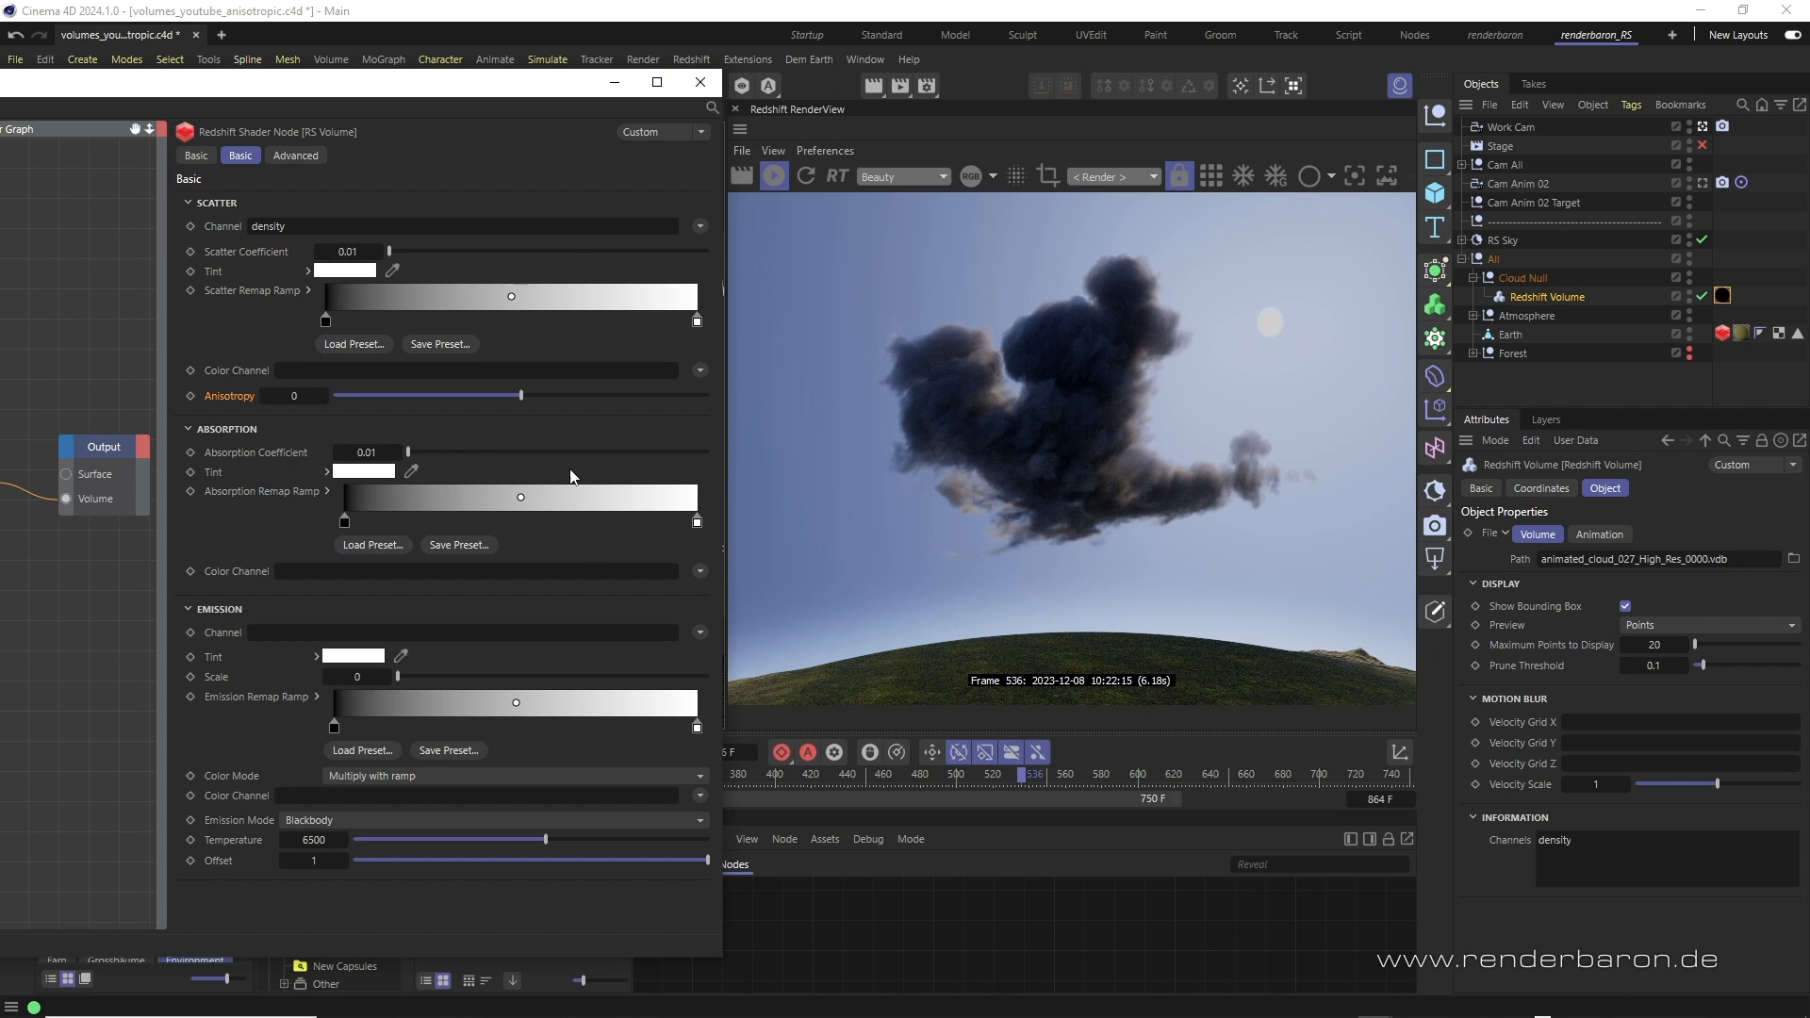
mouse_move(271, 419)
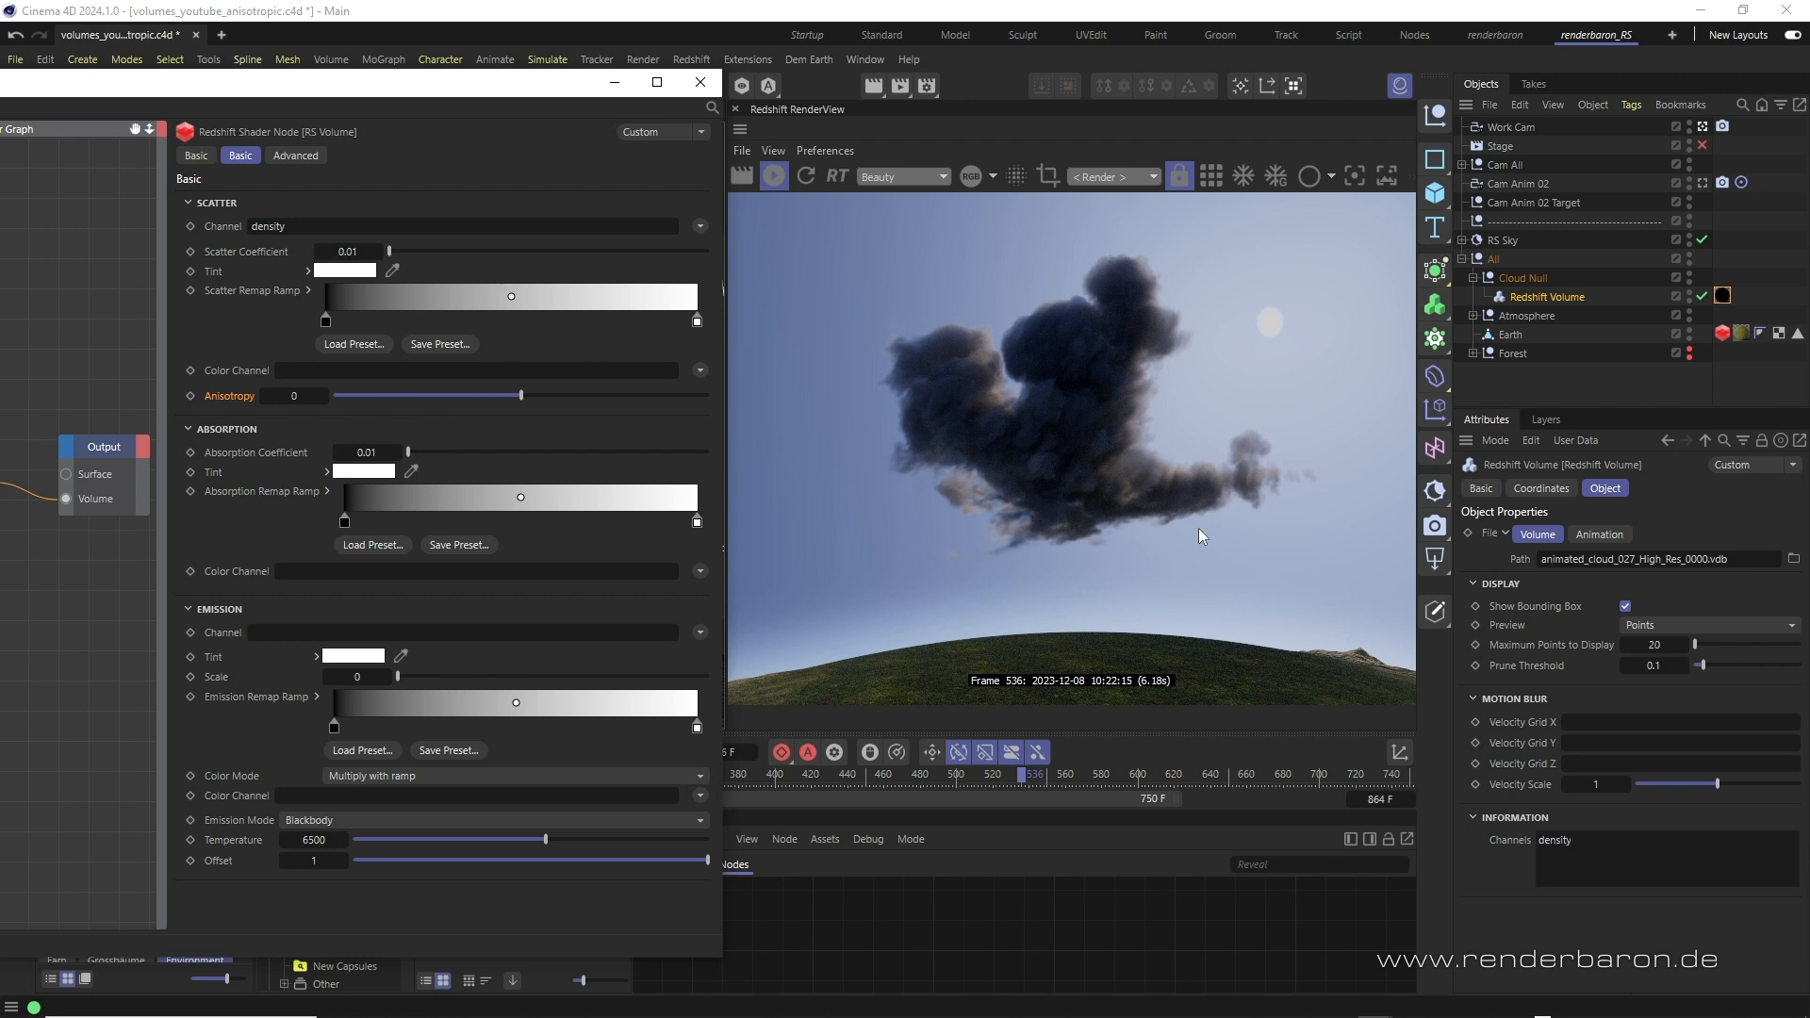
mouse_move(985, 494)
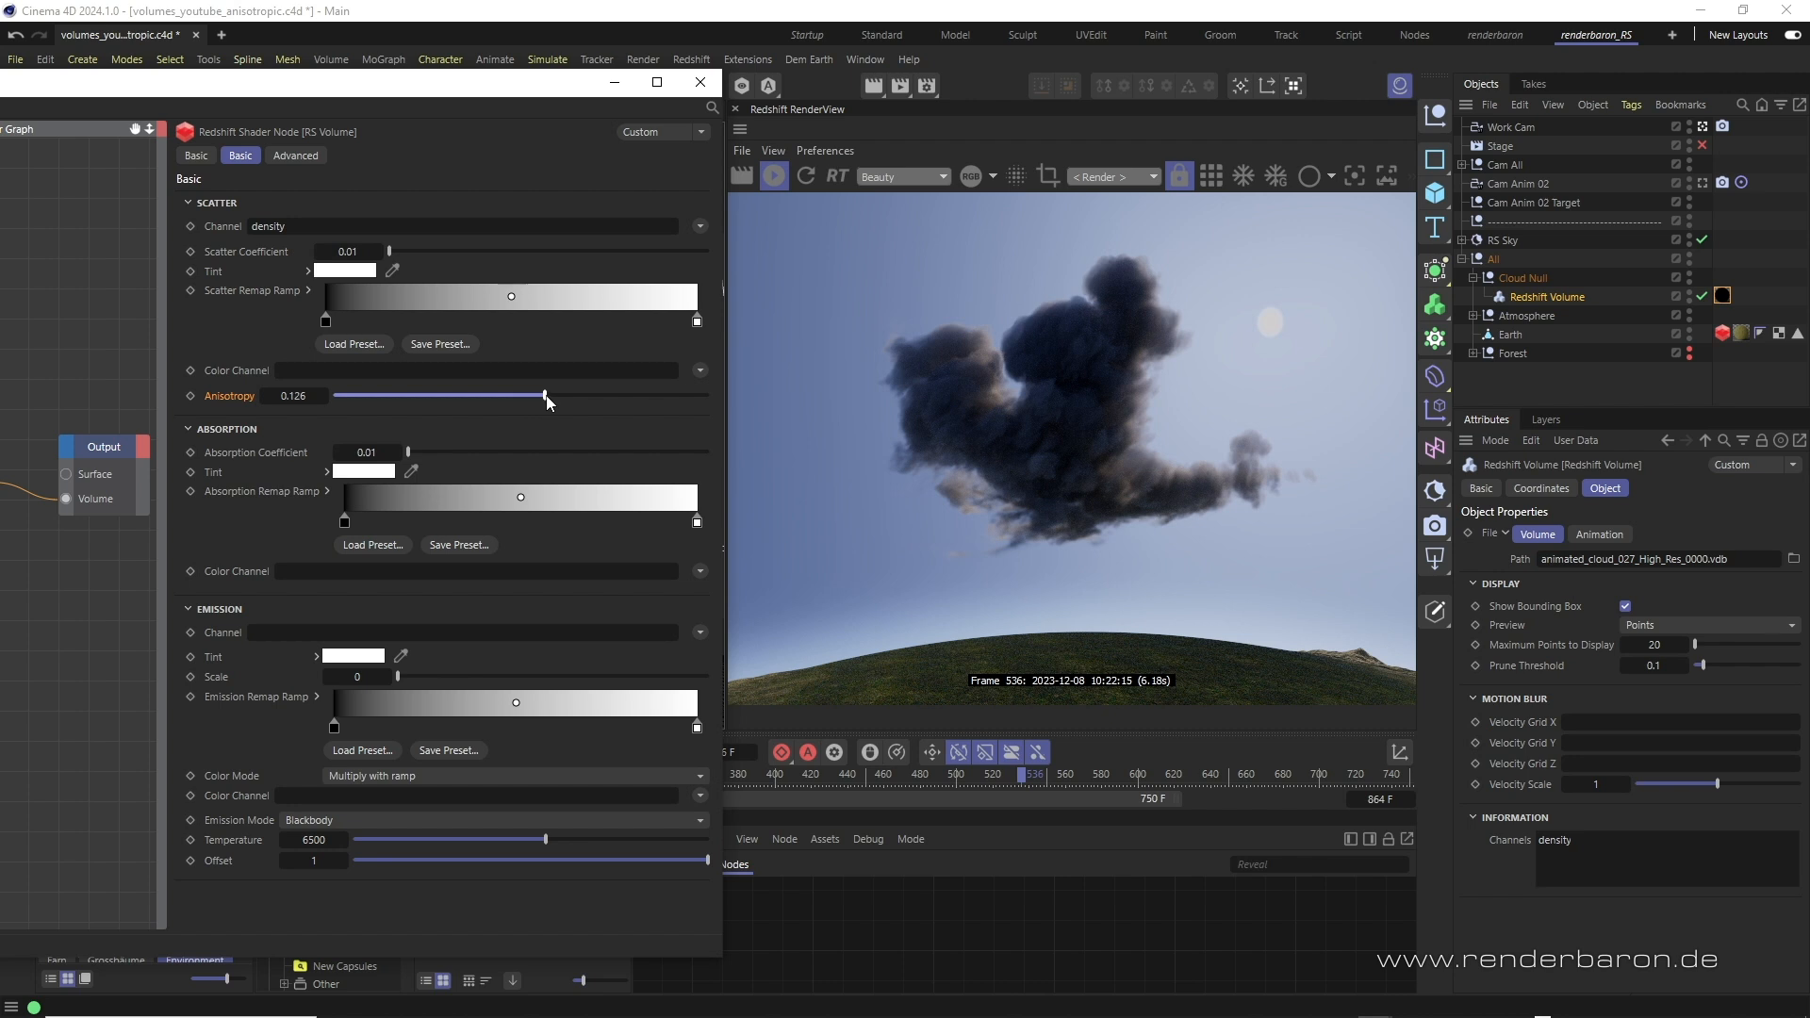
- Slide Anisotropy up to about 0.32, then down through -0.52 to about -0.76
left_click_drag(547, 395, 579, 394)
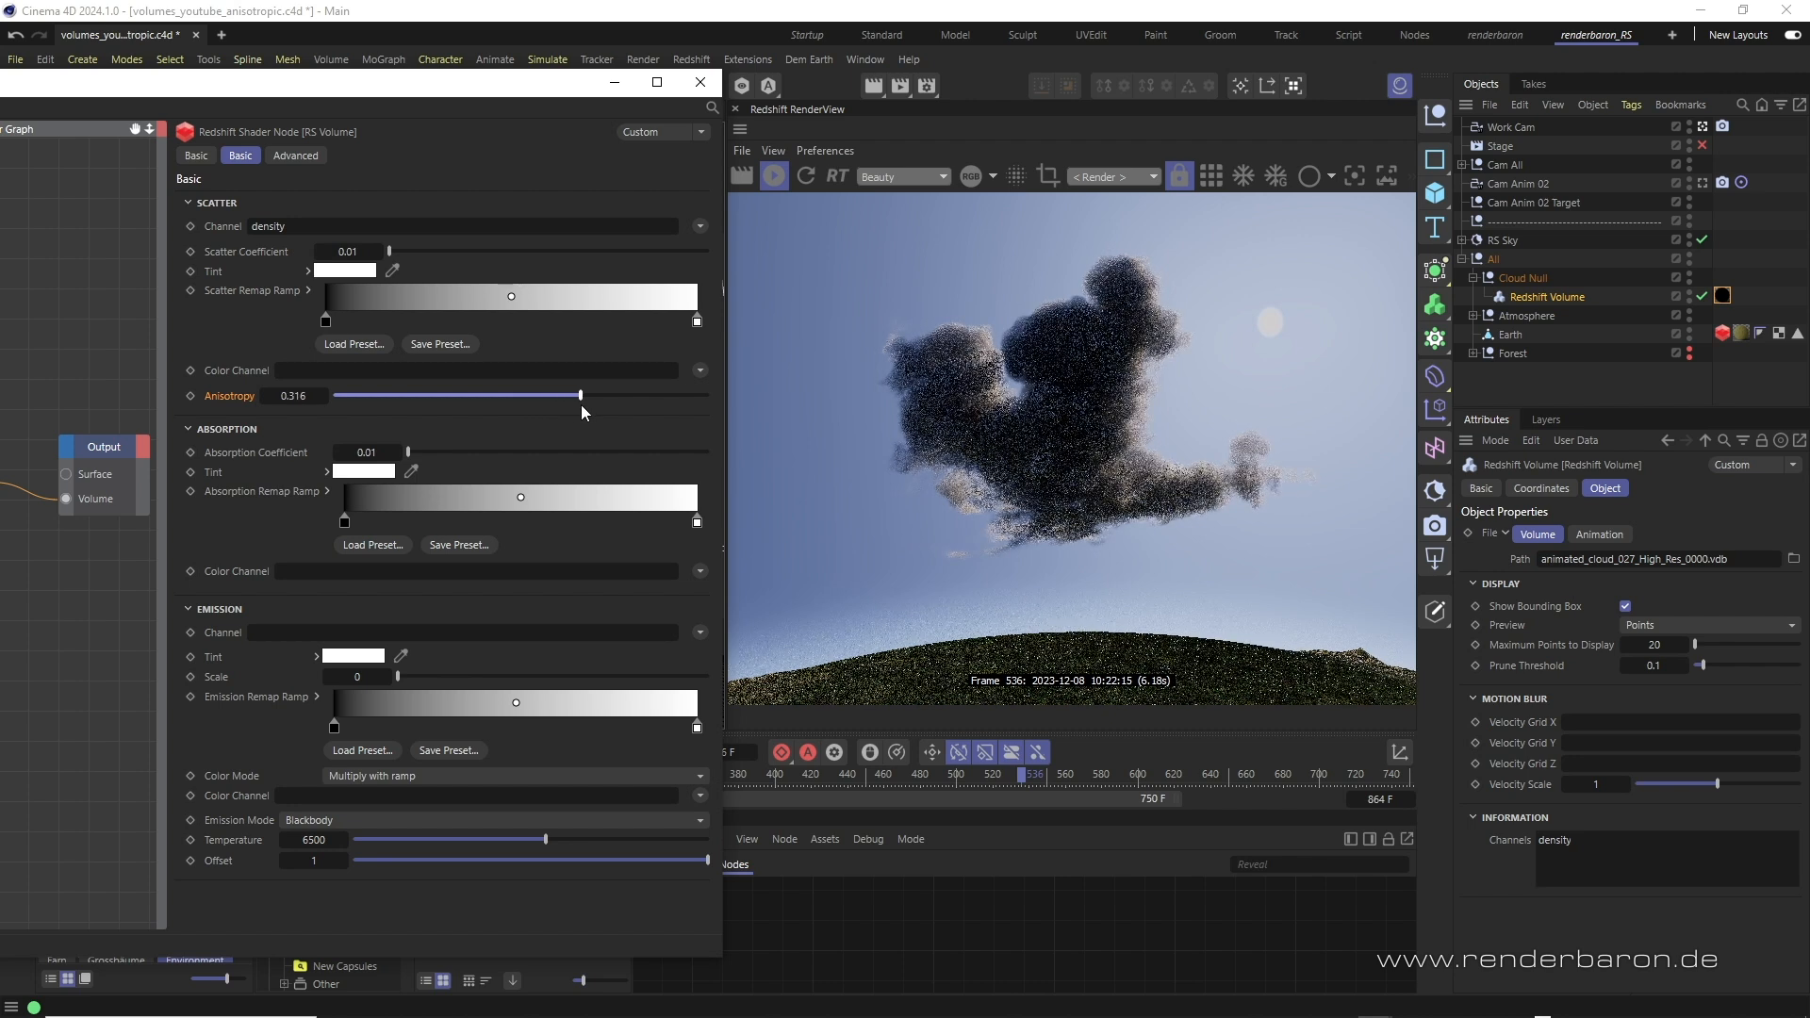
left_click_drag(577, 394, 615, 394)
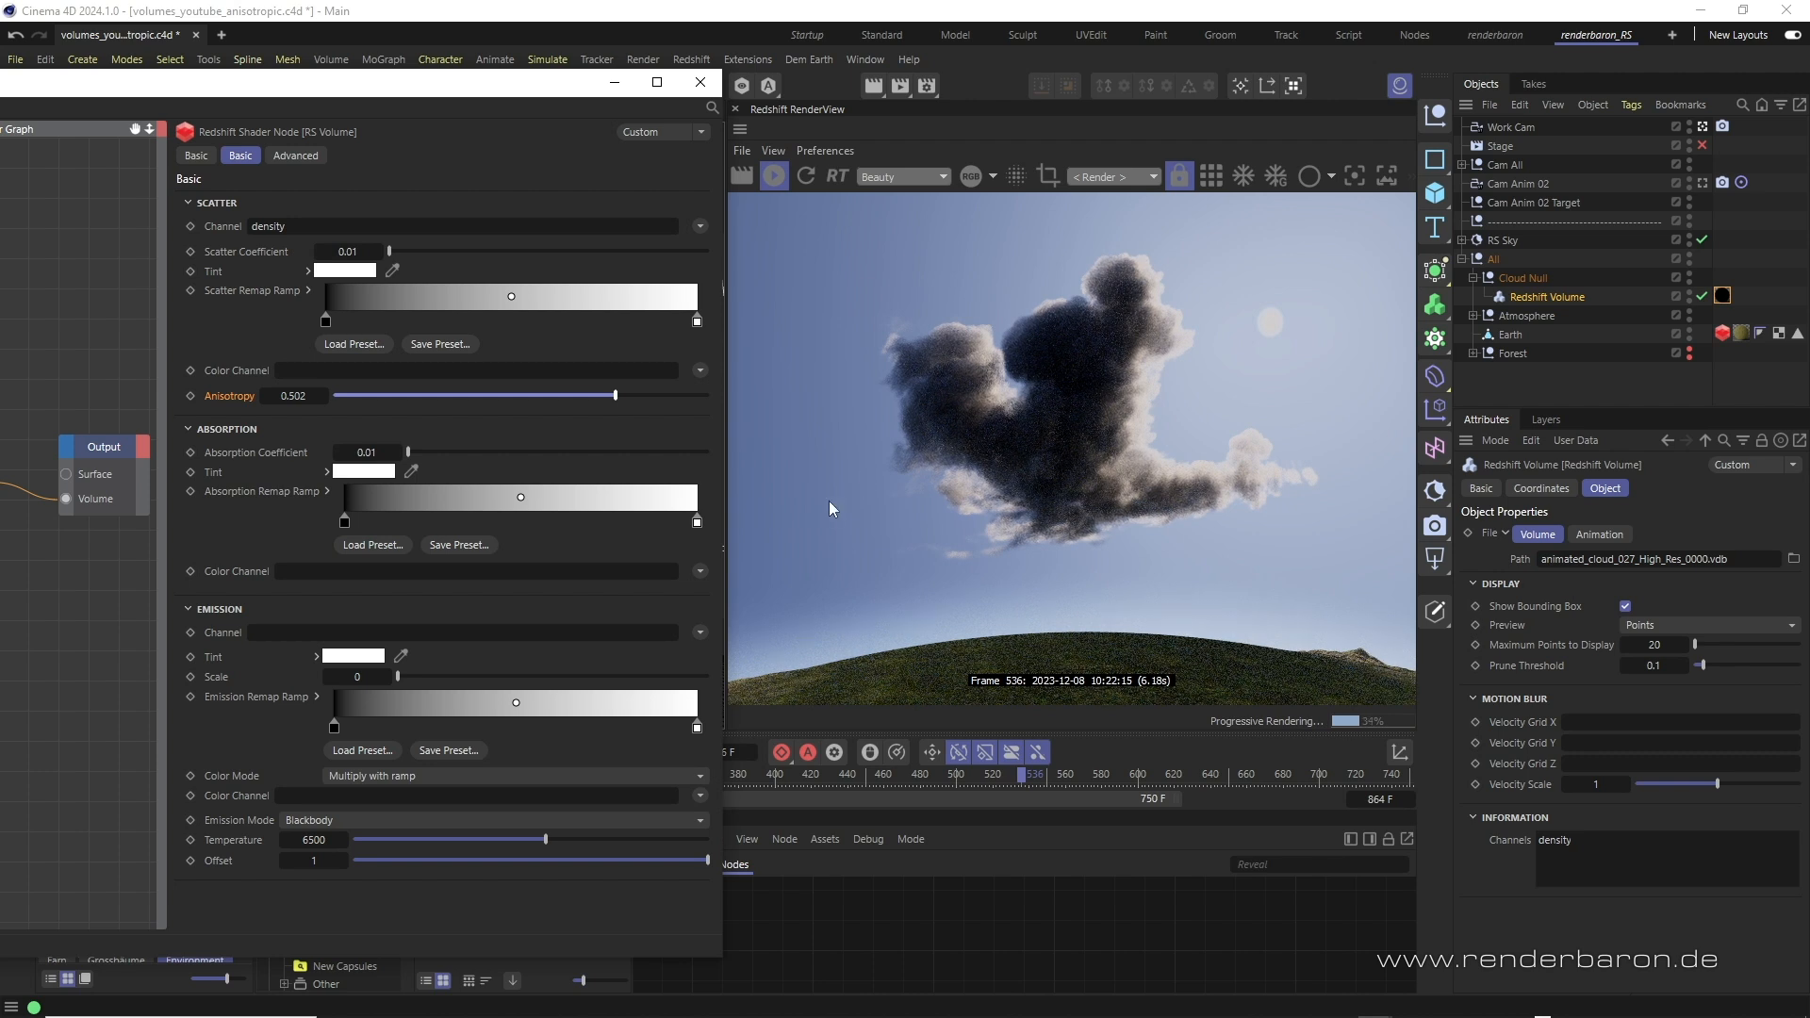
mouse_move(1086, 540)
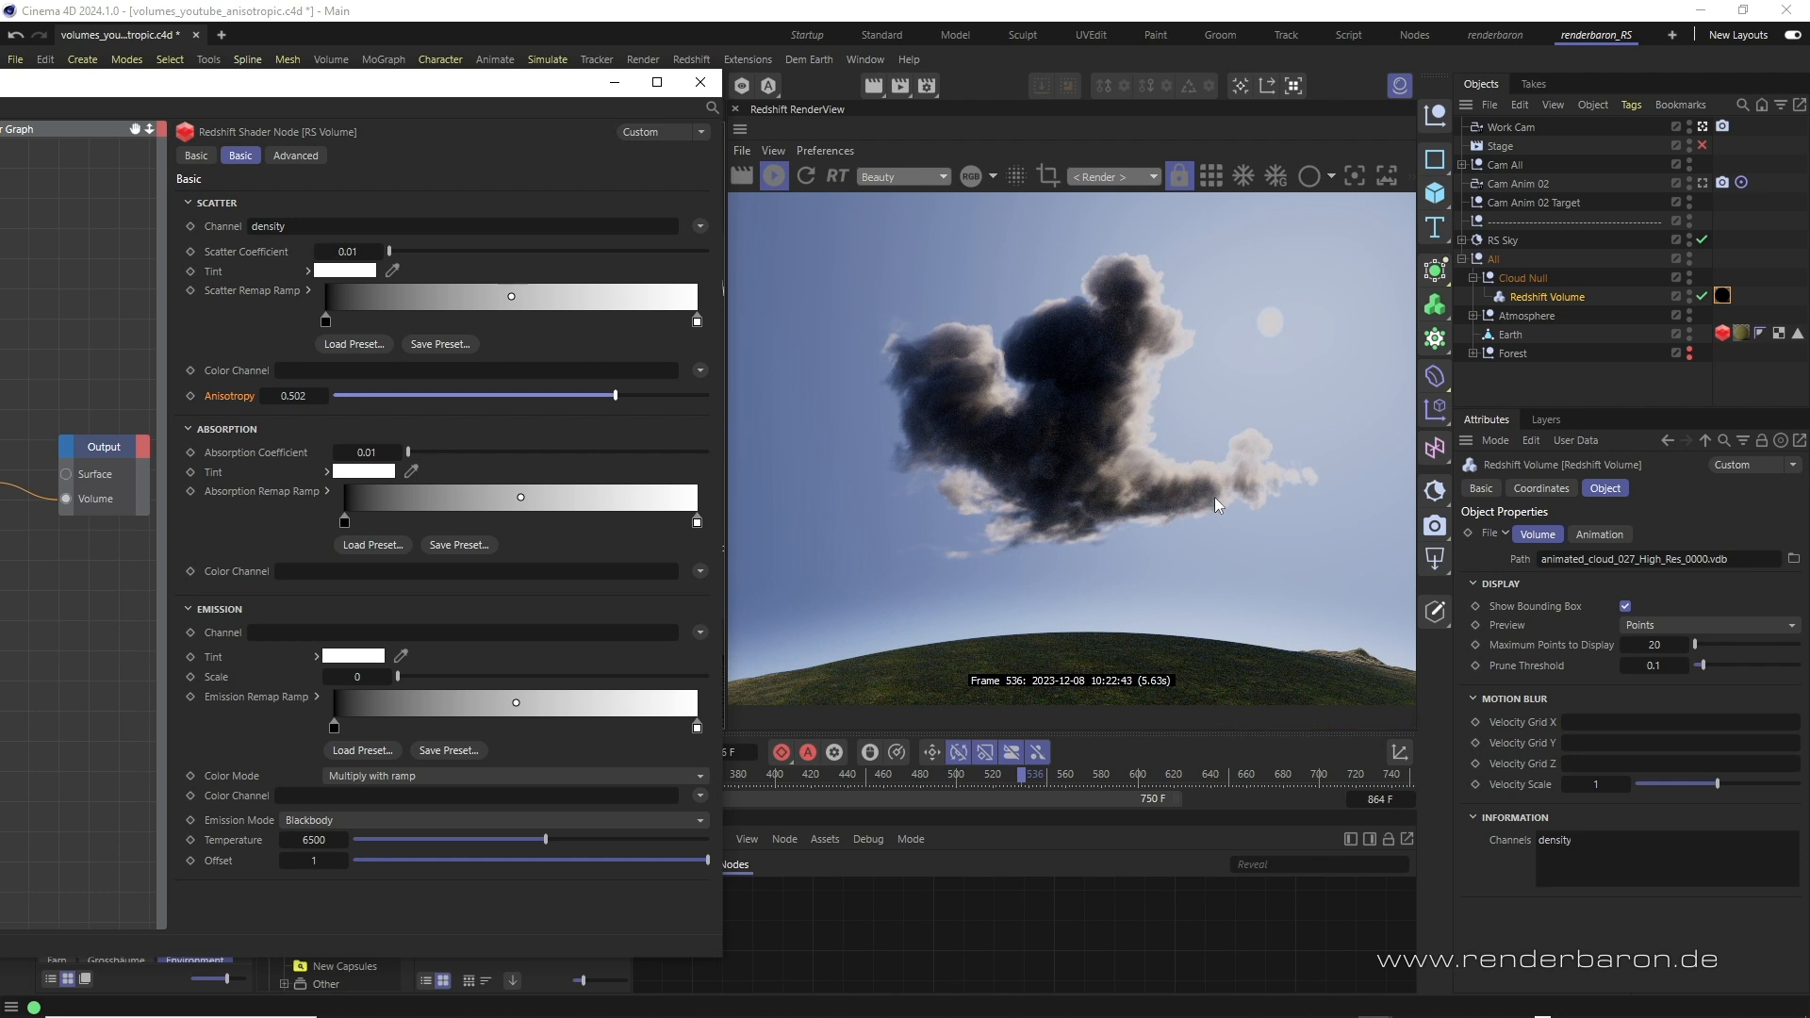
left_click_drag(615, 394, 577, 394)
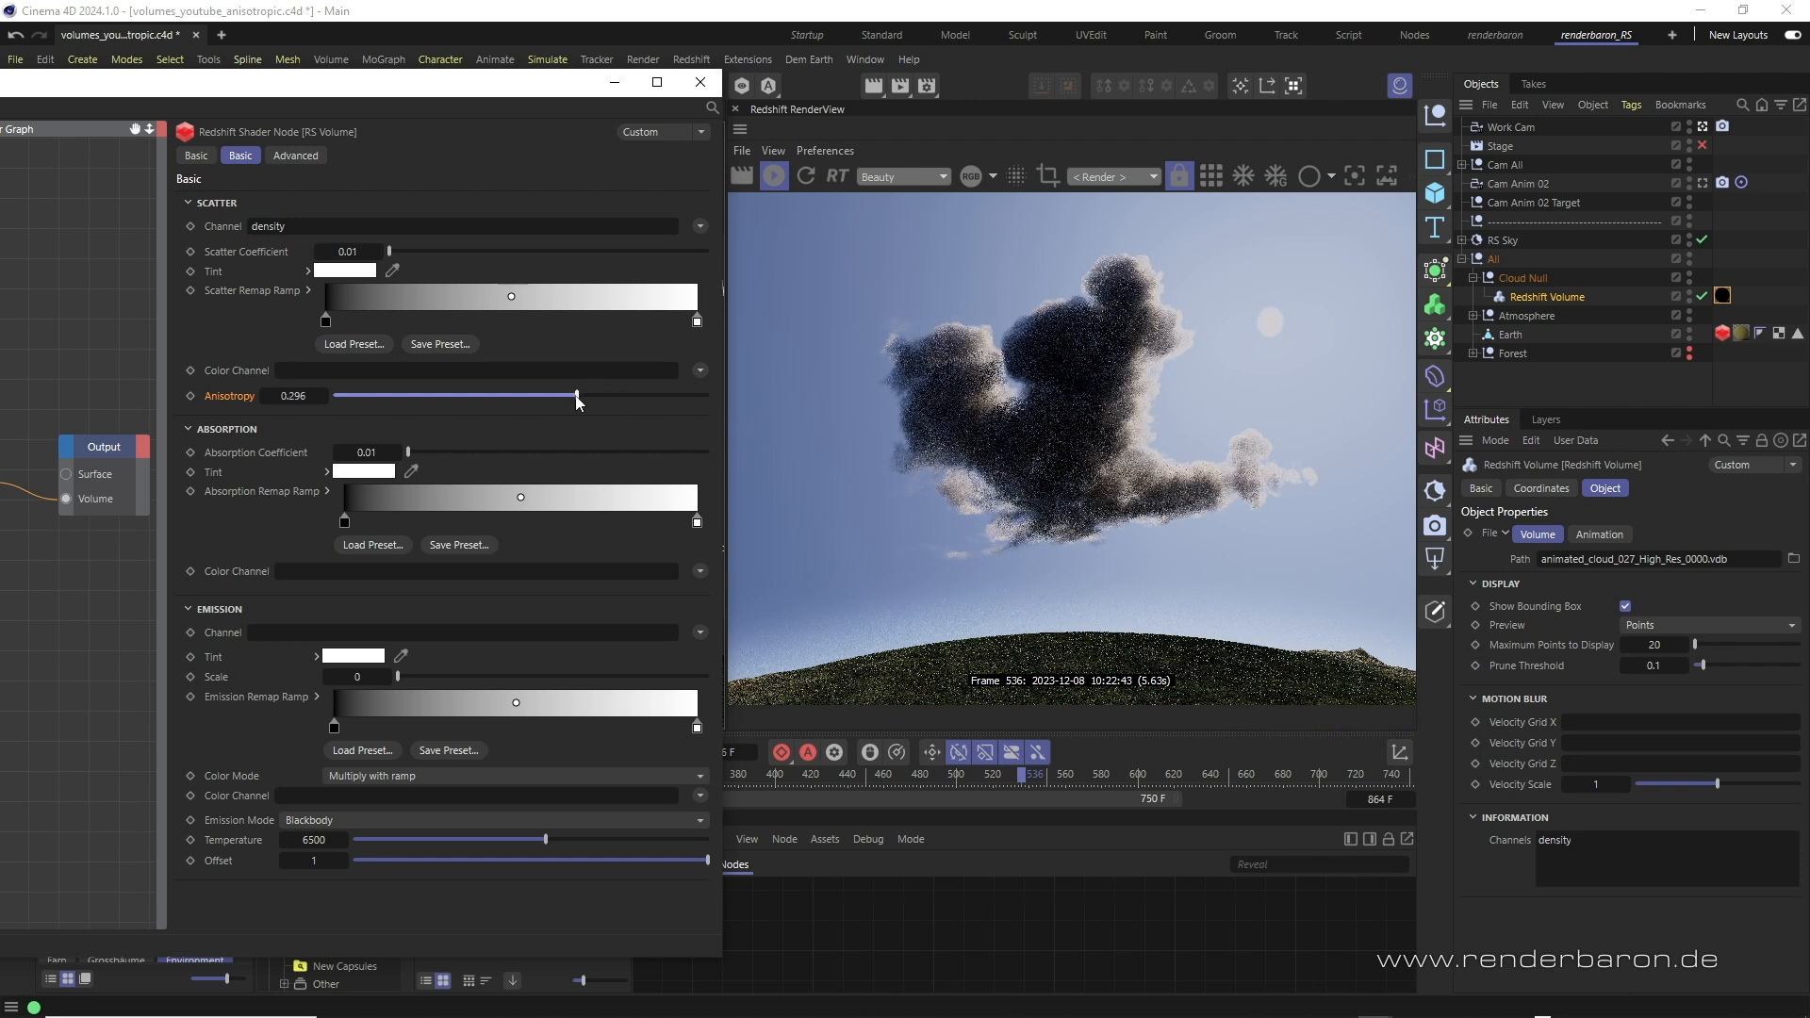
left_click_drag(577, 396, 424, 396)
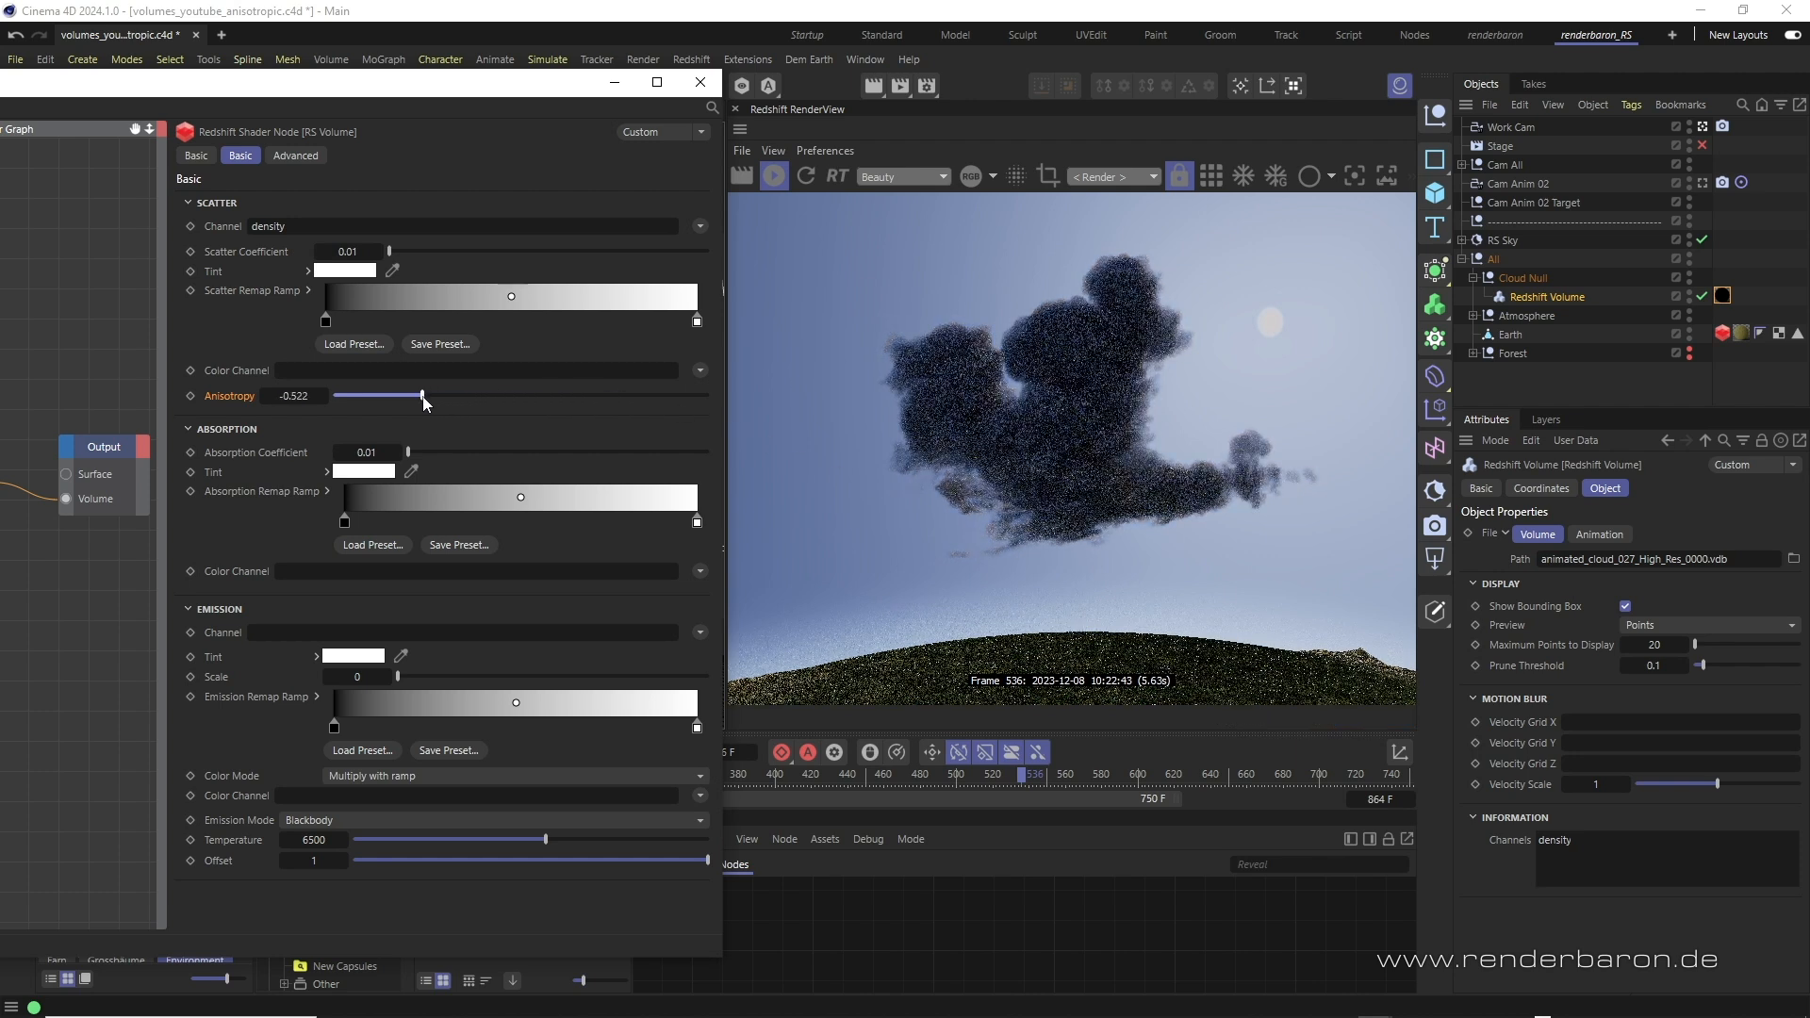
left_click_drag(421, 396, 361, 396)
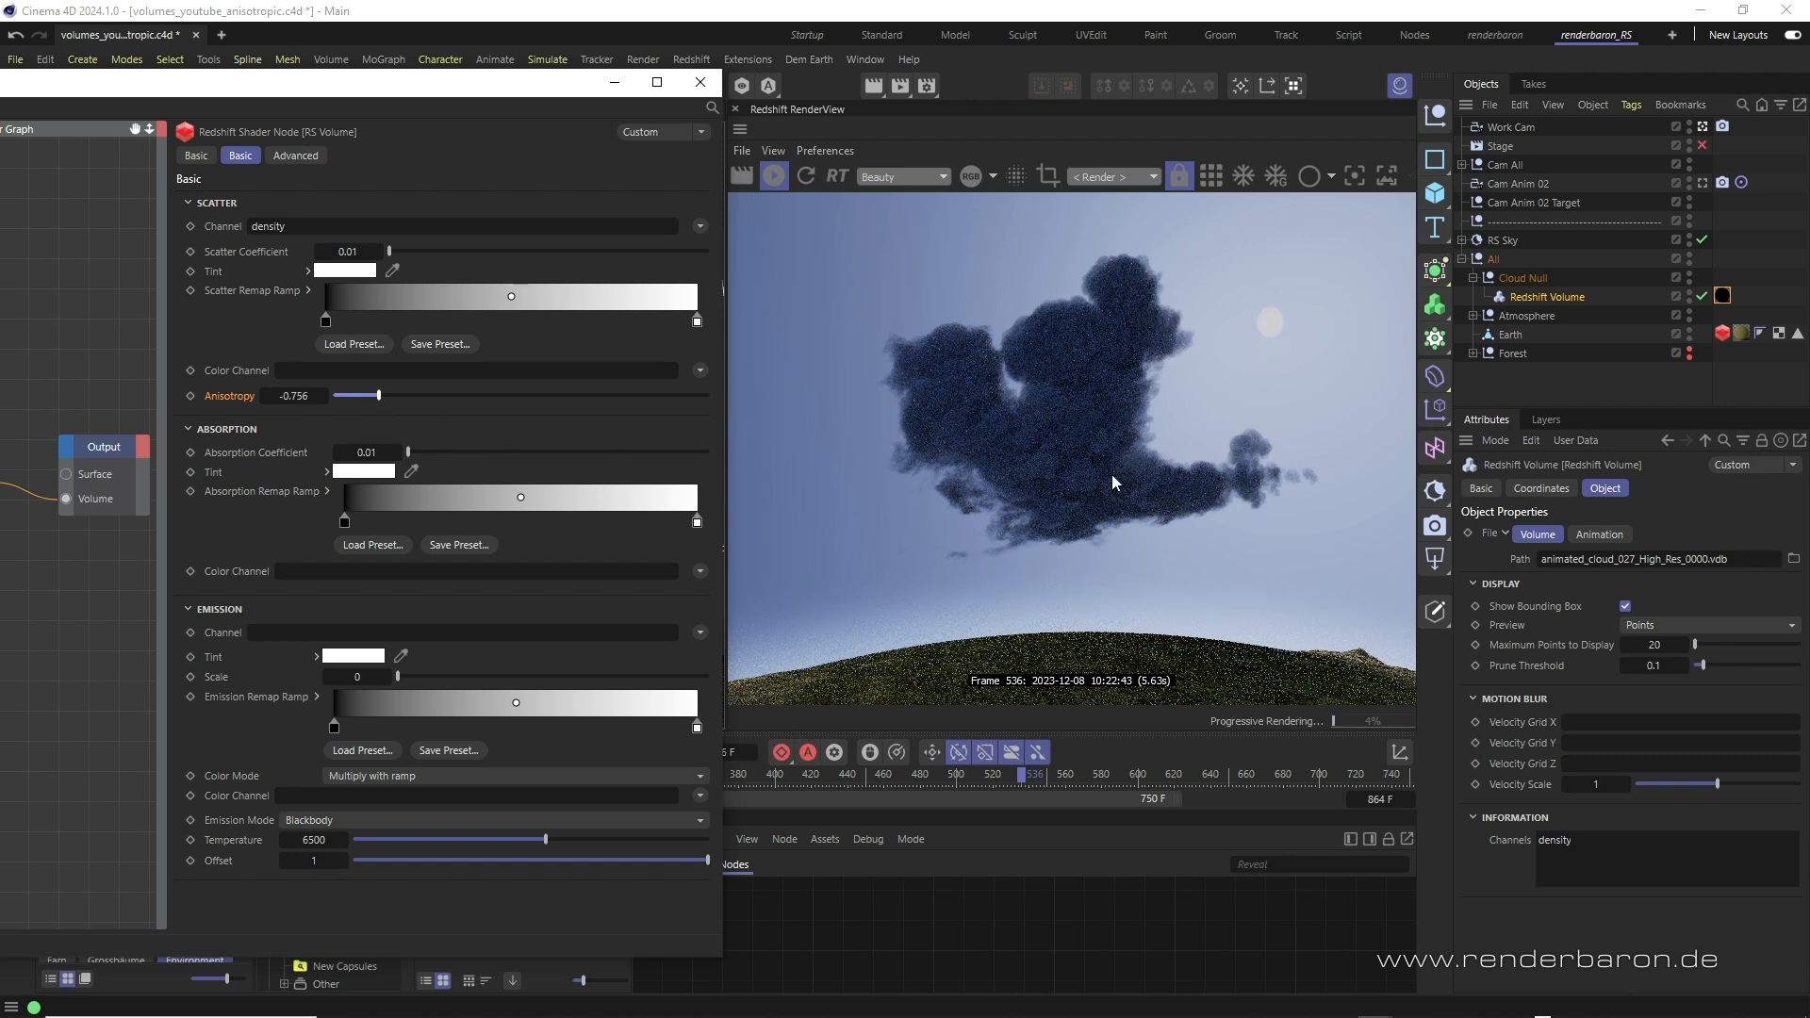
mouse_move(1299, 364)
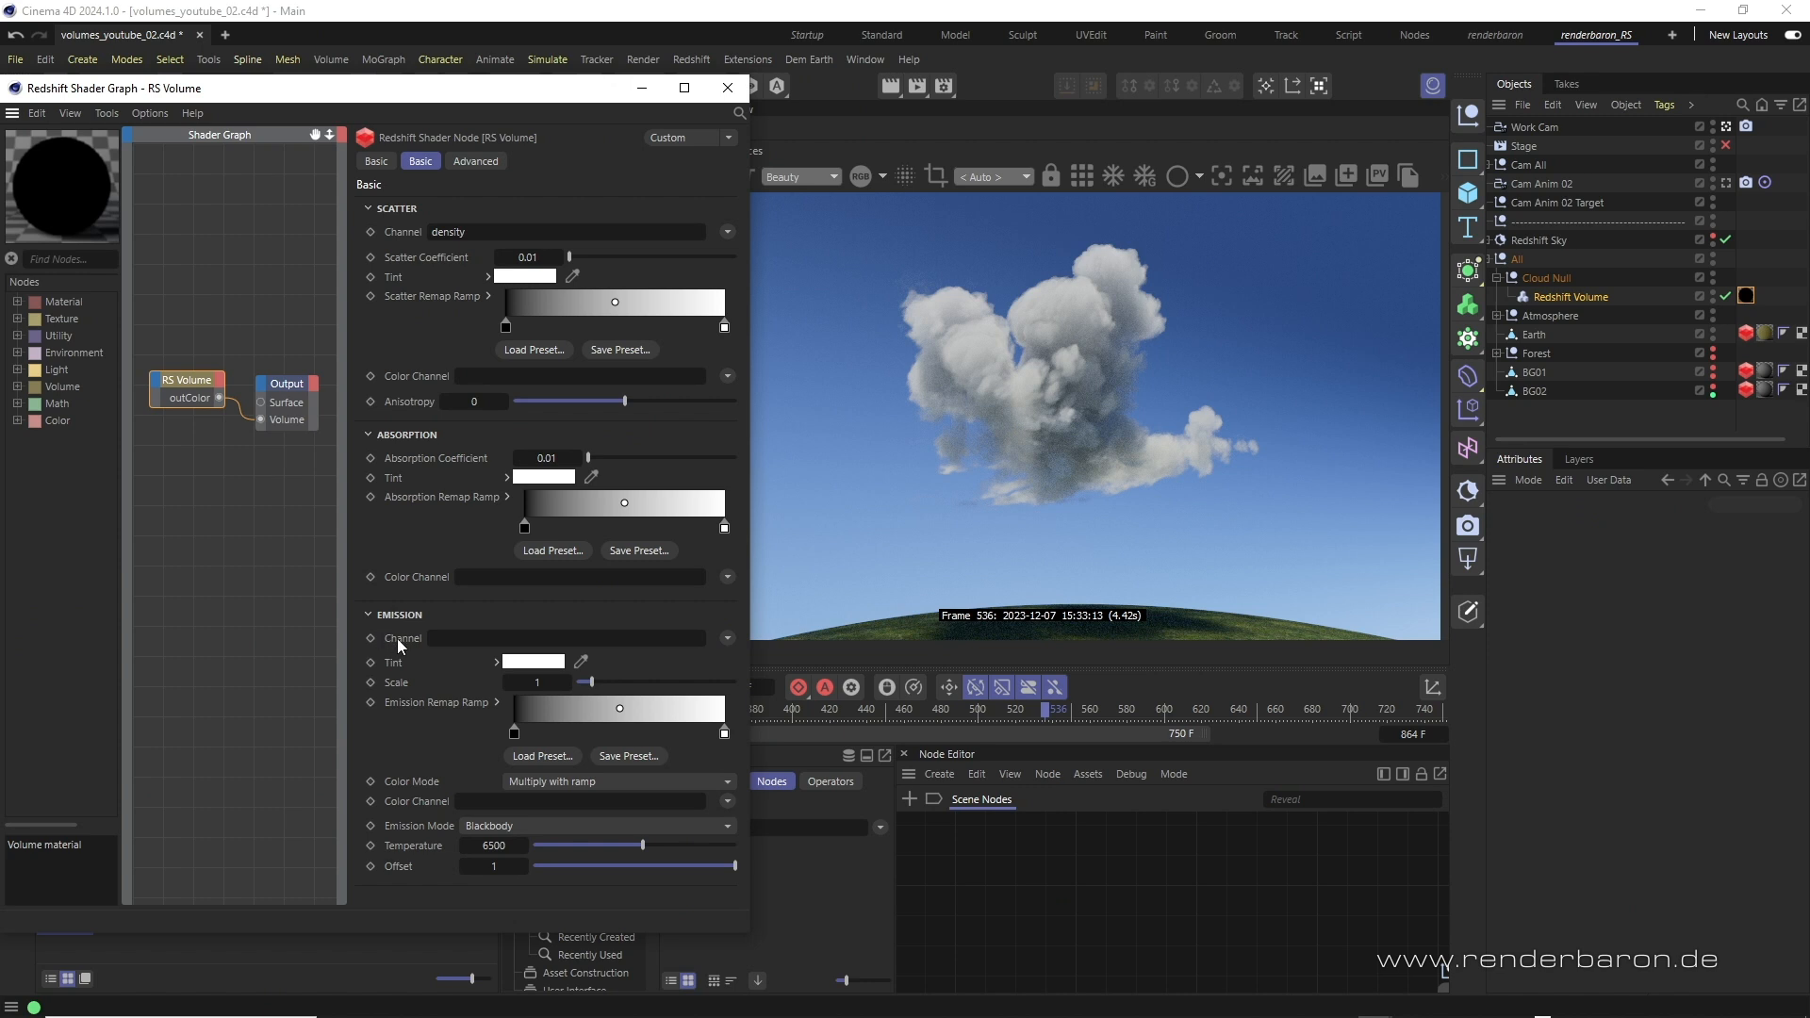
mouse_move(580, 658)
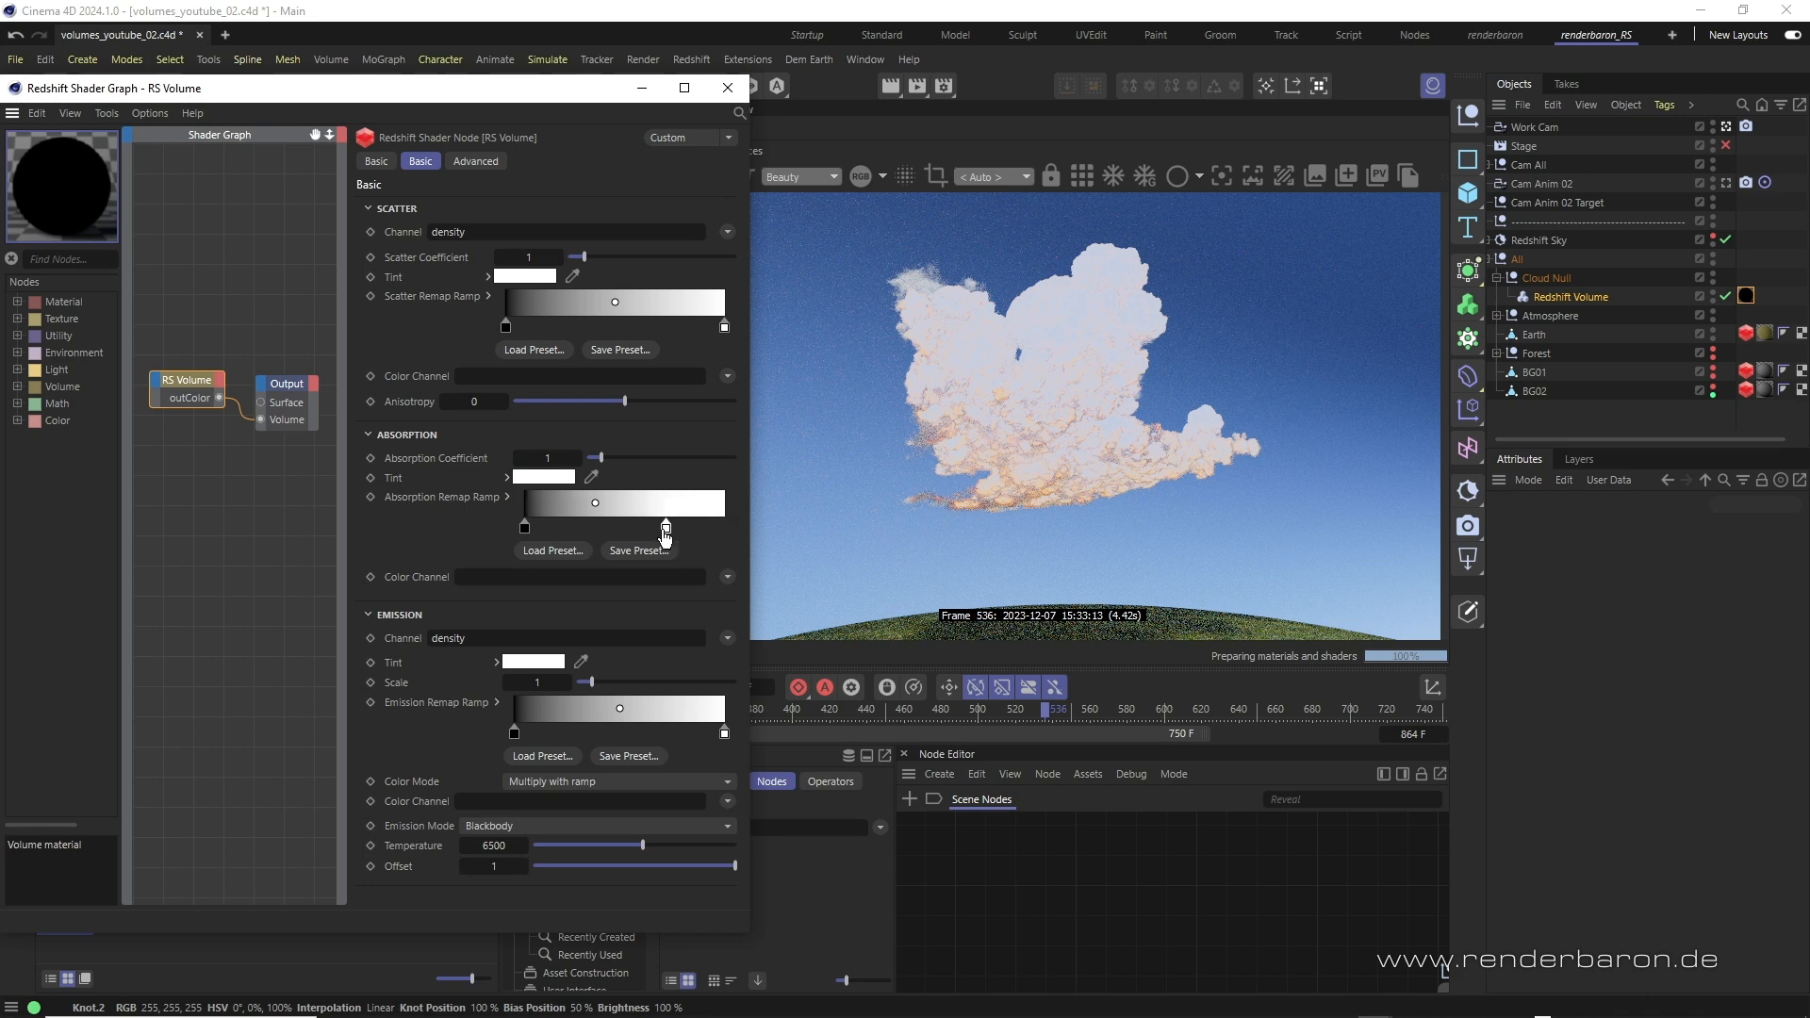
- Reshape the Absorption remap ramp toward white for the density-driven fiery emission
left_click_drag(662, 501, 545, 502)
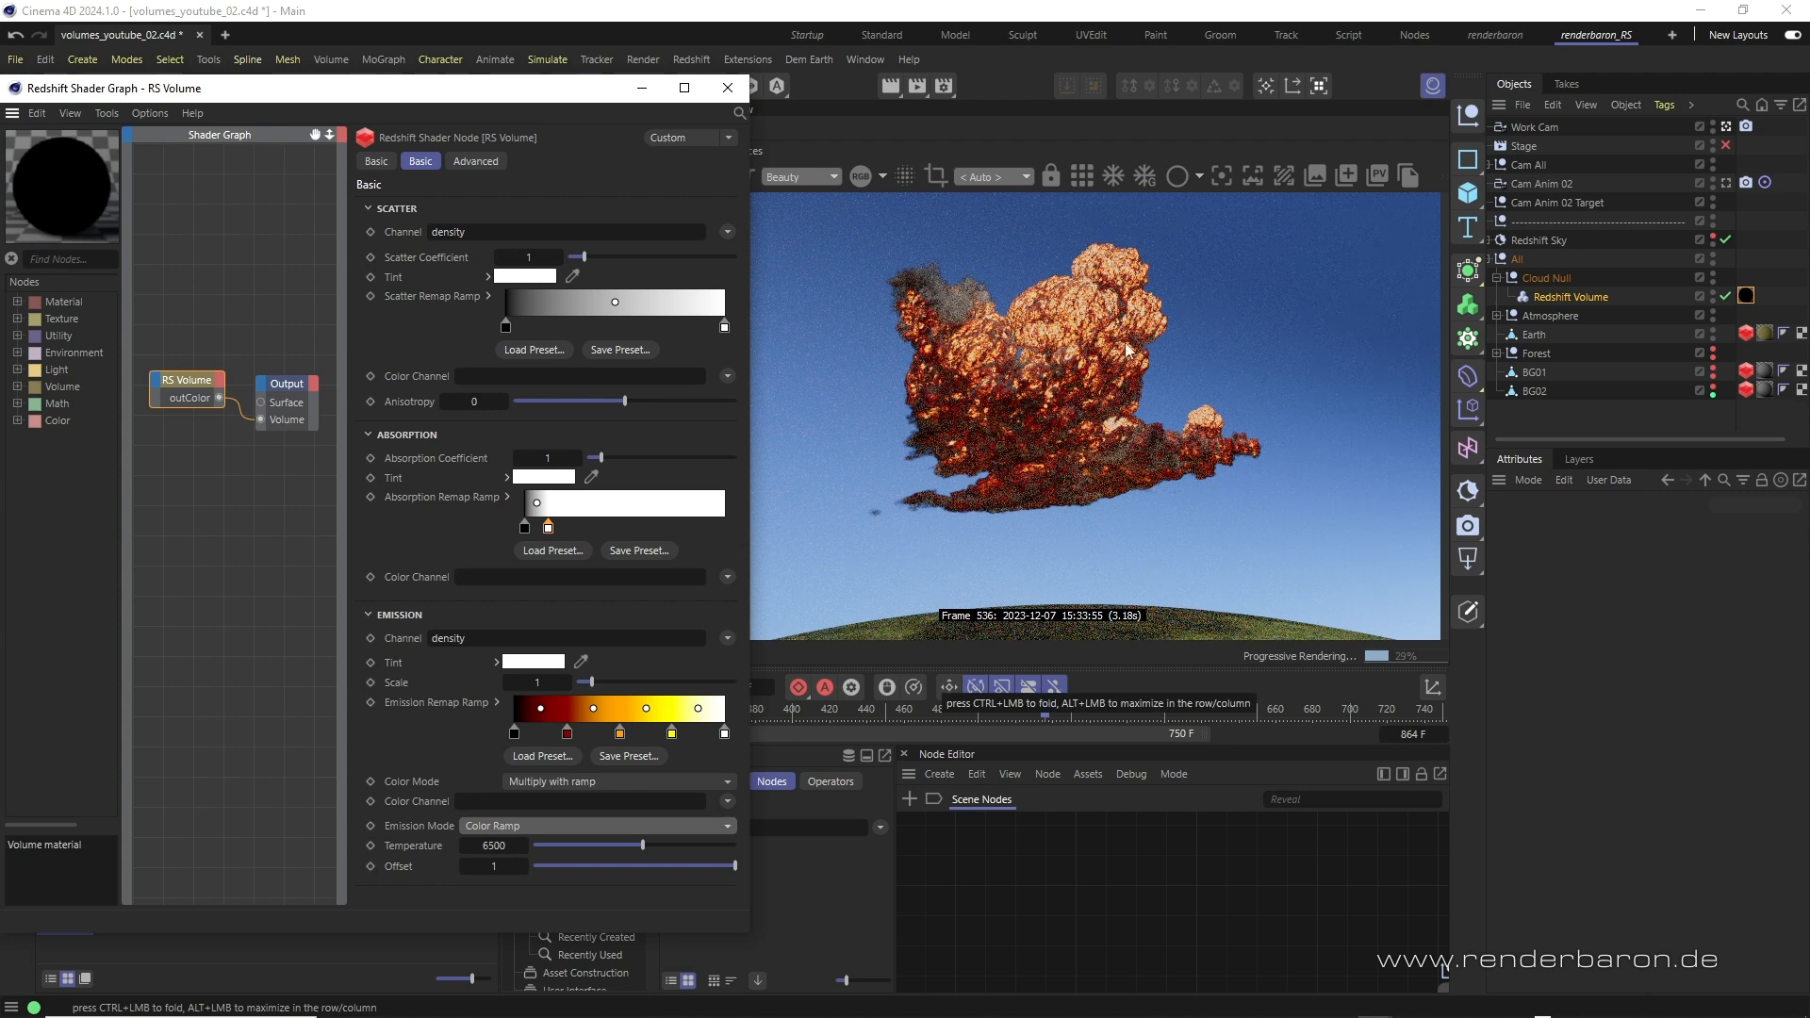
mouse_move(1153, 519)
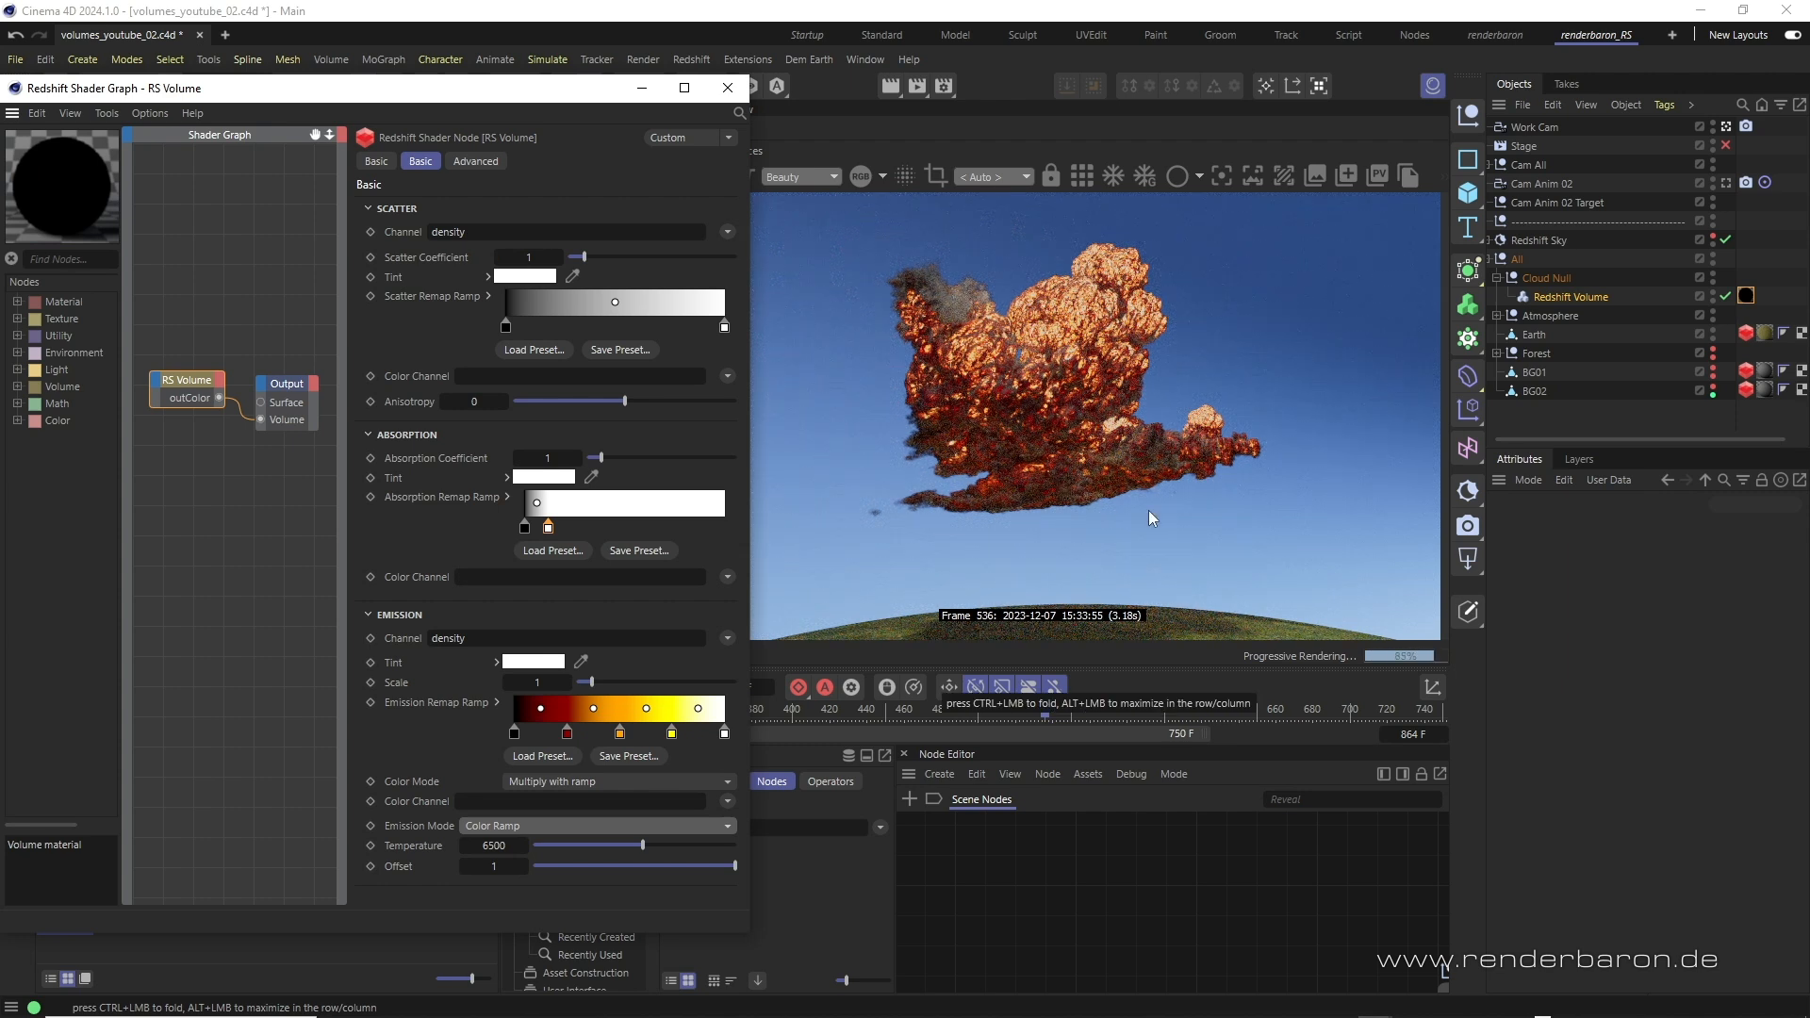
mouse_move(1286, 585)
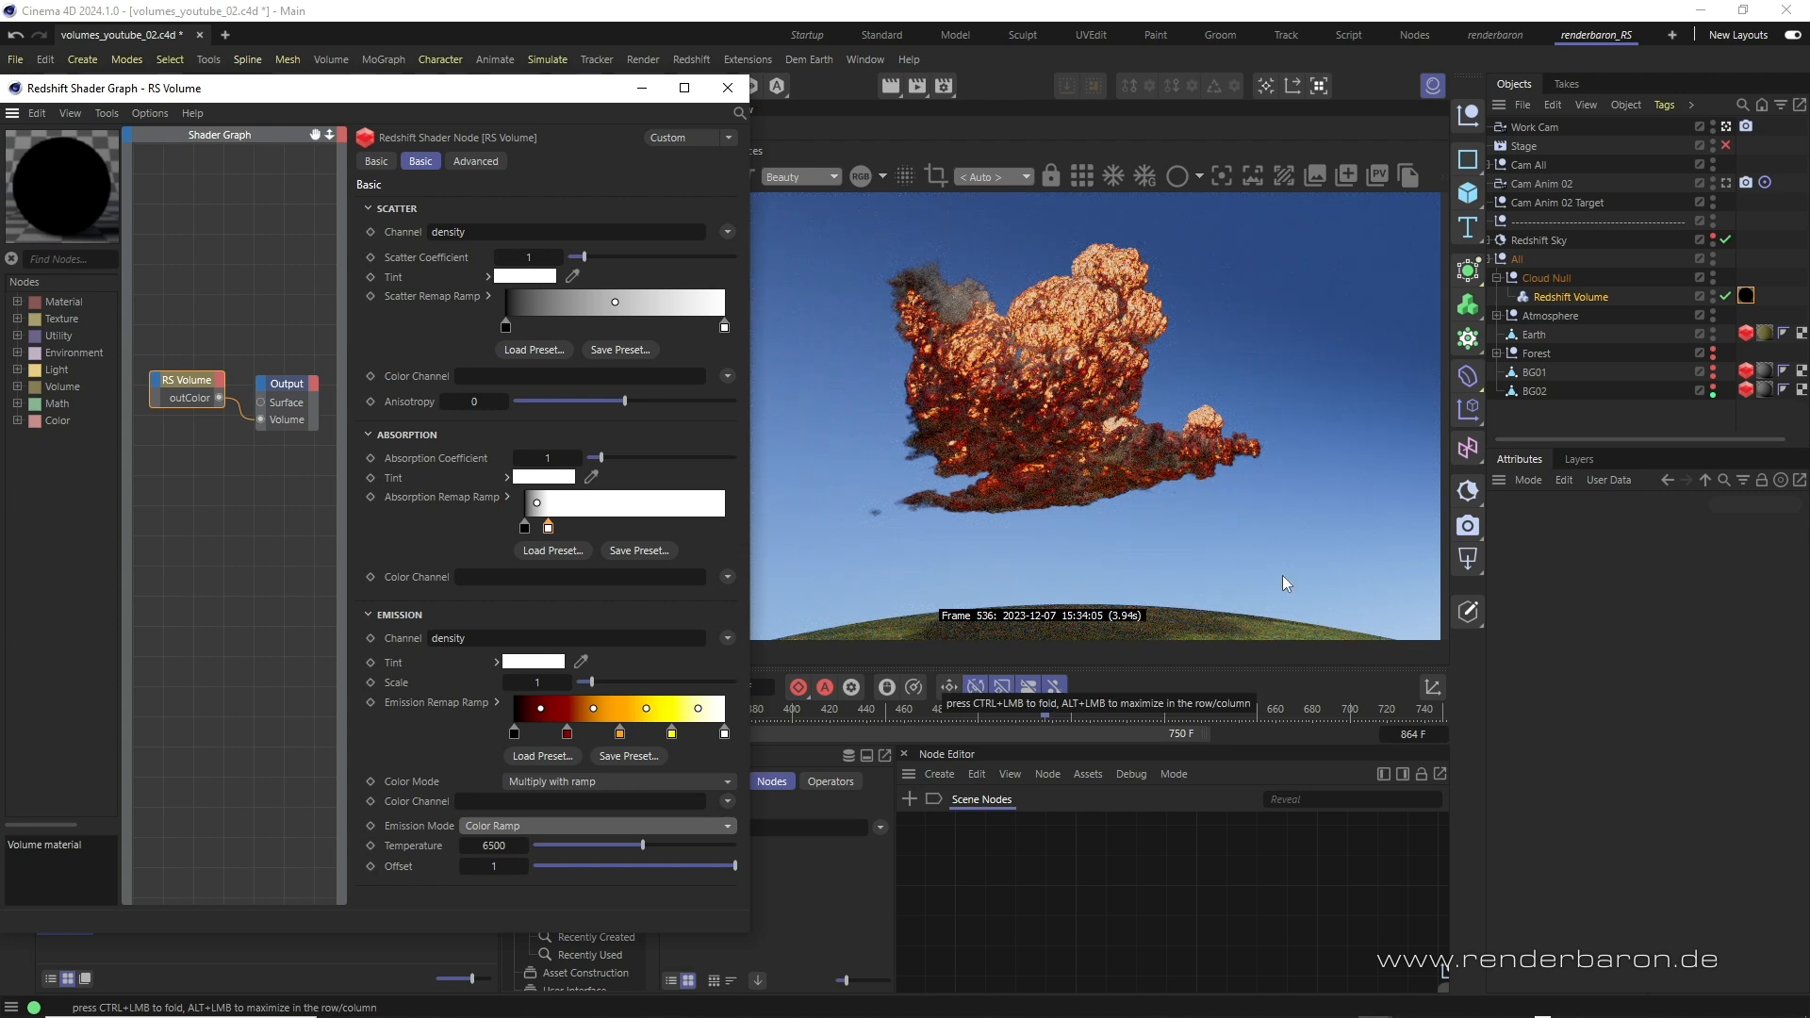